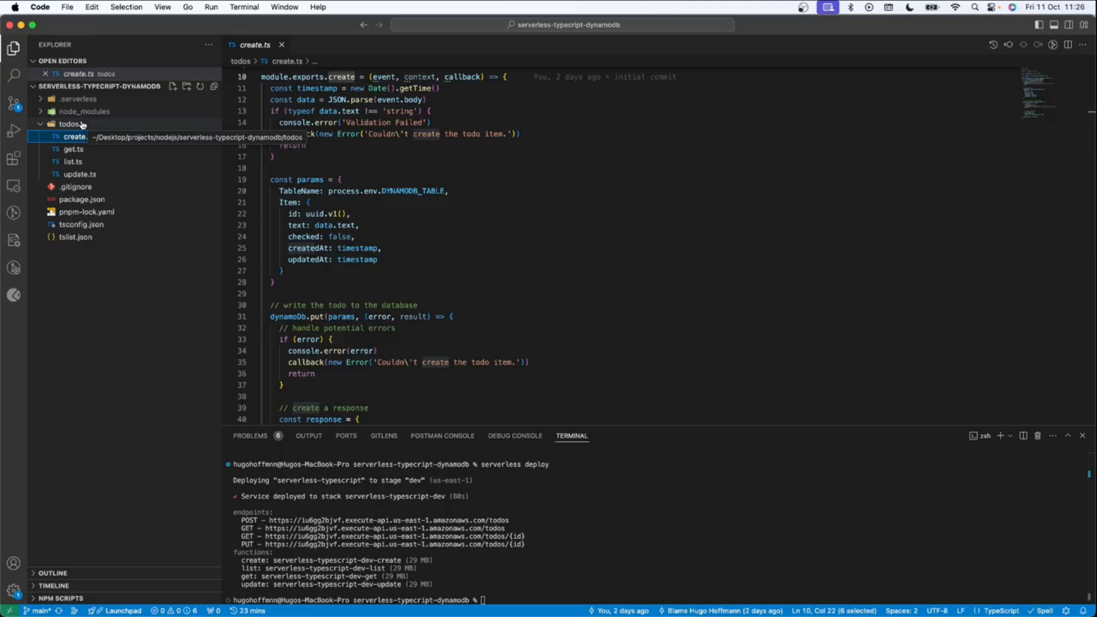
Step: Right-click the empty Explorer area to show the New File… context menu
click(78, 136)
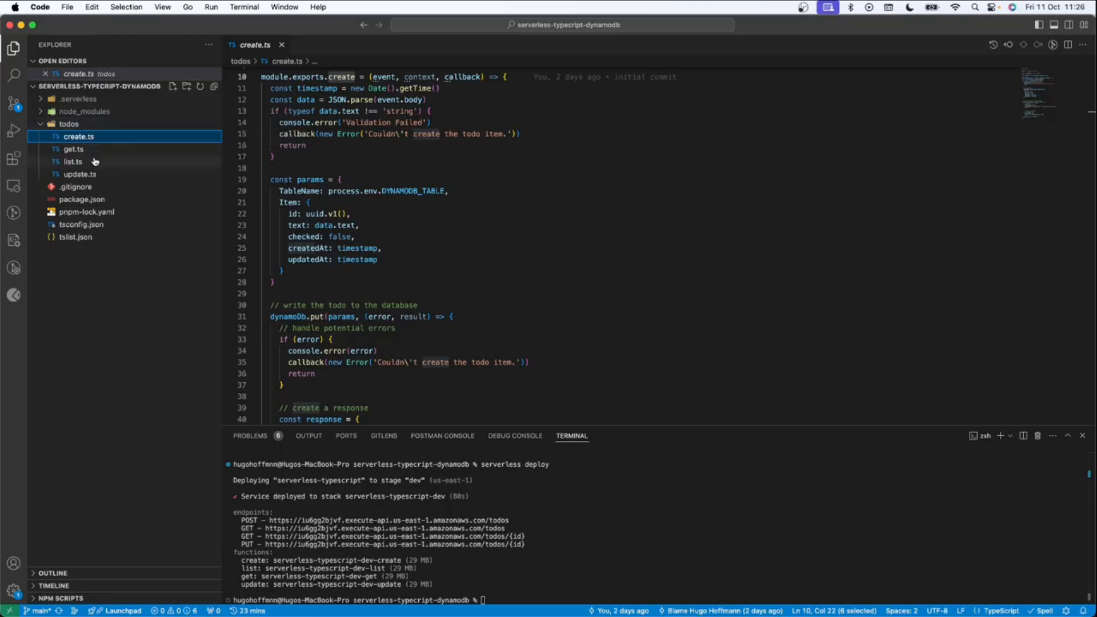
mouse_move(72, 162)
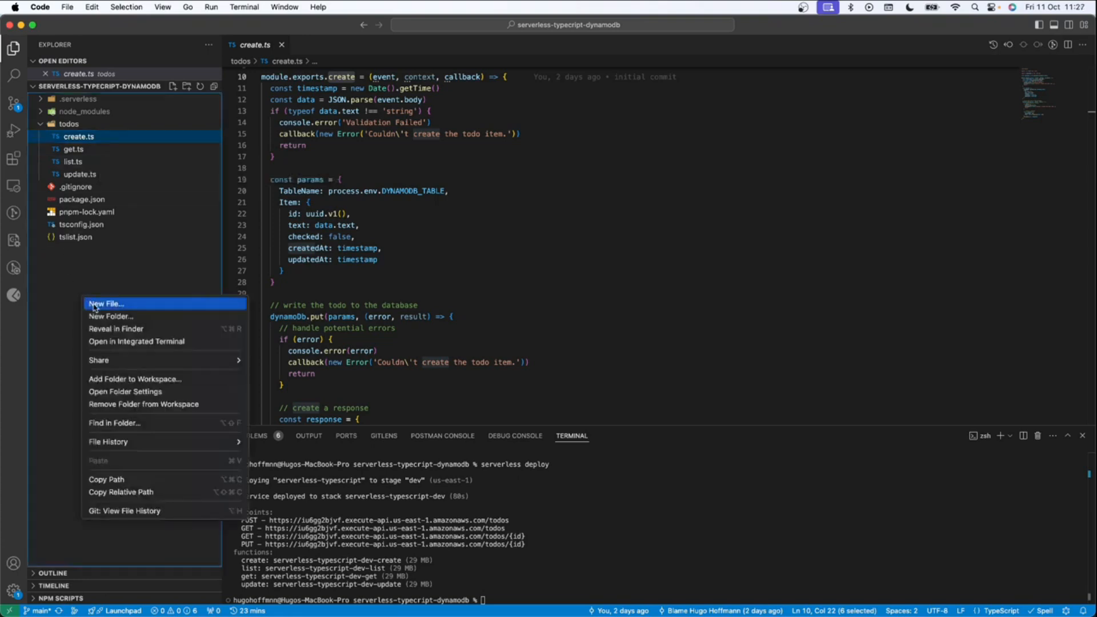
Step: Create serverless.yml at the project root with 'service: typescript-serverless'
click(107, 302)
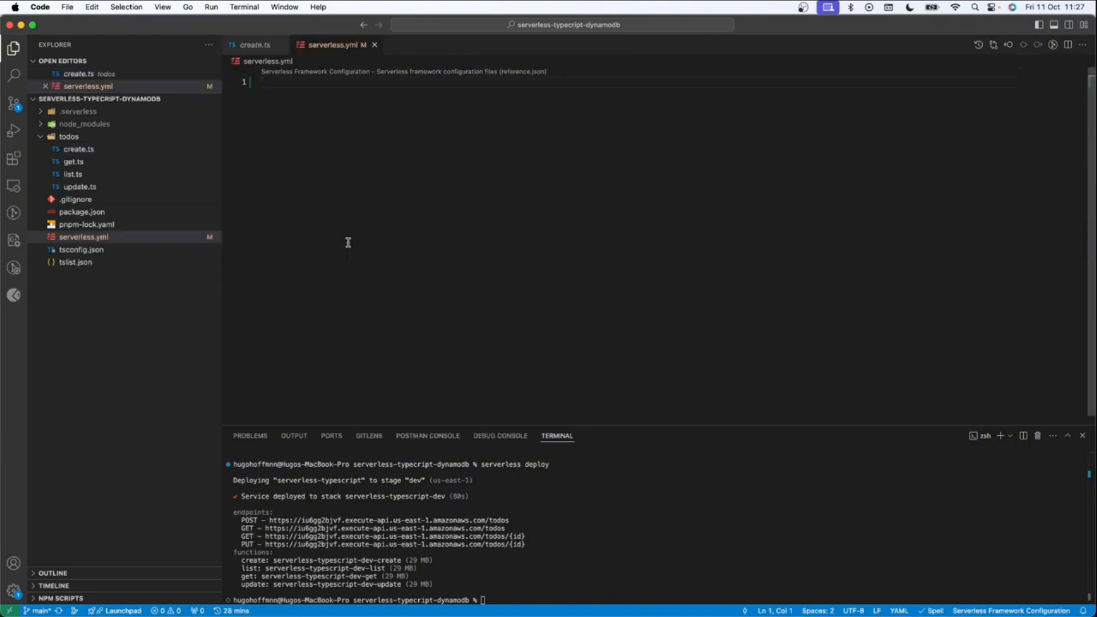
text(serve)
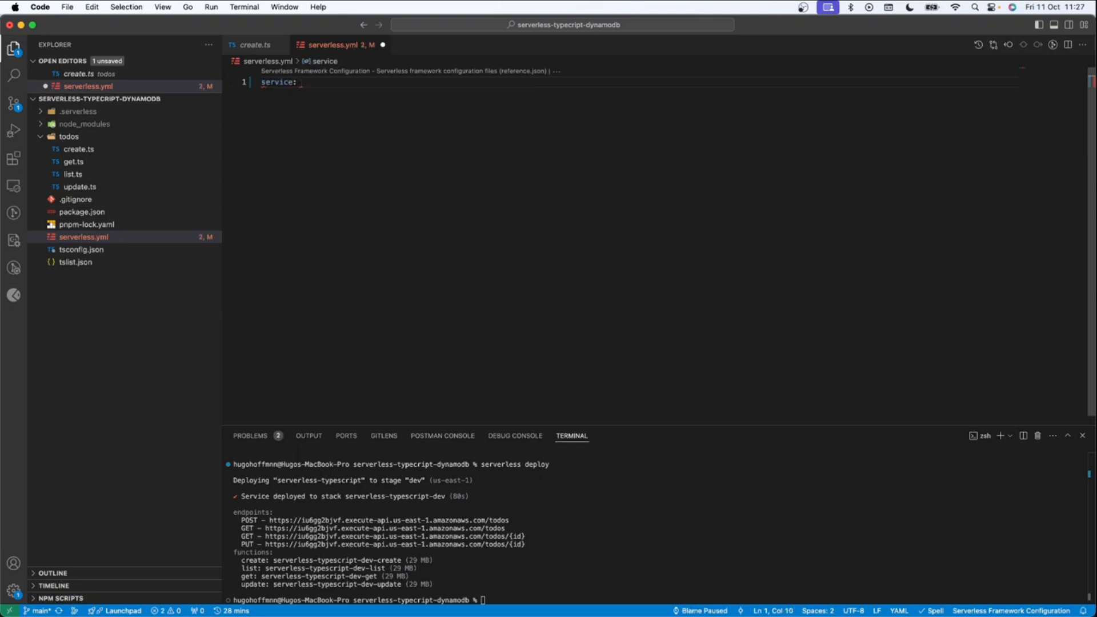
text(typescript-serverless)
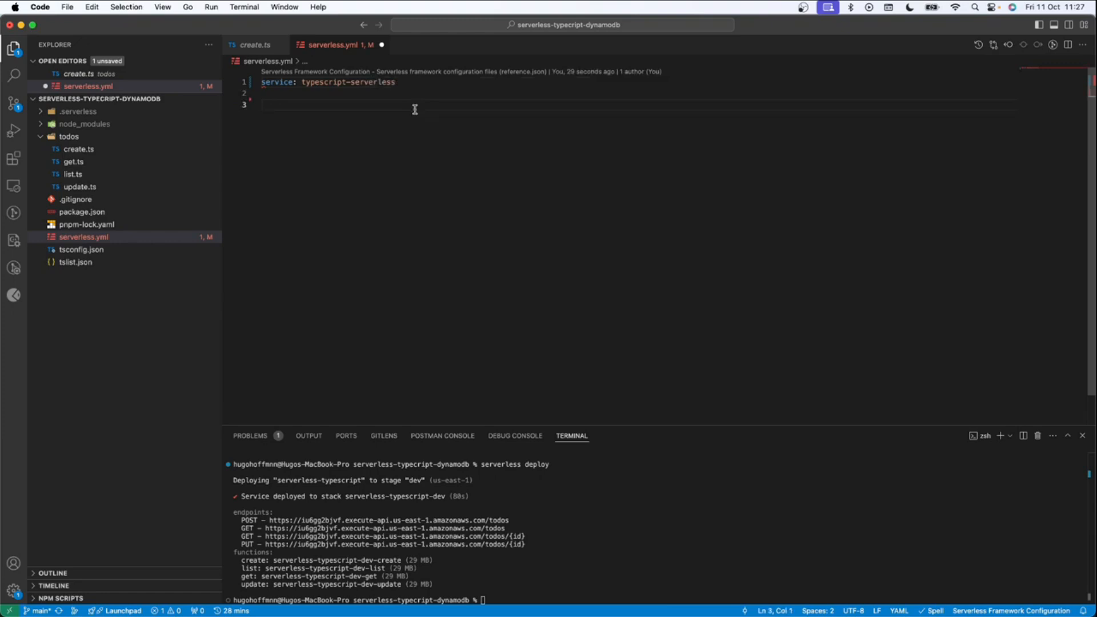
Step: Add a provider block with name aws, runtime nodejs20.x and an environment key
text(provider)
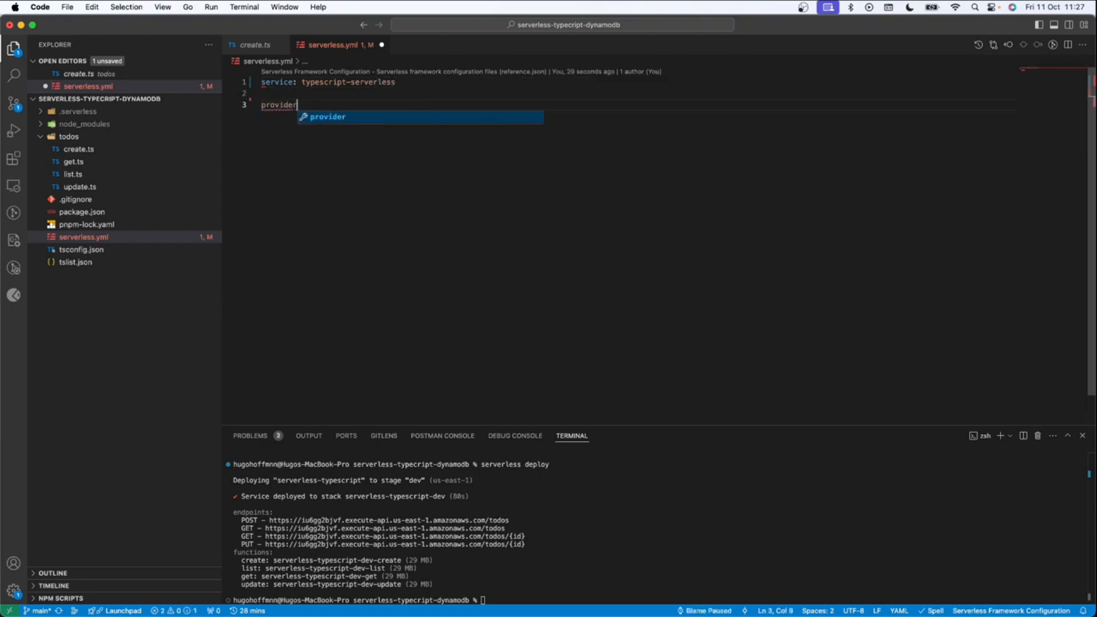
text(provider:)
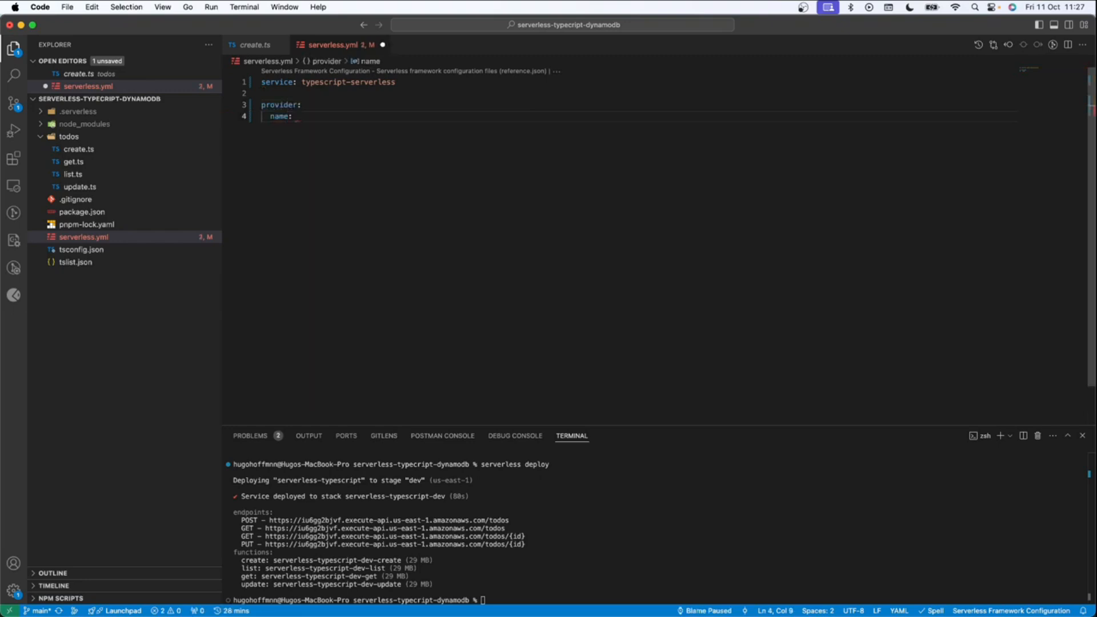
text(aws)
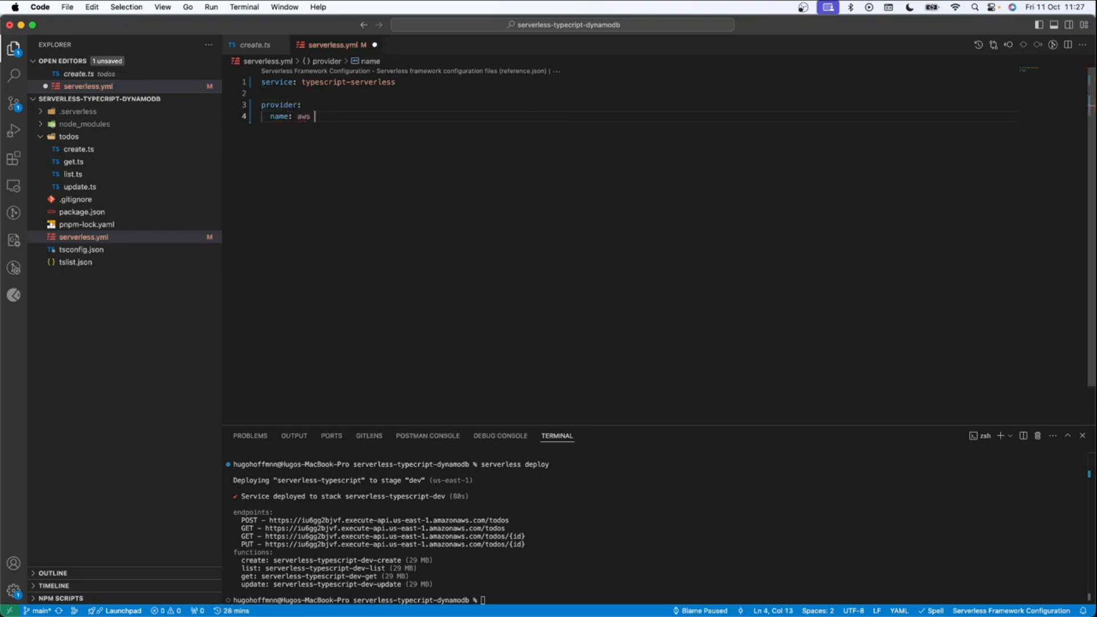
text(run)
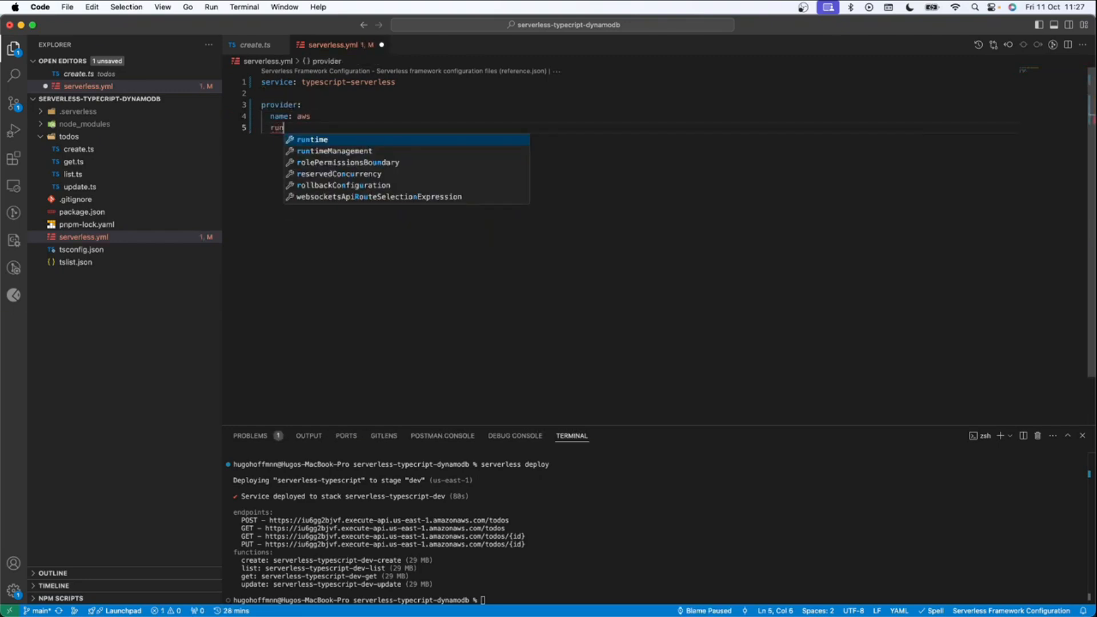
text(time: n)
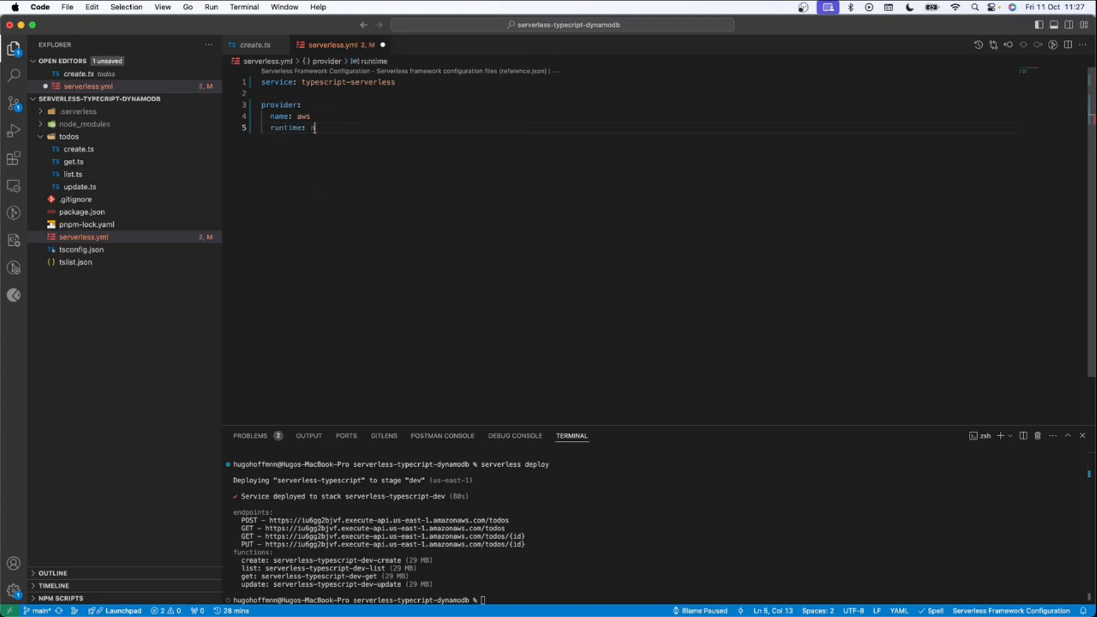
text(odejs)
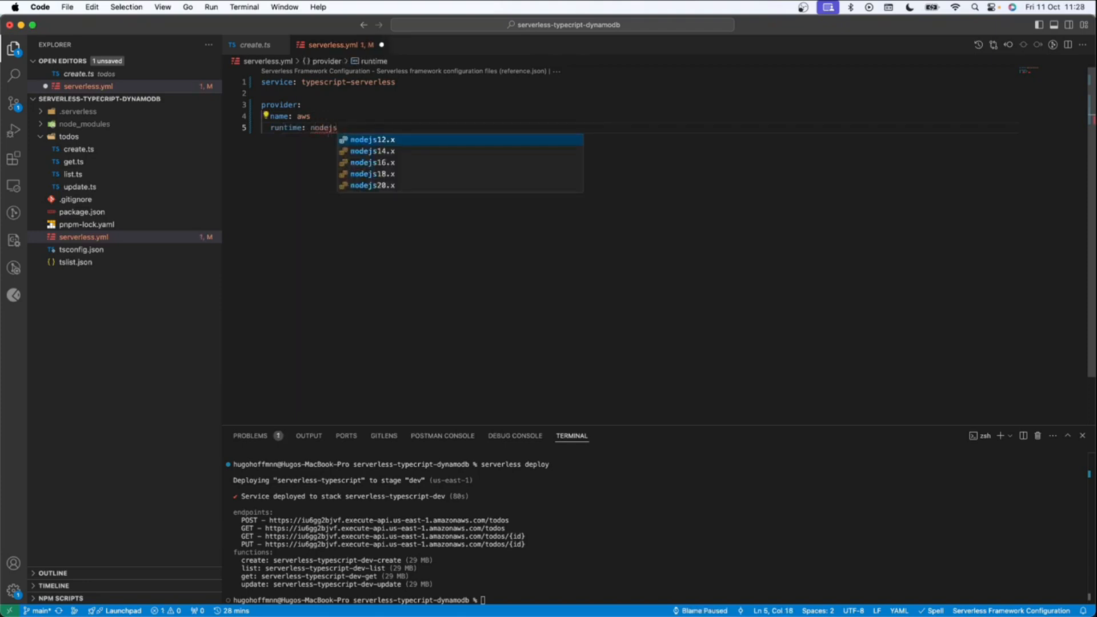
text(20.x)
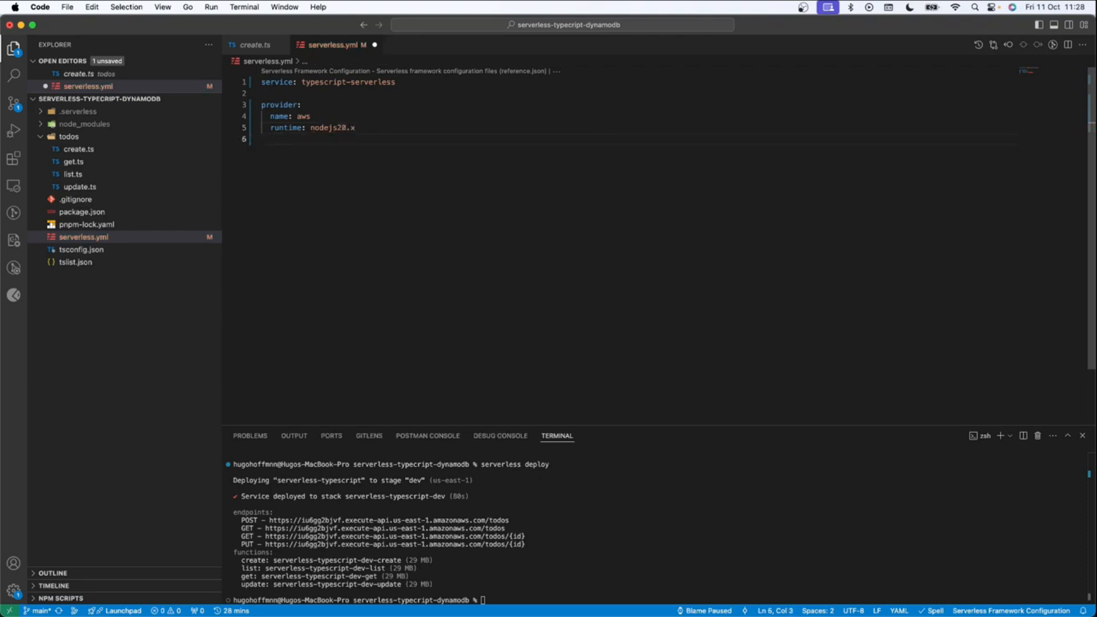
text(ev)
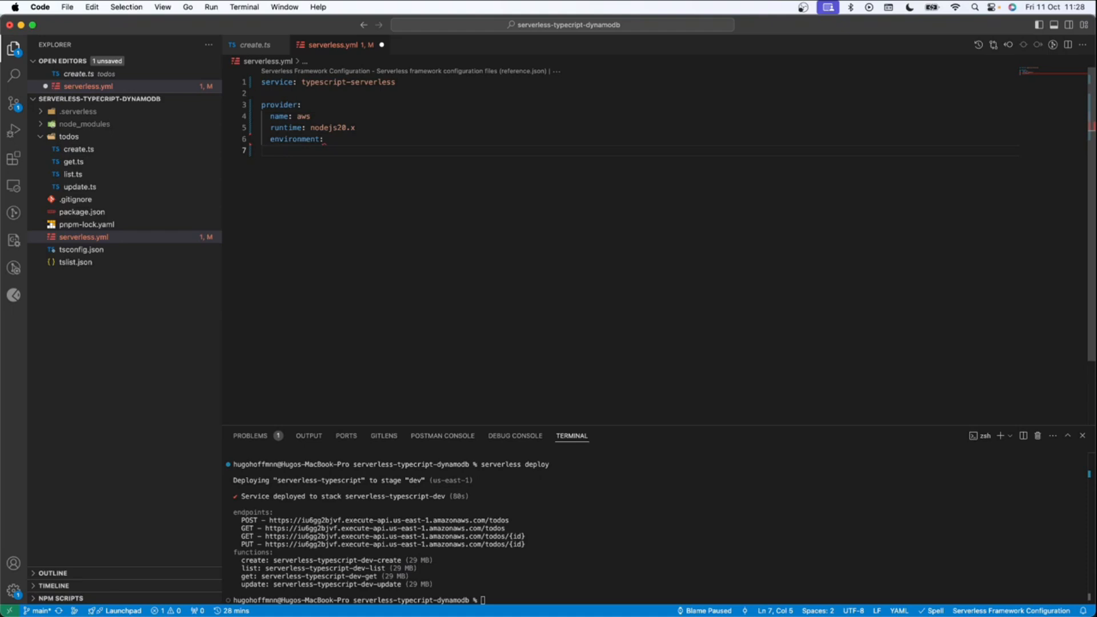
Step: Set environment variable DYNAMODB_TABLE to ${self:service}-${sls:stage}
text(DY)
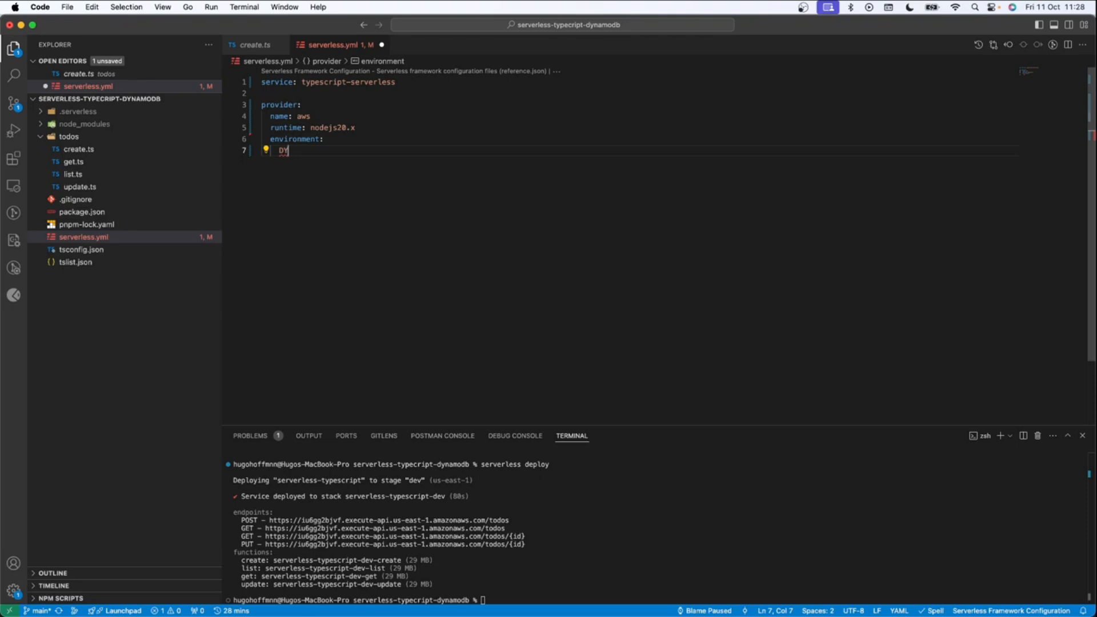
text(NAMO)
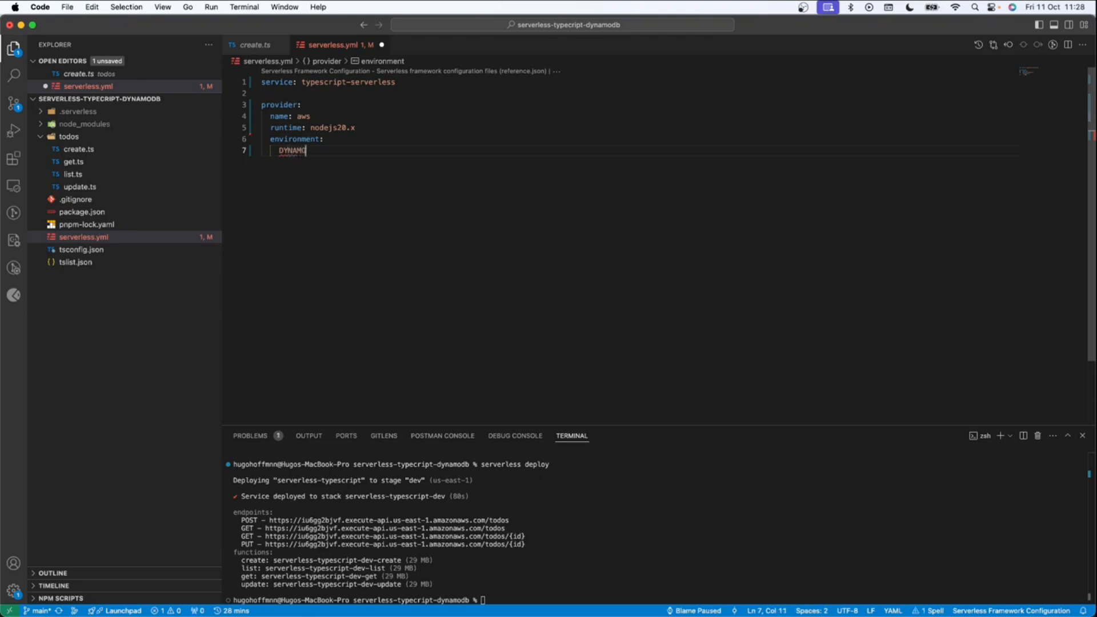
text(DB_)
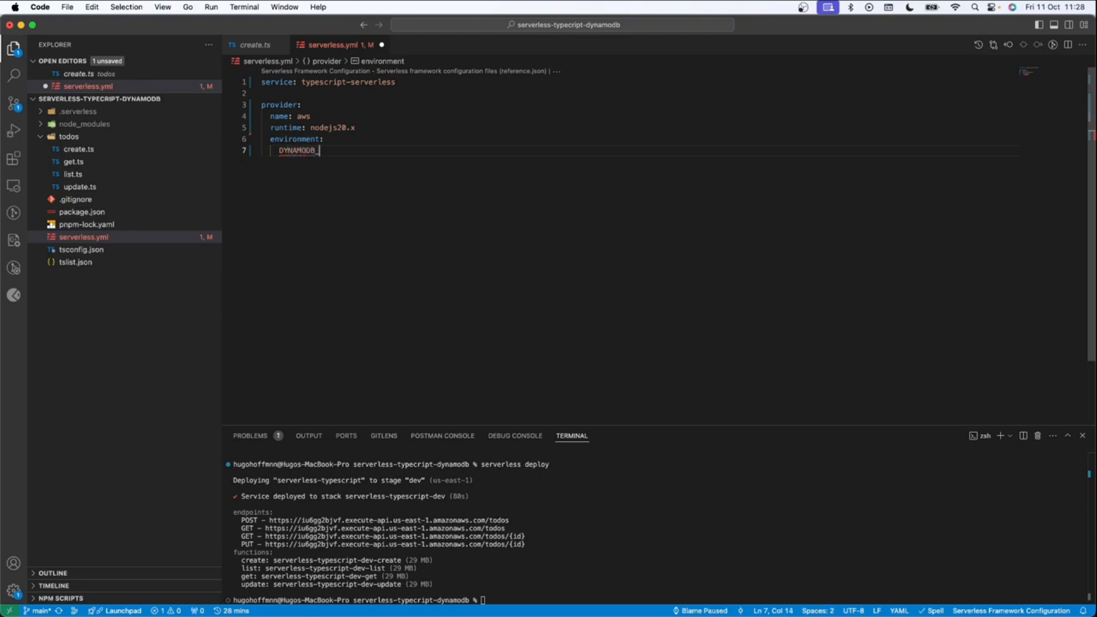
text(_TABLE:)
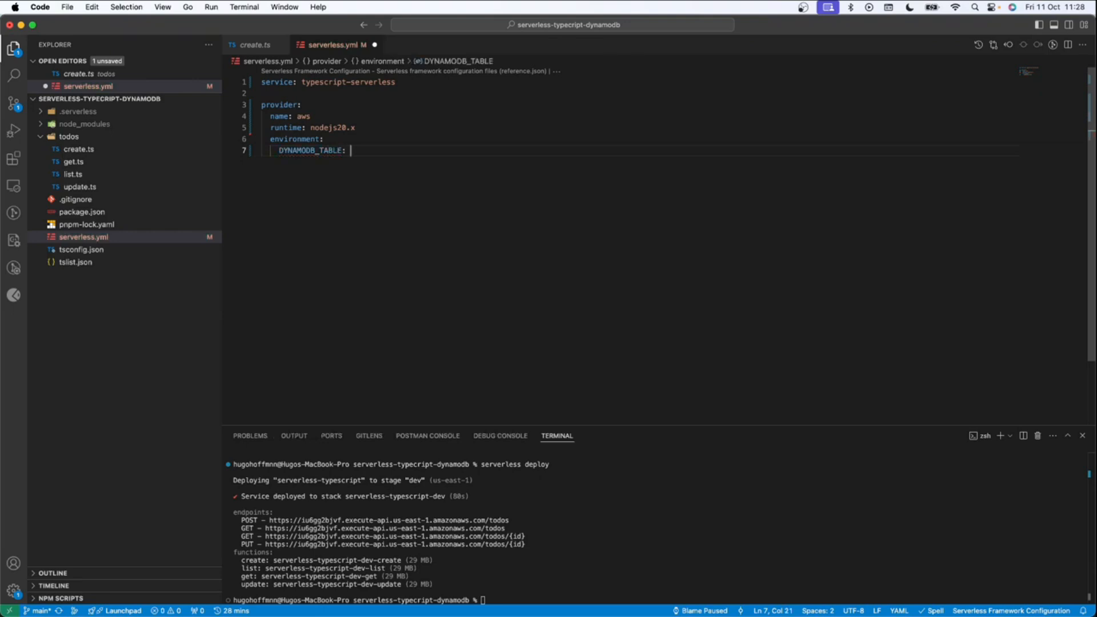
text($)
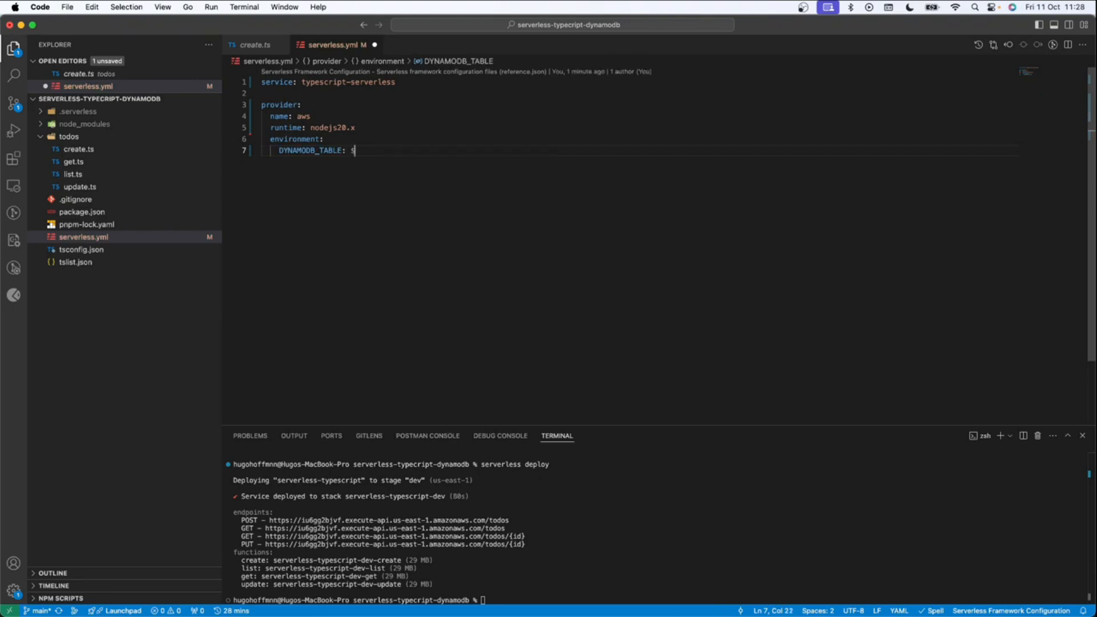
text(})
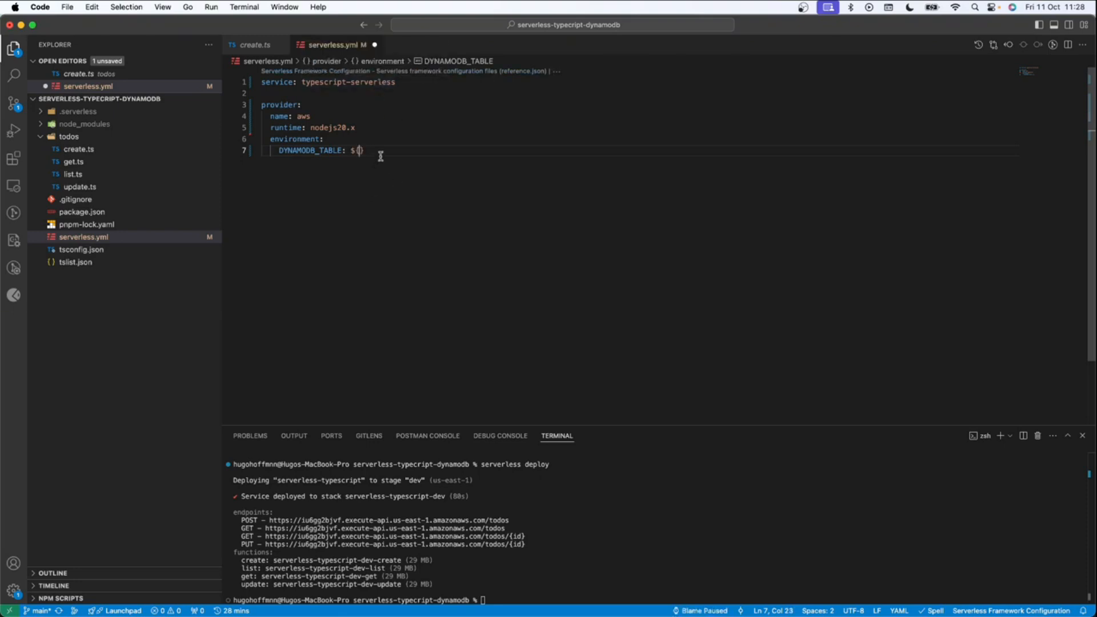
text(self)
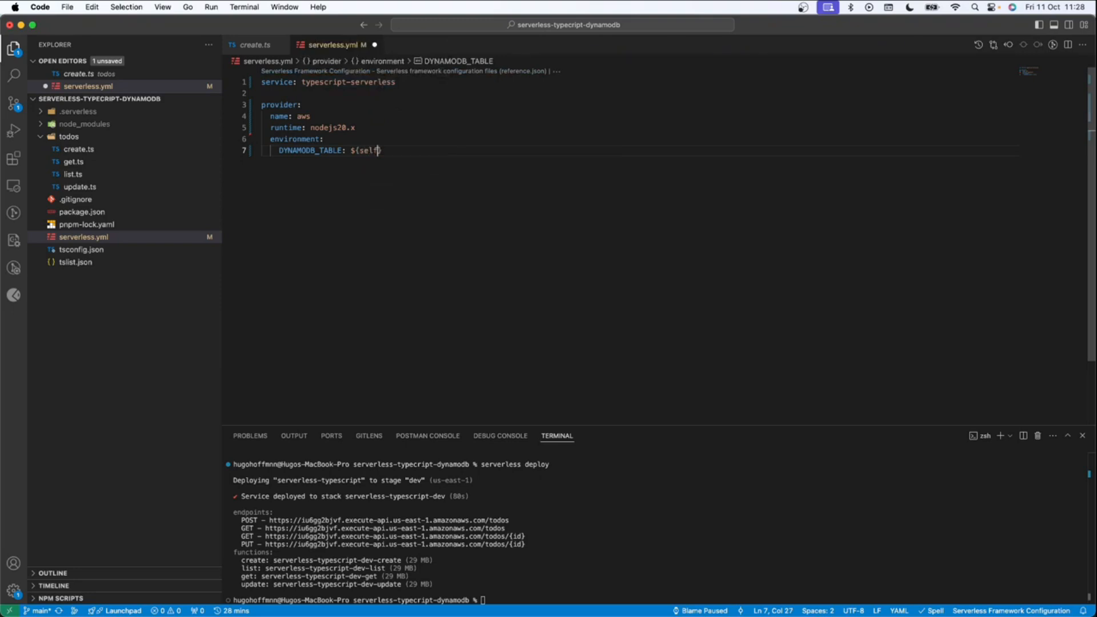
text(.service})
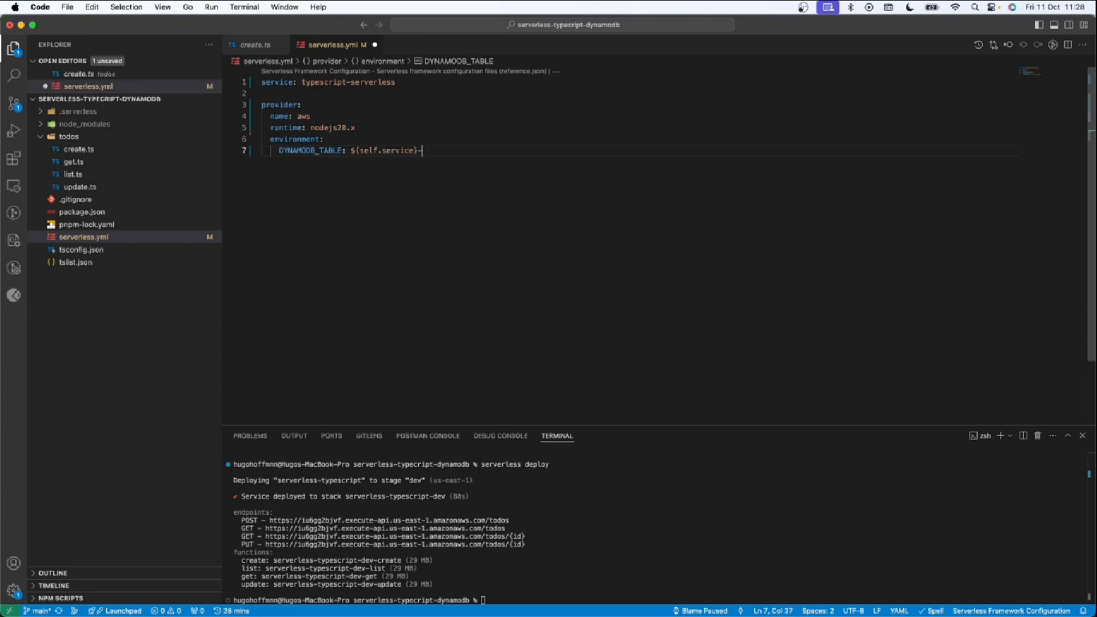
text(-${sls})
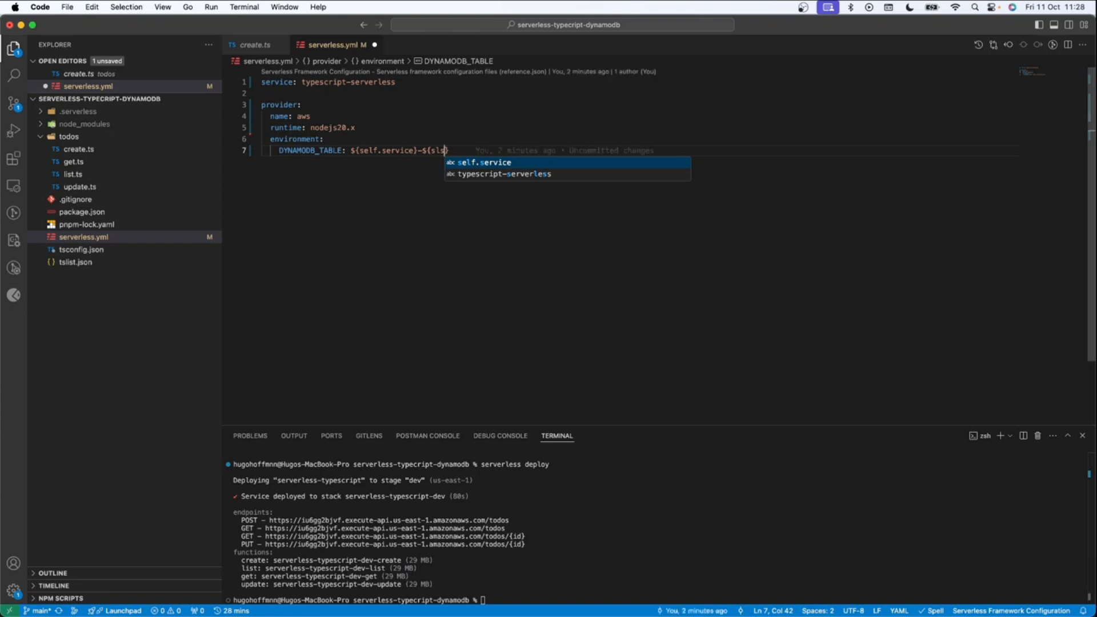
text(:stage)
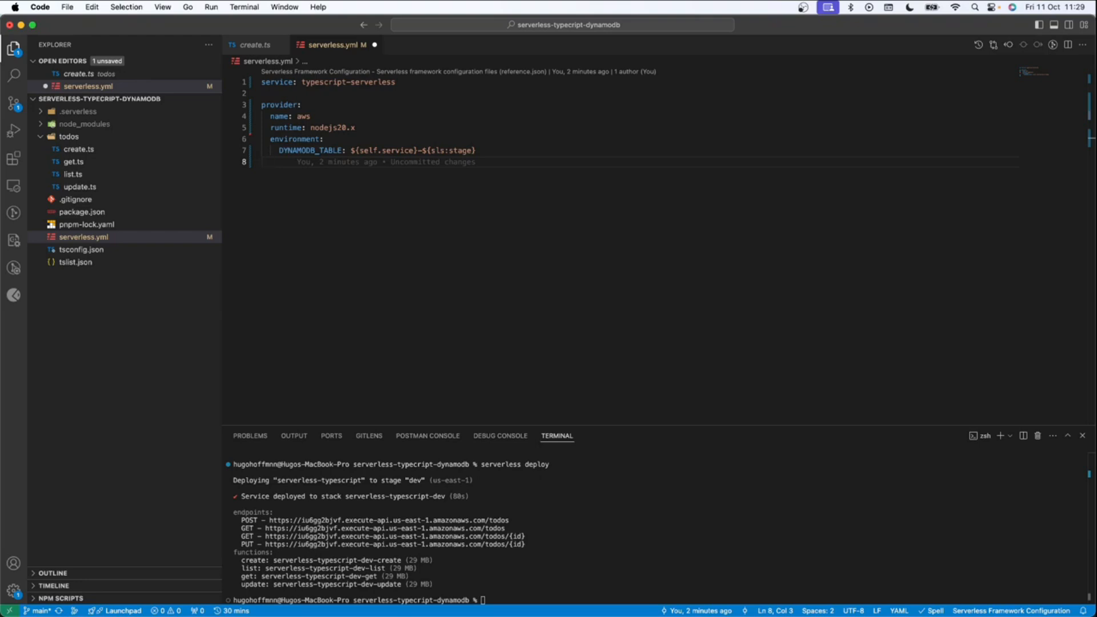
Step: Add iam role statements with a first statement of Effect: Allow
text(iam:)
text(-)
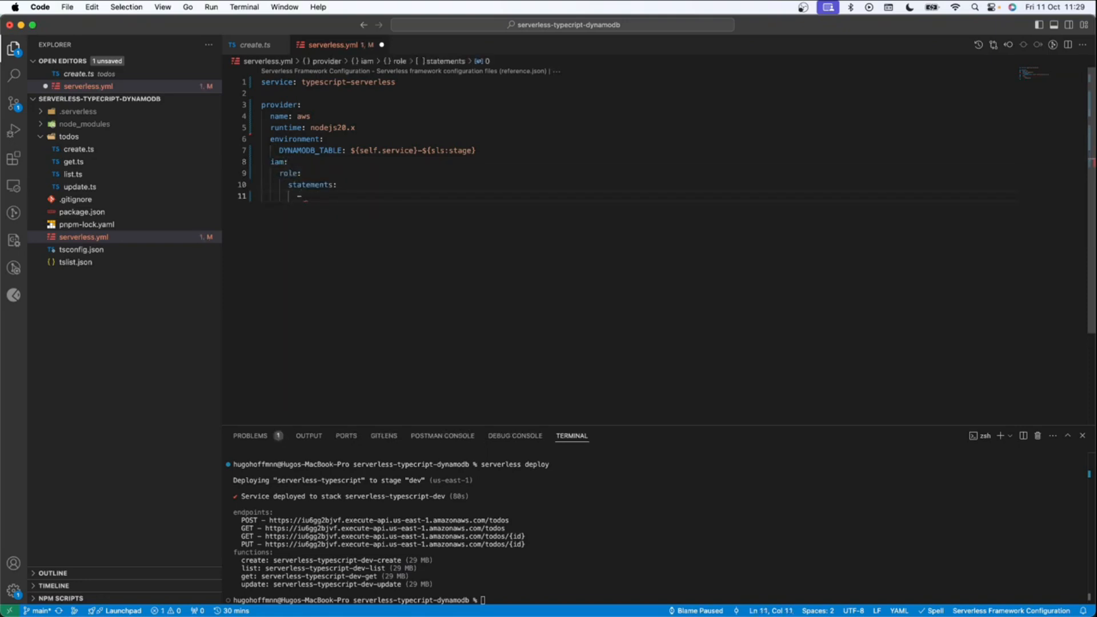
text(Effect:)
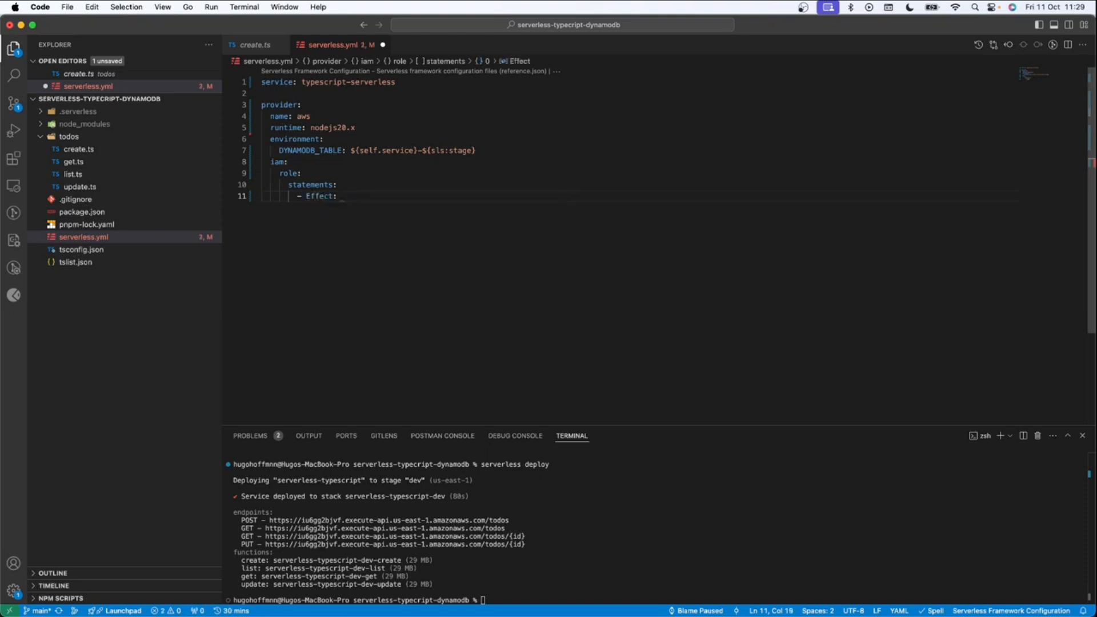
text(Allow)
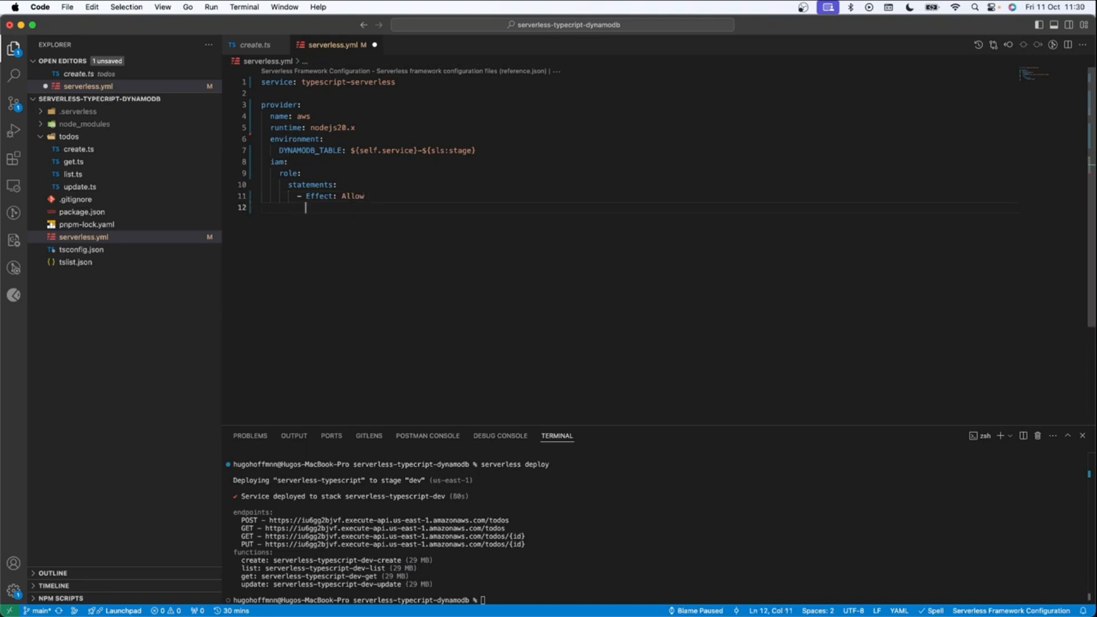
Step: List dynamodb:Query, Scan, GetItem, PutItem, UpdateItem and DeleteItem under Action
text(Action)
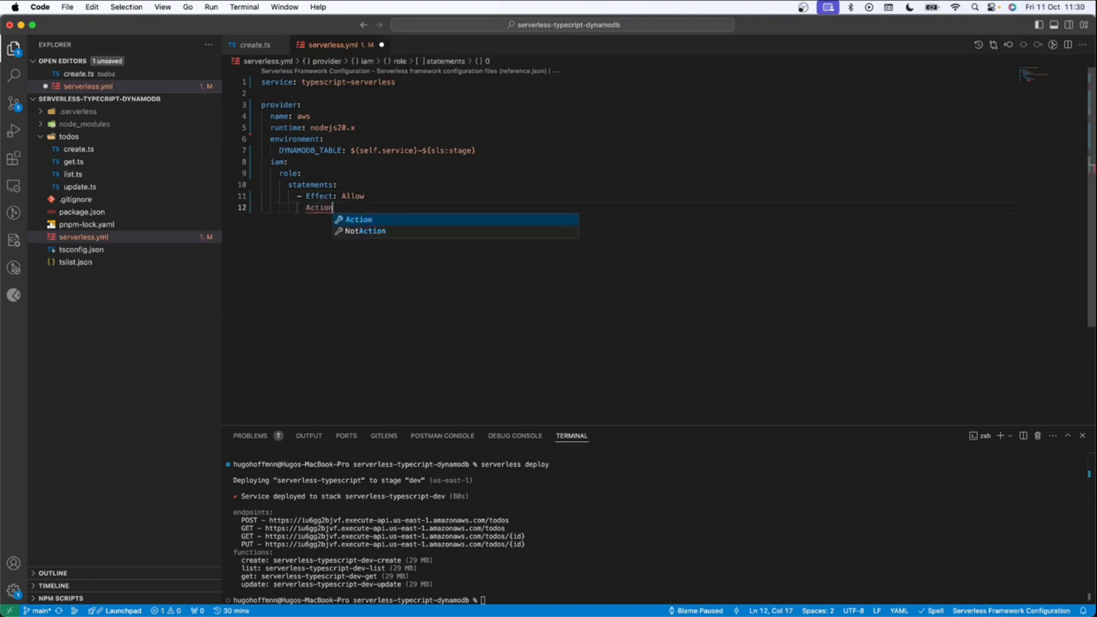
key(Enter)
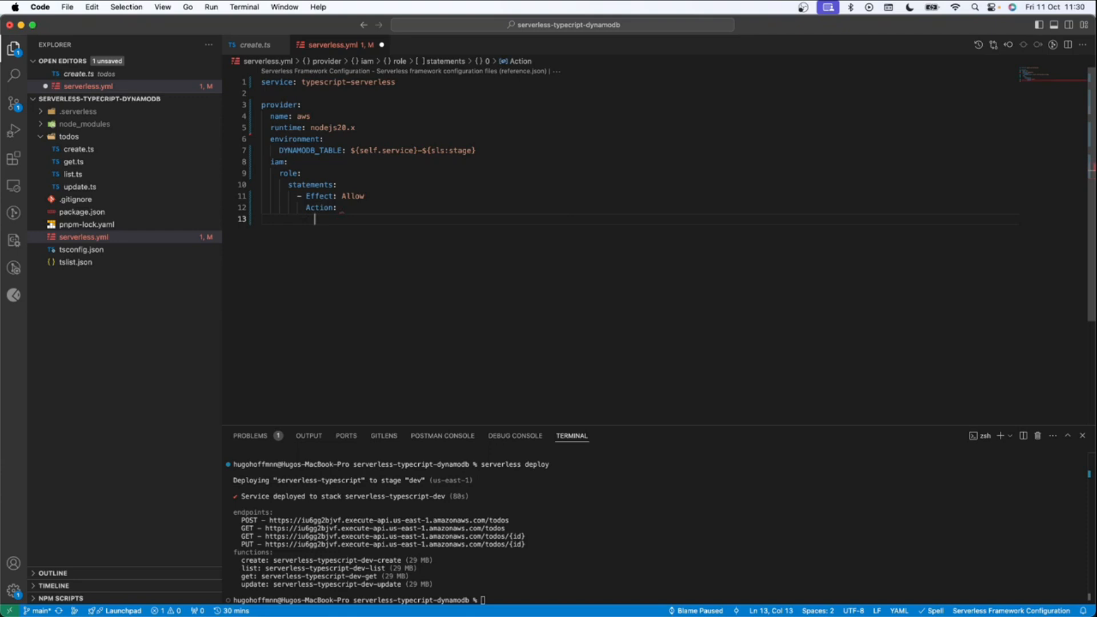
text(-)
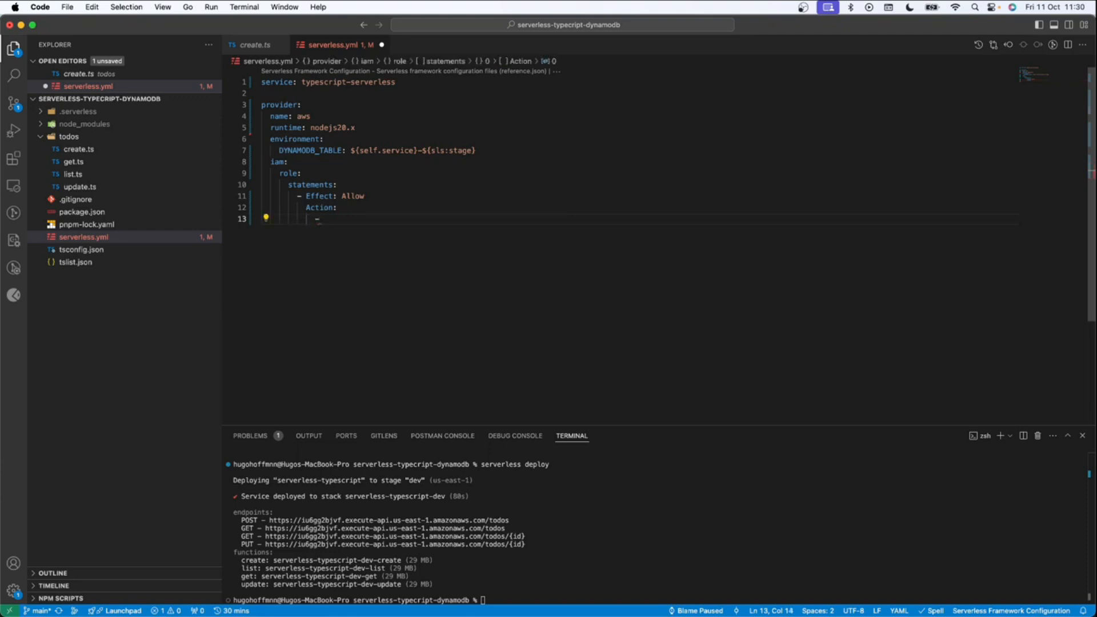
text(dynam)
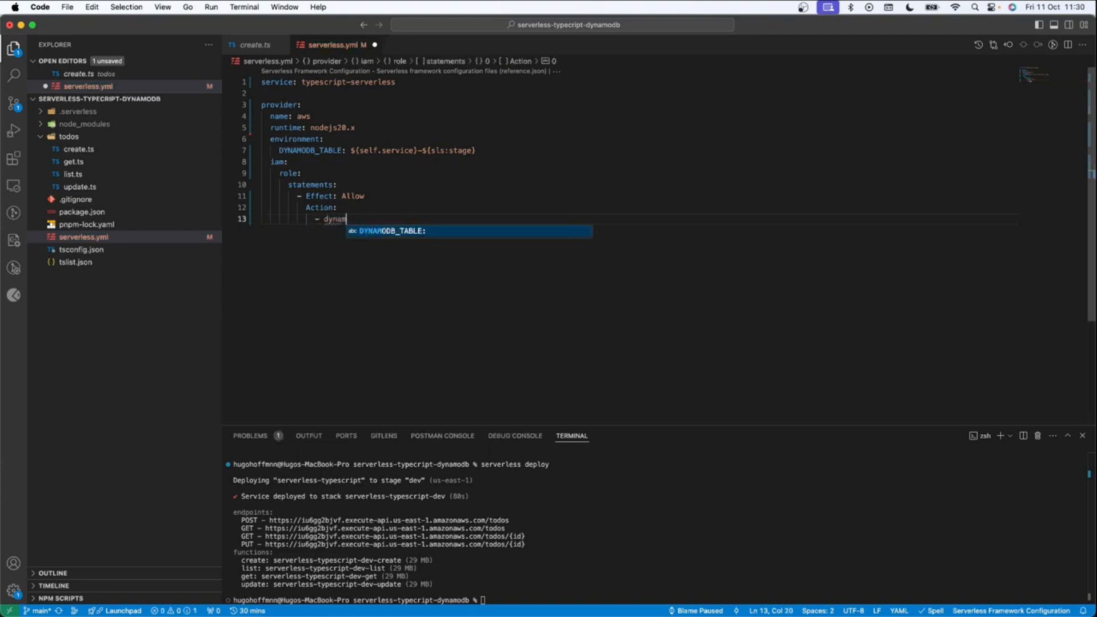
text(odb)
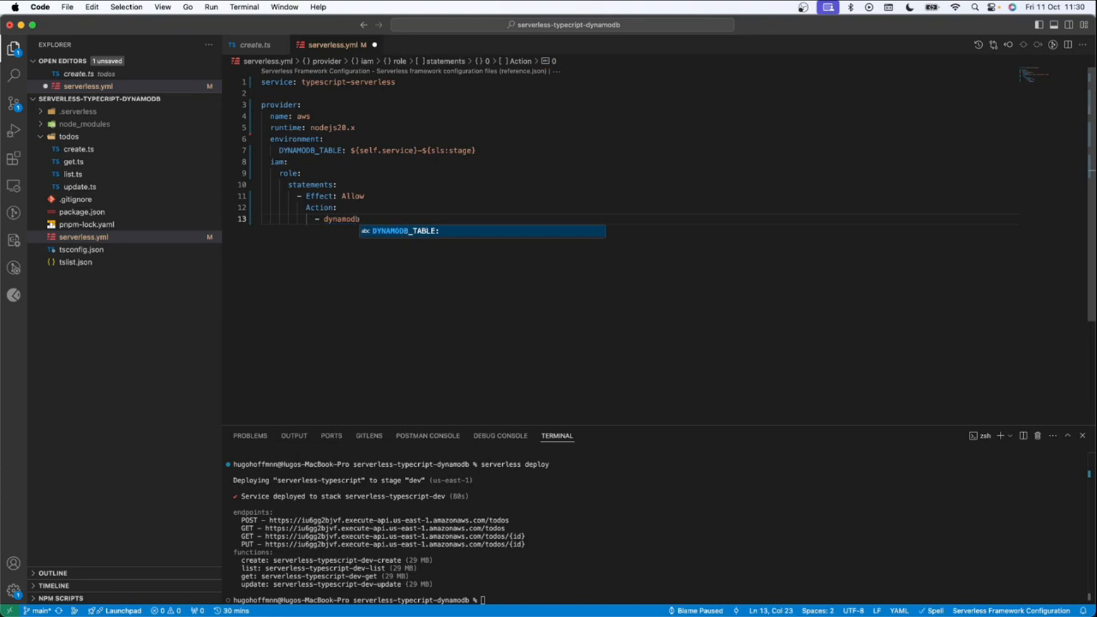
text(:)
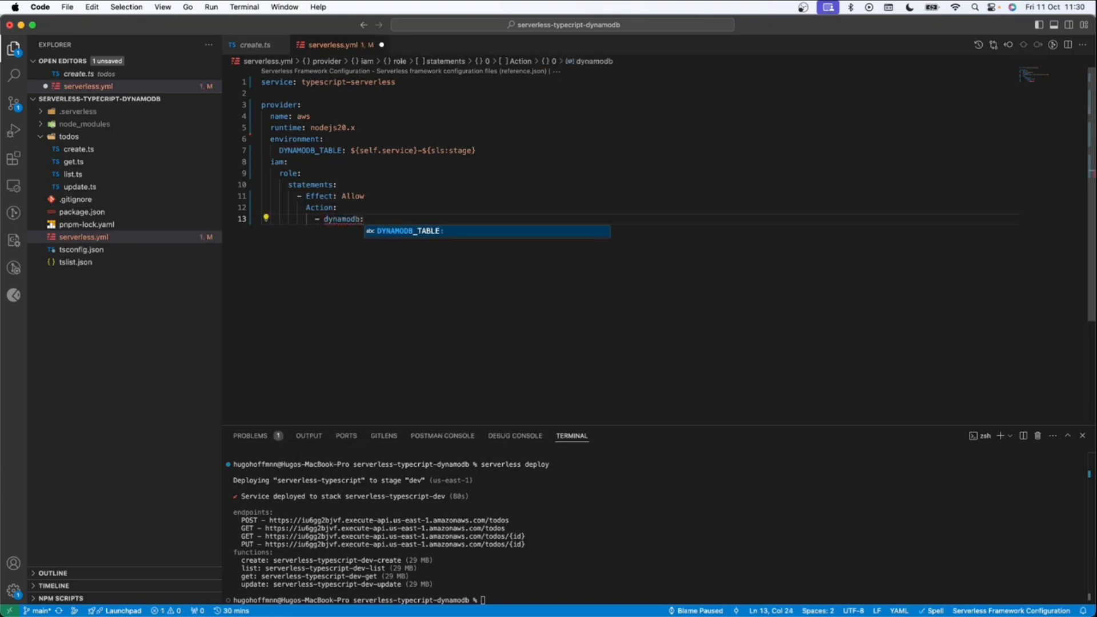
text(:Query)
text(- dynamodb:)
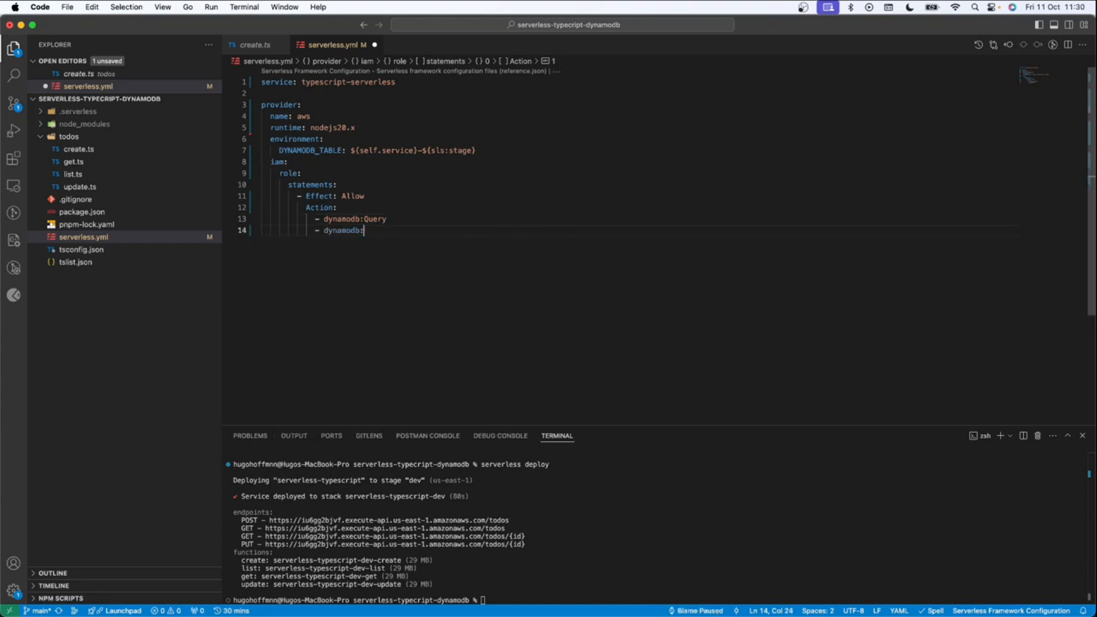
text(S)
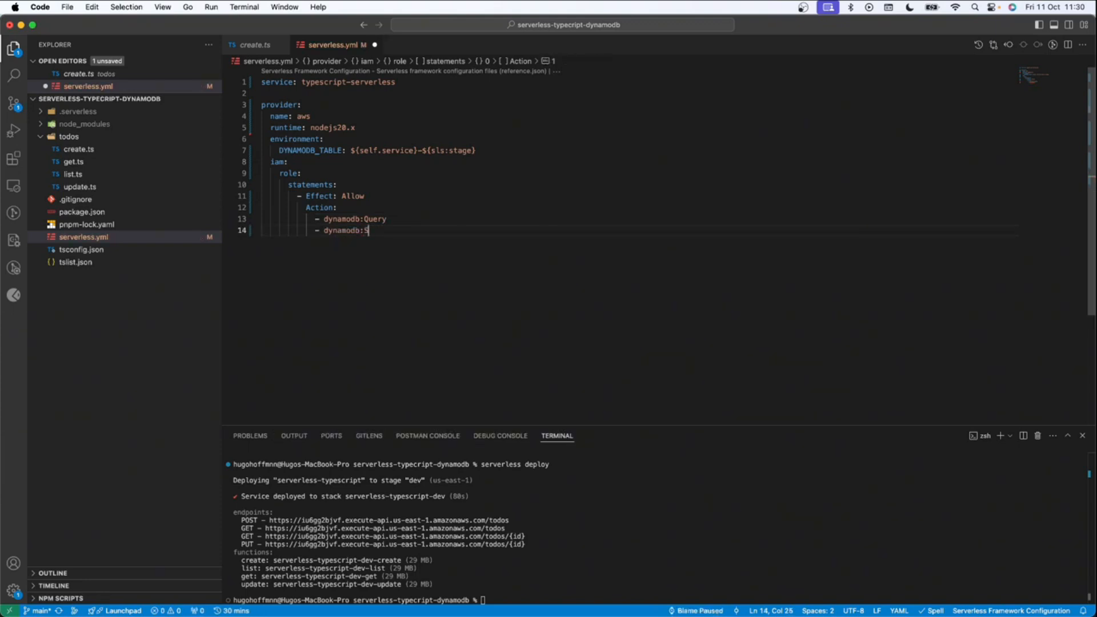
text(can)
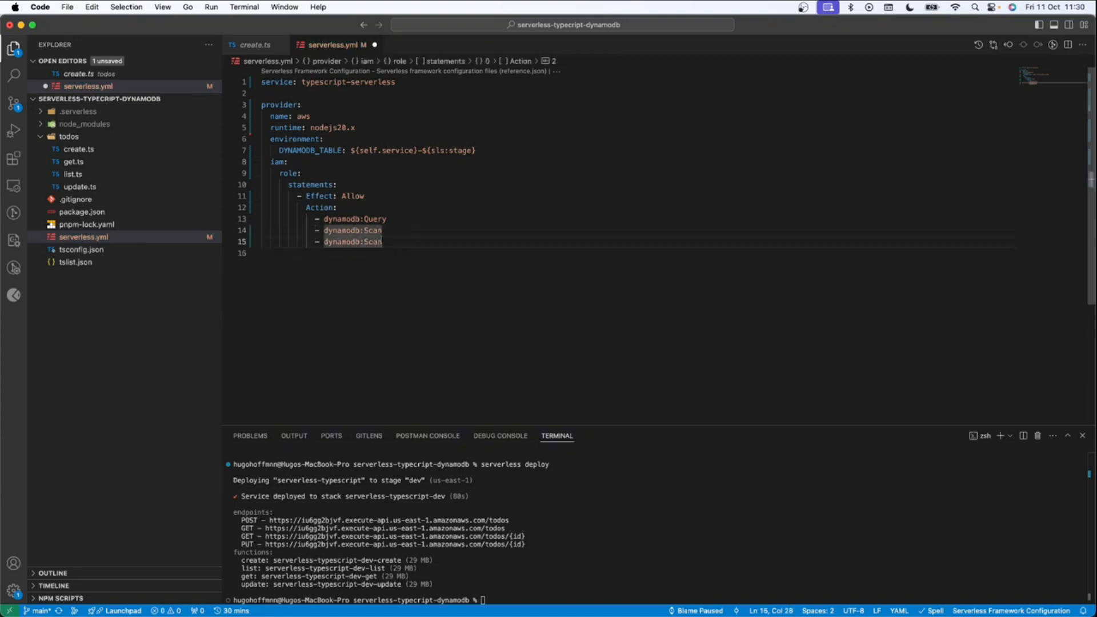
key(backspace)
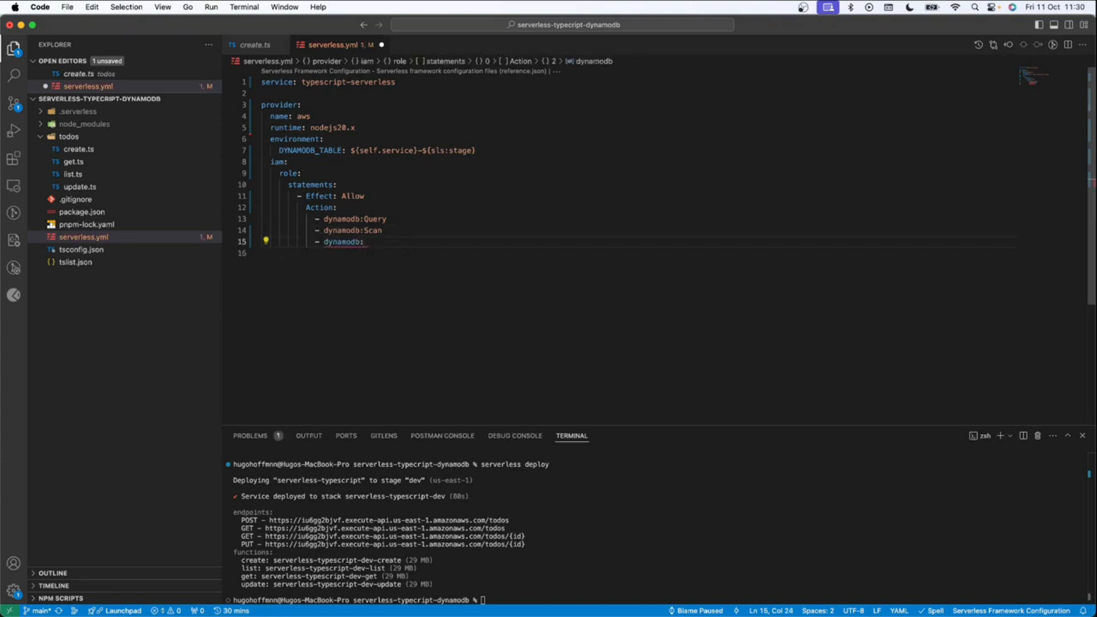
text(GetItem)
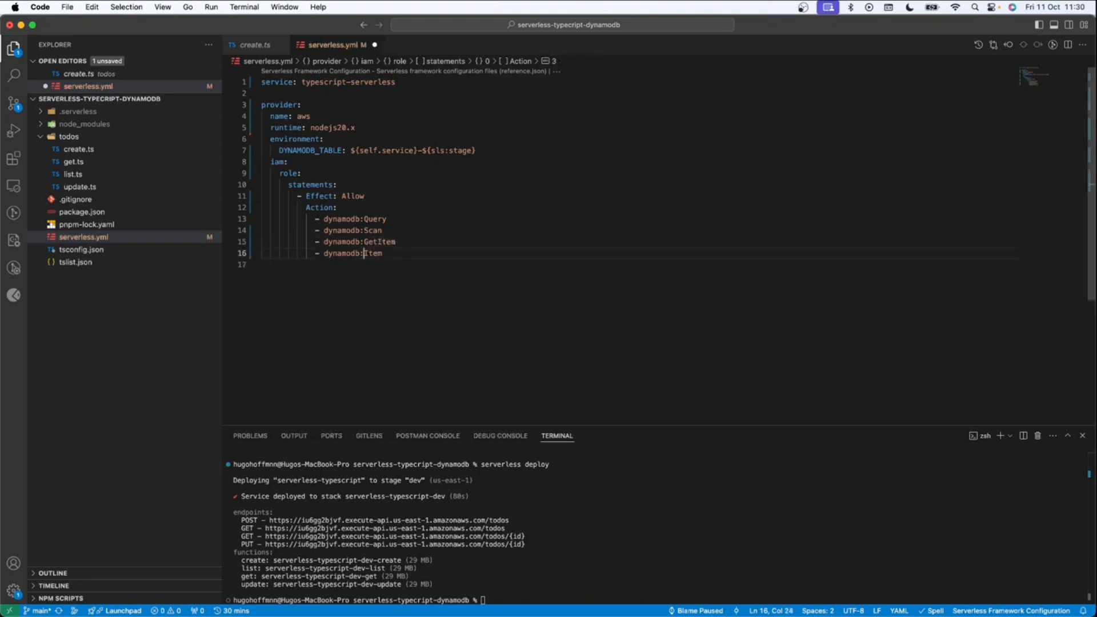
text(Put)
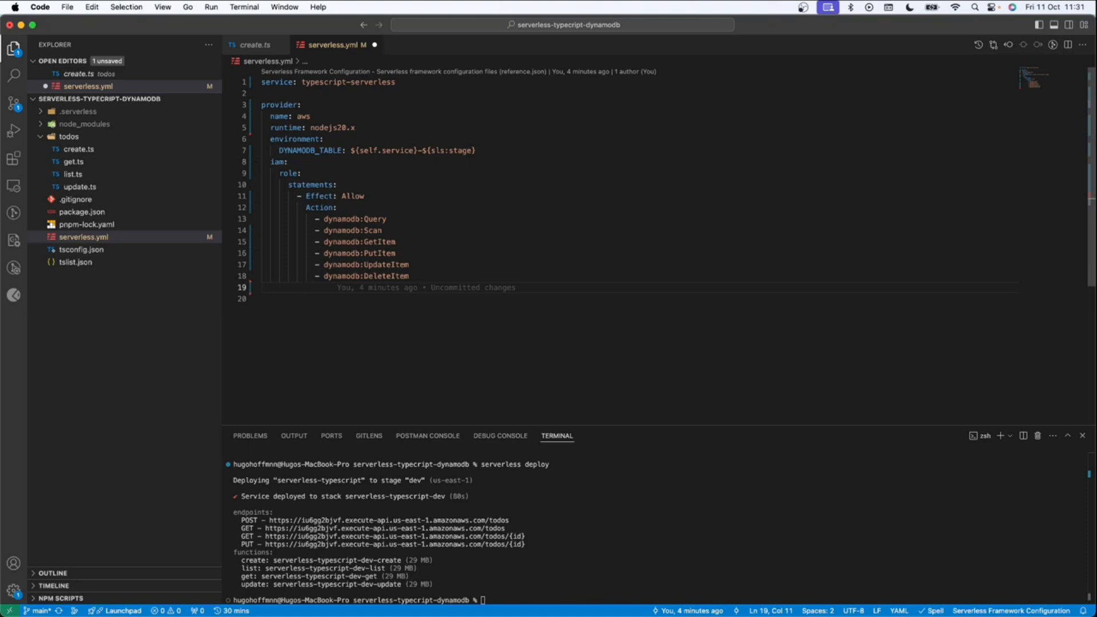
Step: Set Resource to the table ARN using ${aws:region} and DYNAMODB_TABLE, removing the blank line
text(Resource:)
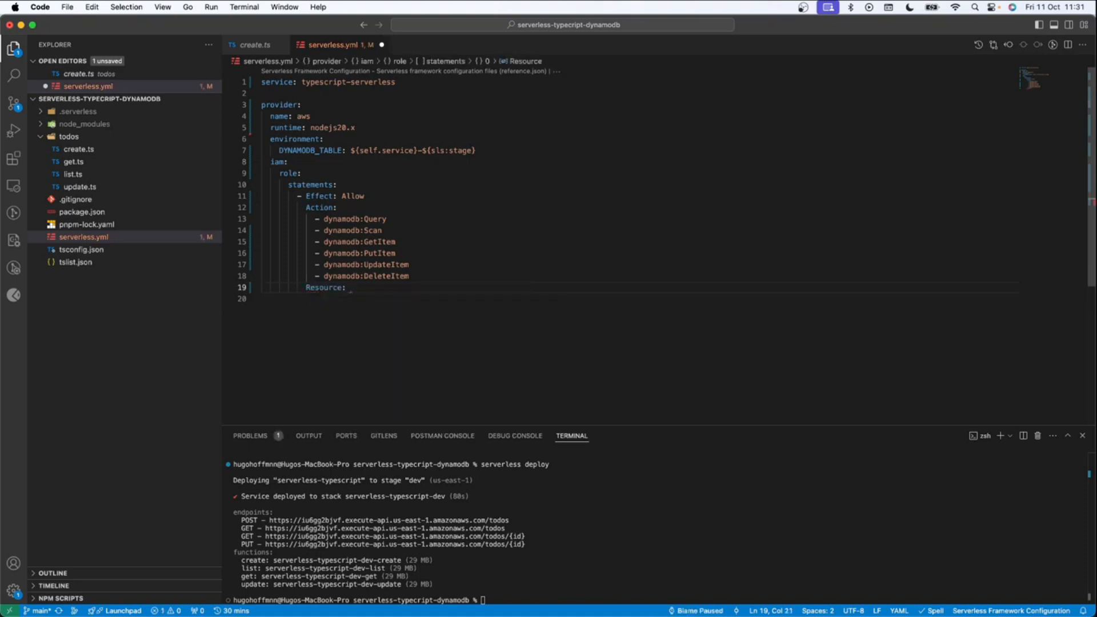
text("arn:aws:dynamodb:${aws:region}:*:table/${self:provider.environment.DYNAMODB_TABLE}")
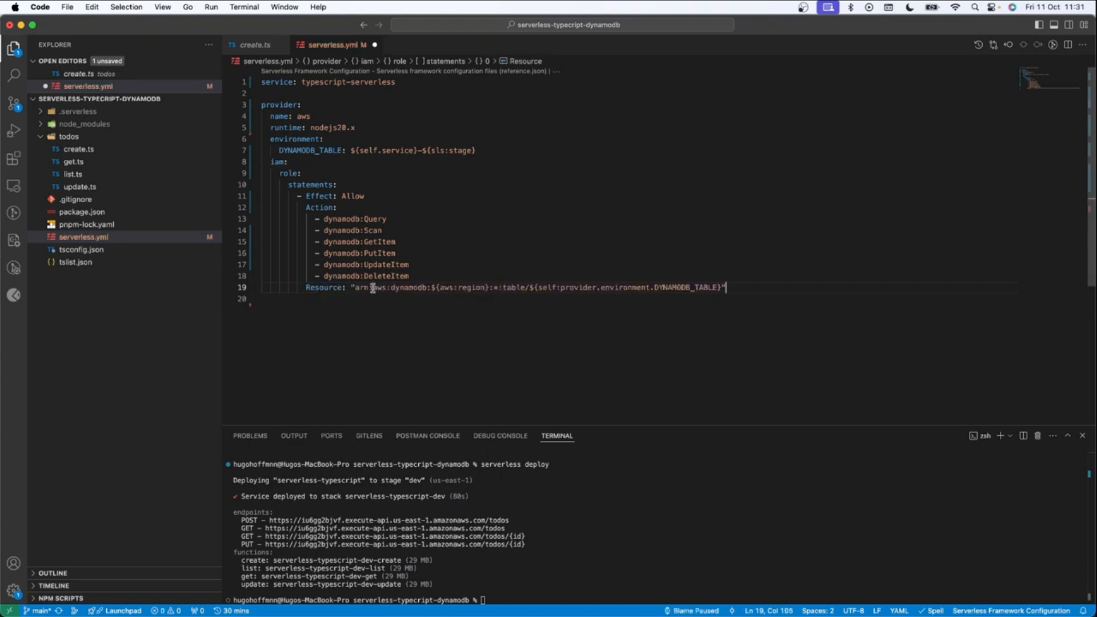
drag(355, 287, 485, 287)
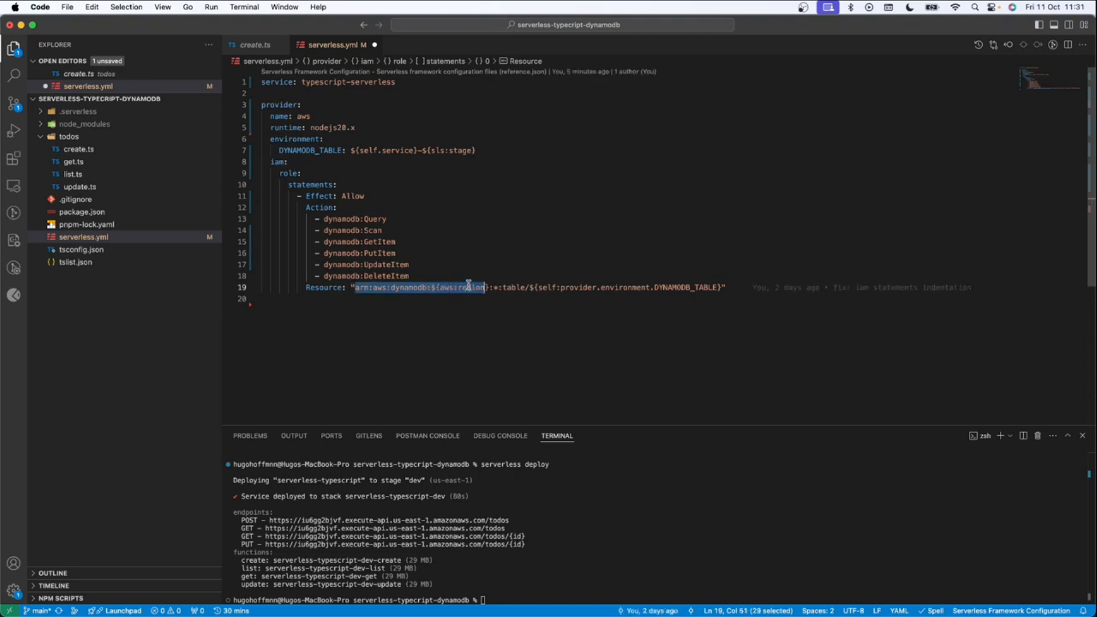
mouse_move(446, 287)
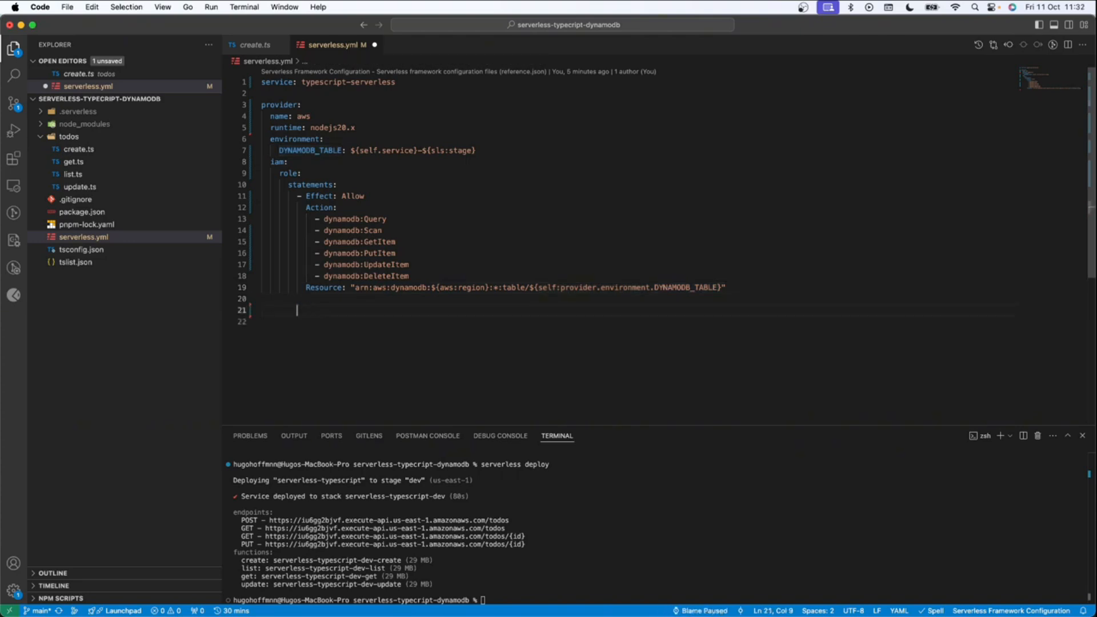
key(Backspace)
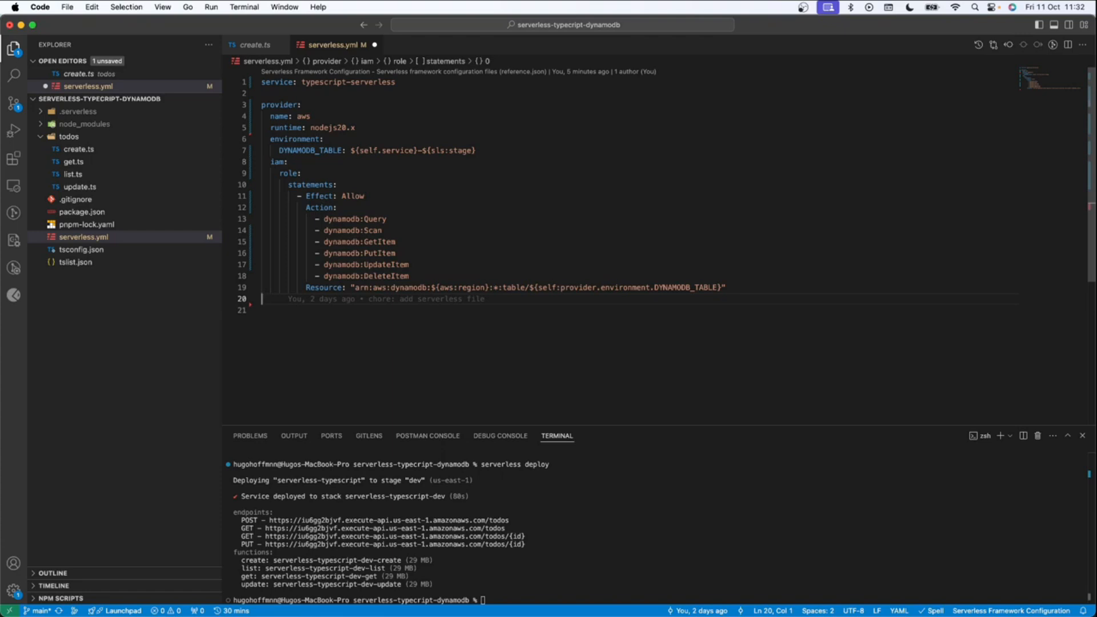
Step: Define functions with create using handler todos/create.create, checking create.ts's export
text(functions)
click(638, 309)
text(create)
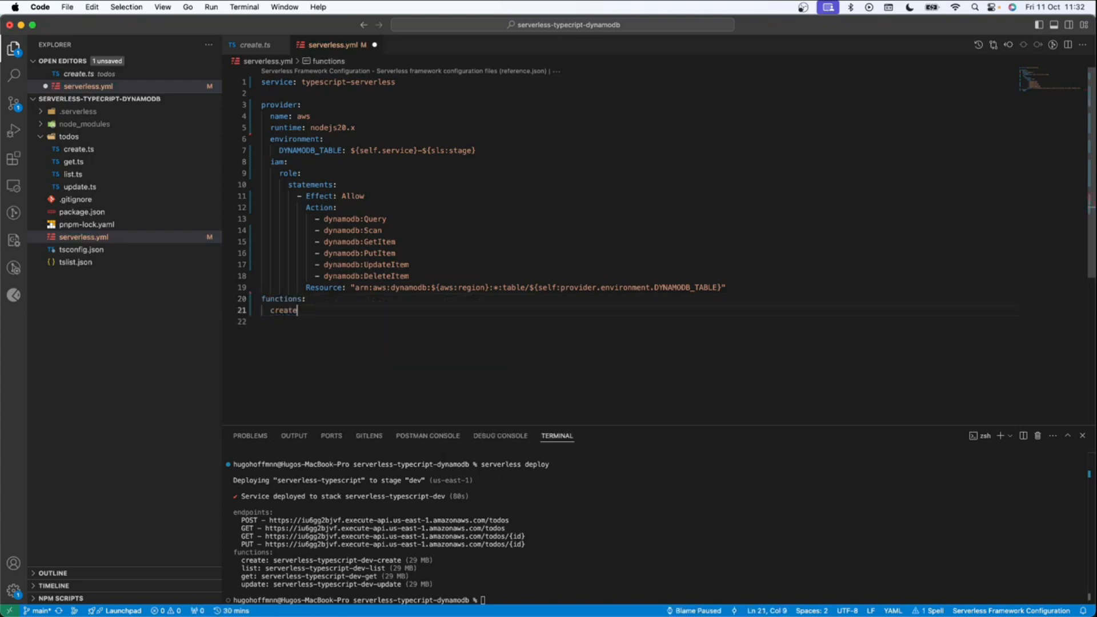
text(:)
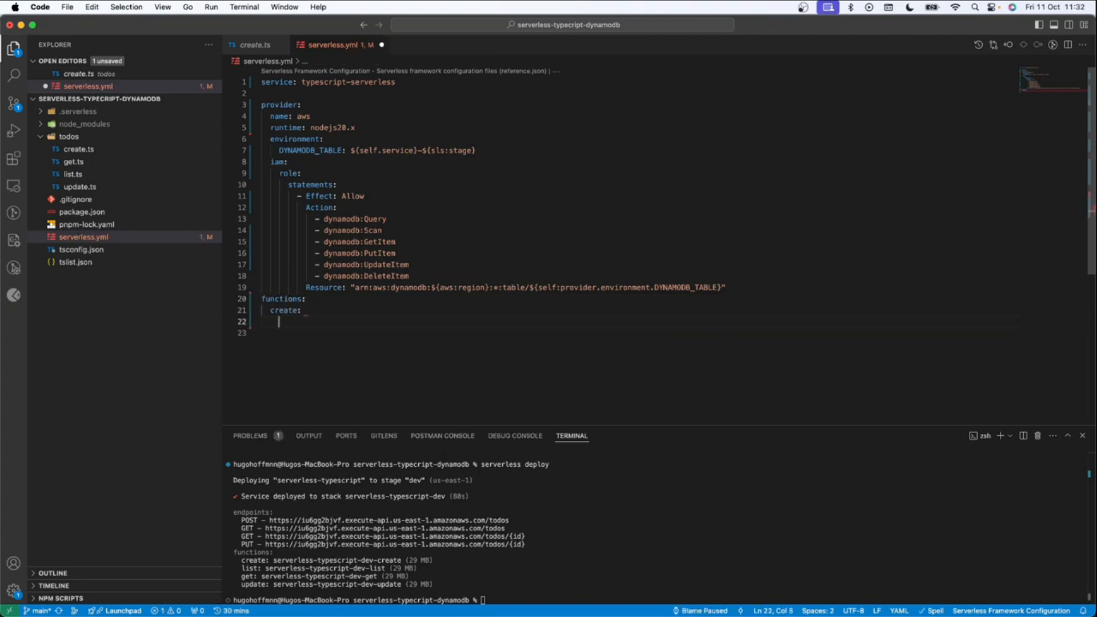
text(handler: to)
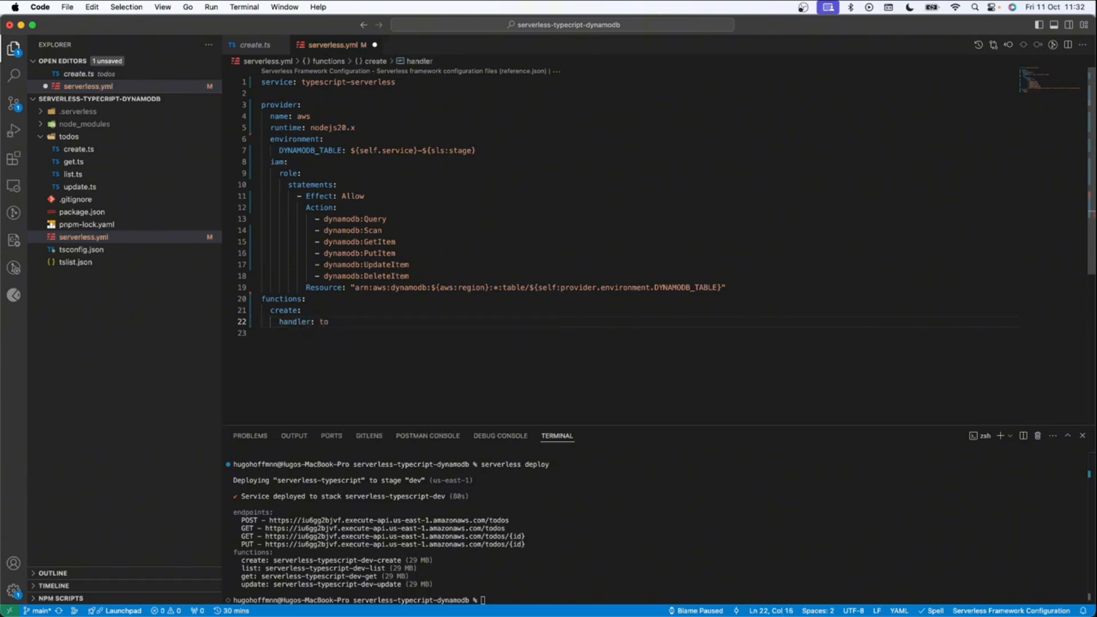
text(dos)
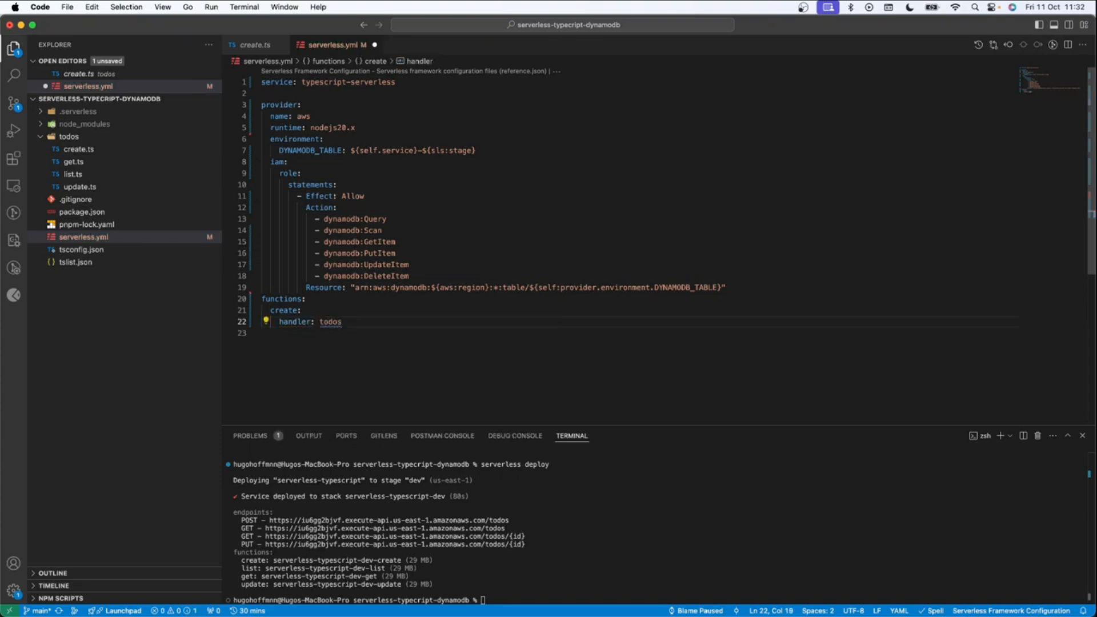
text(/cre)
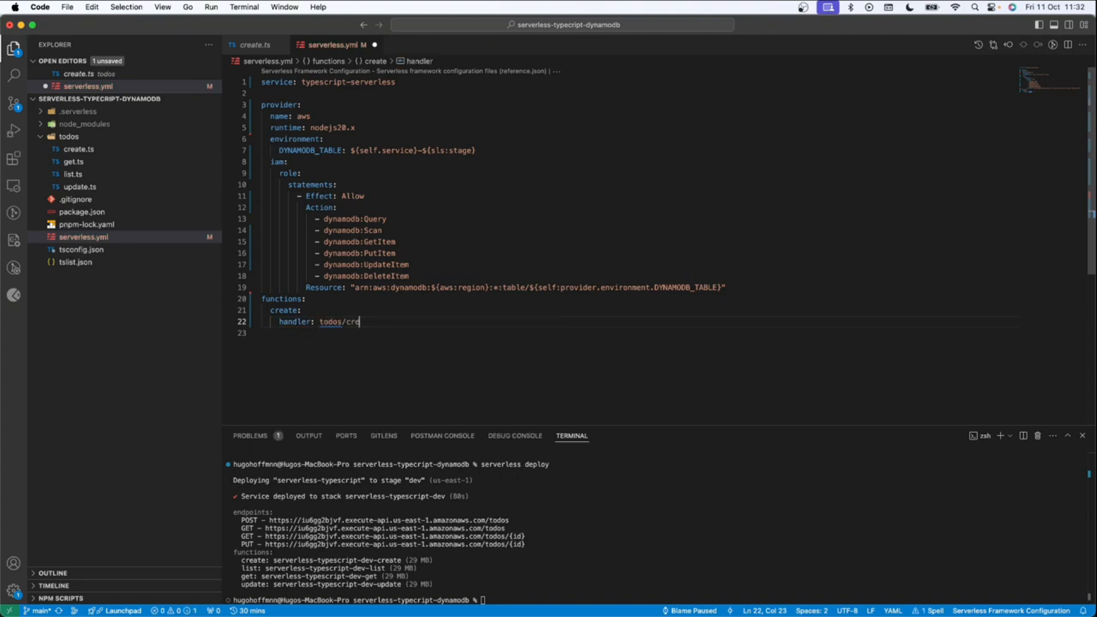
text(ate.creat)
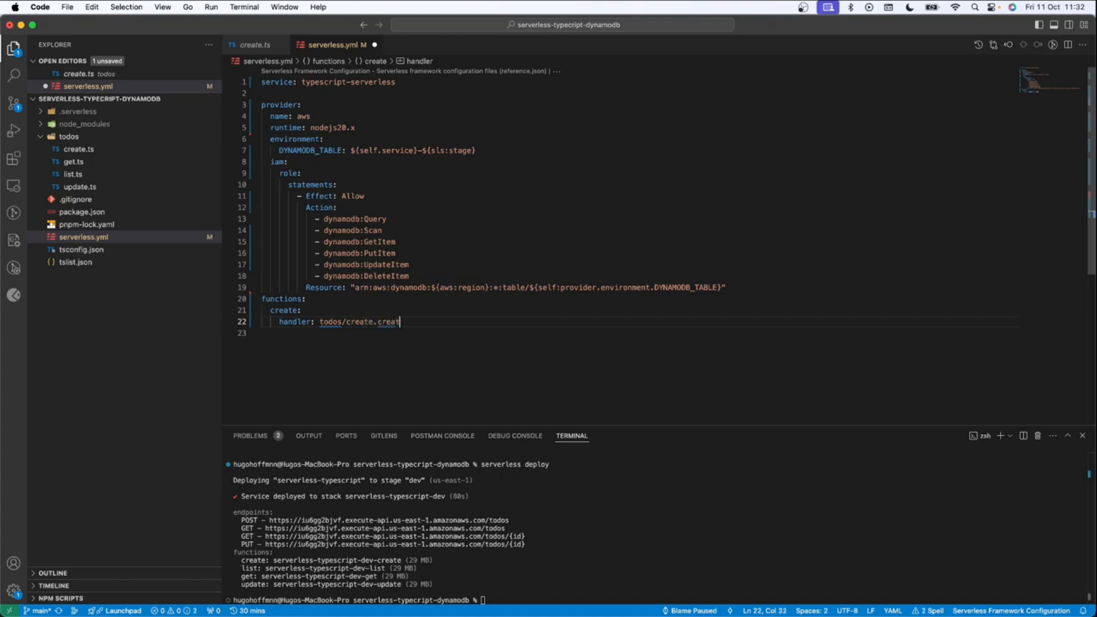
text(e)
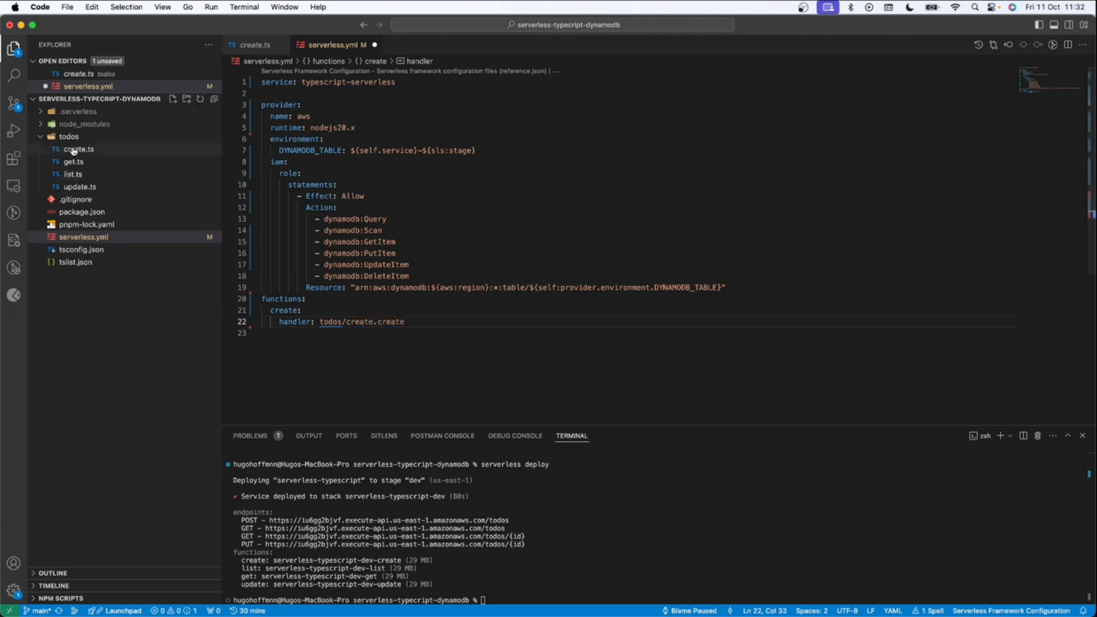
click(78, 150)
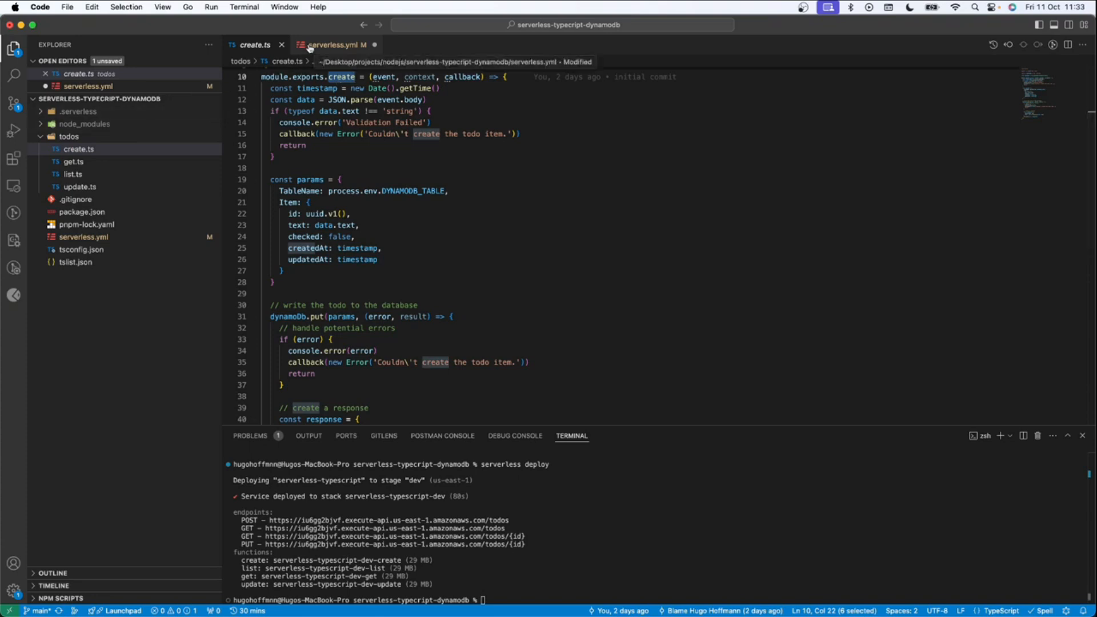
click(339, 44)
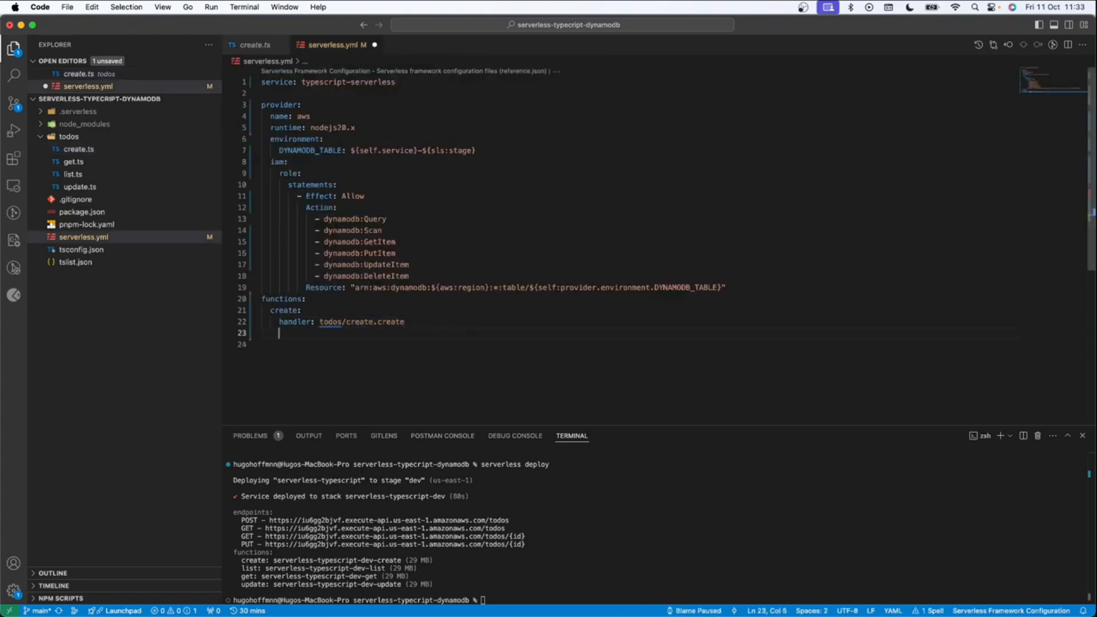
Step: Give create an httpApi event at path /todos with method post, then duplicate the block
text(events)
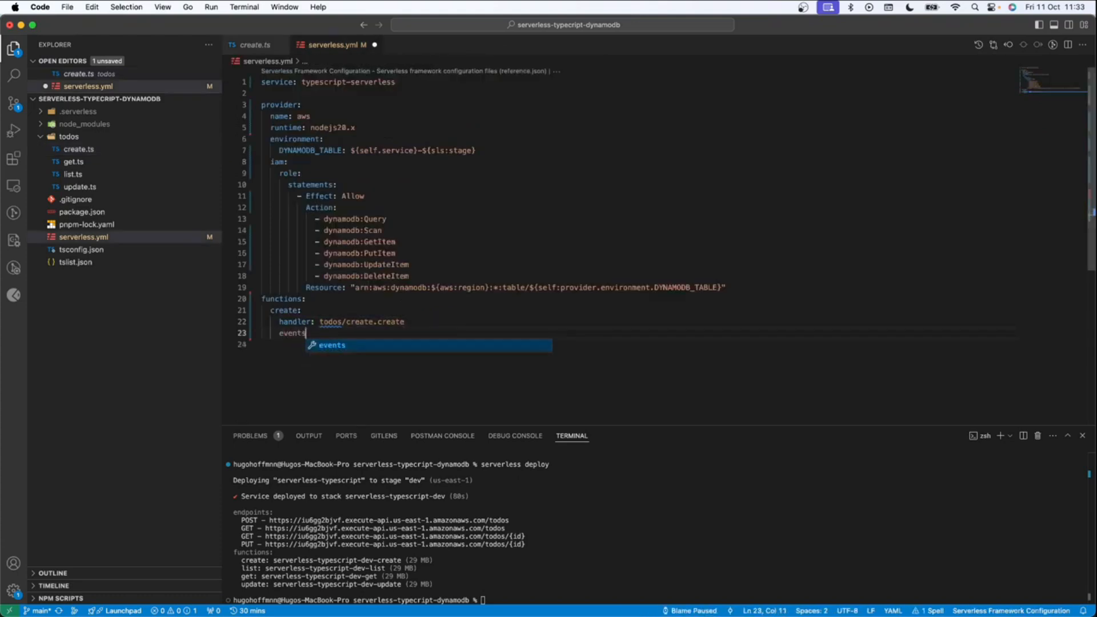
key(Enter)
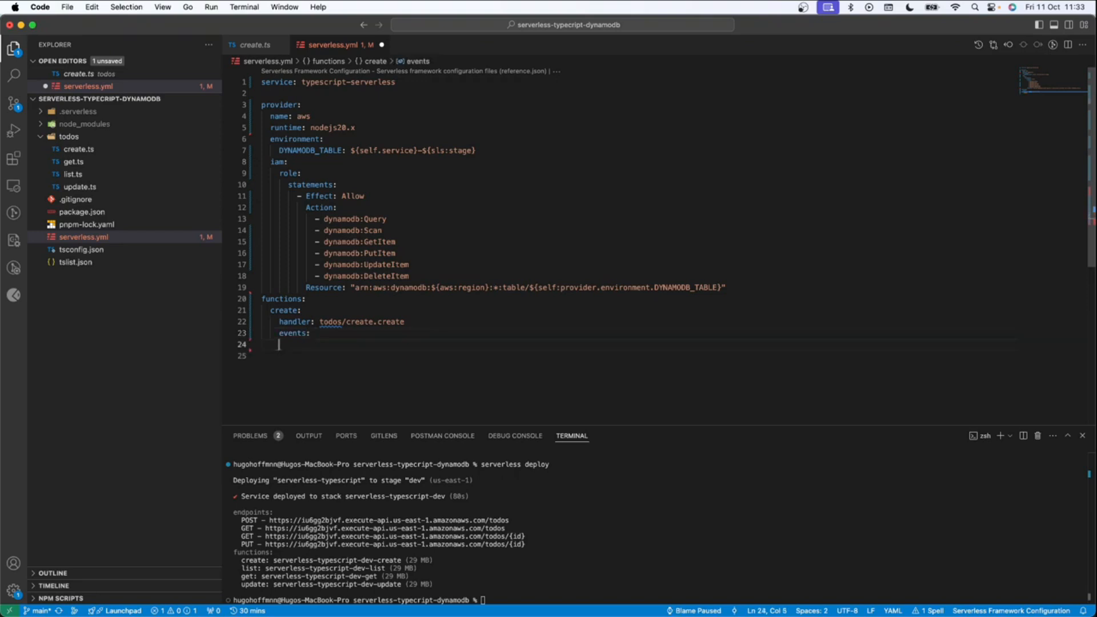
text(-)
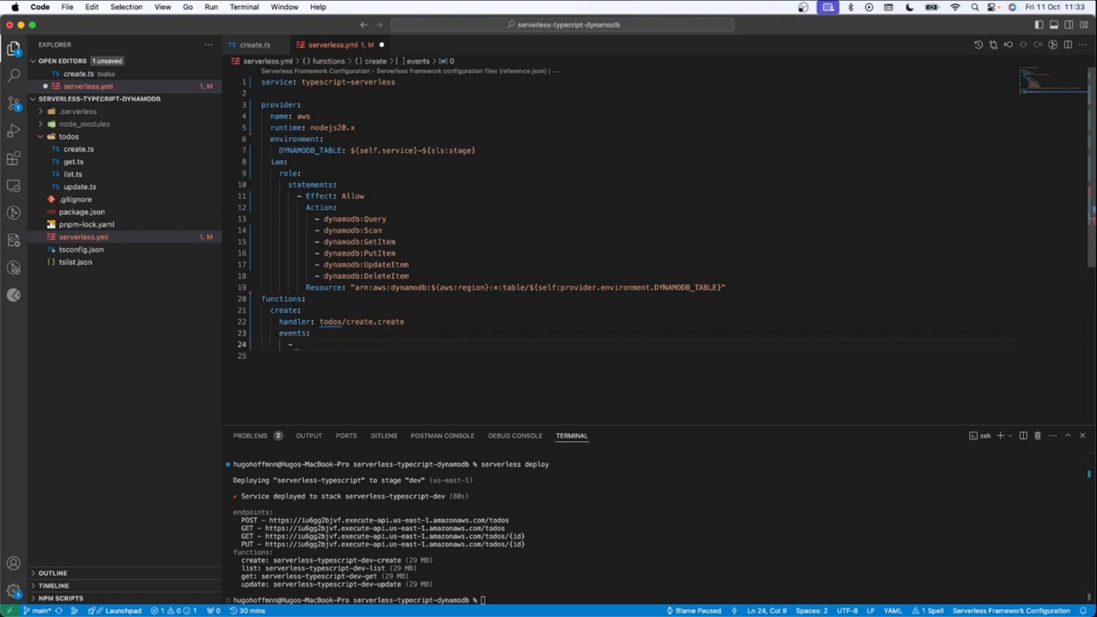
text(h)
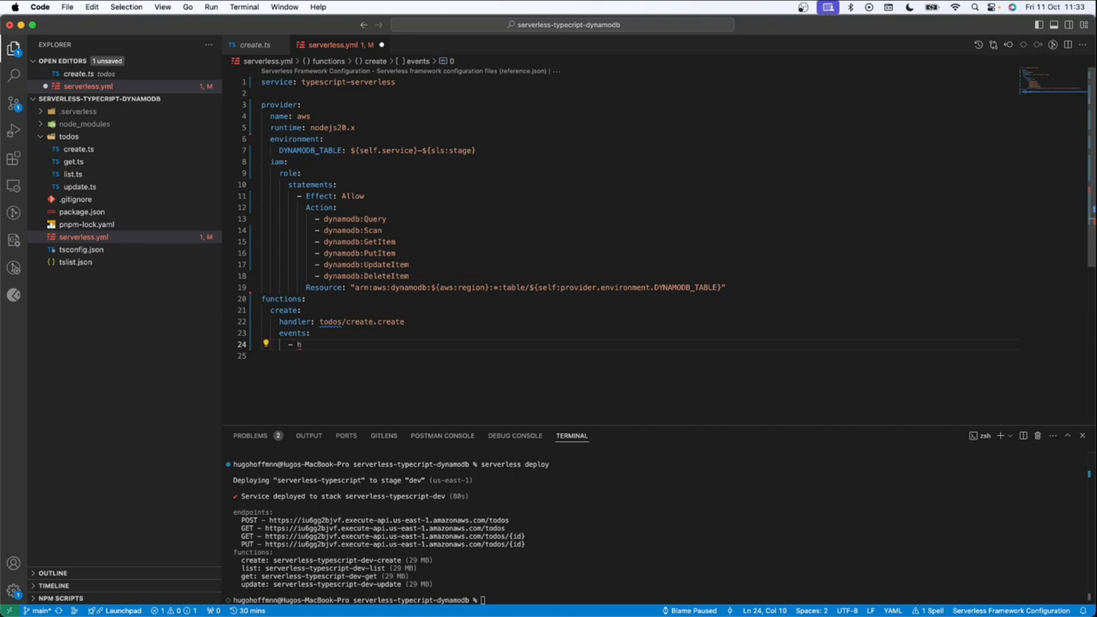
text(ttpApi:)
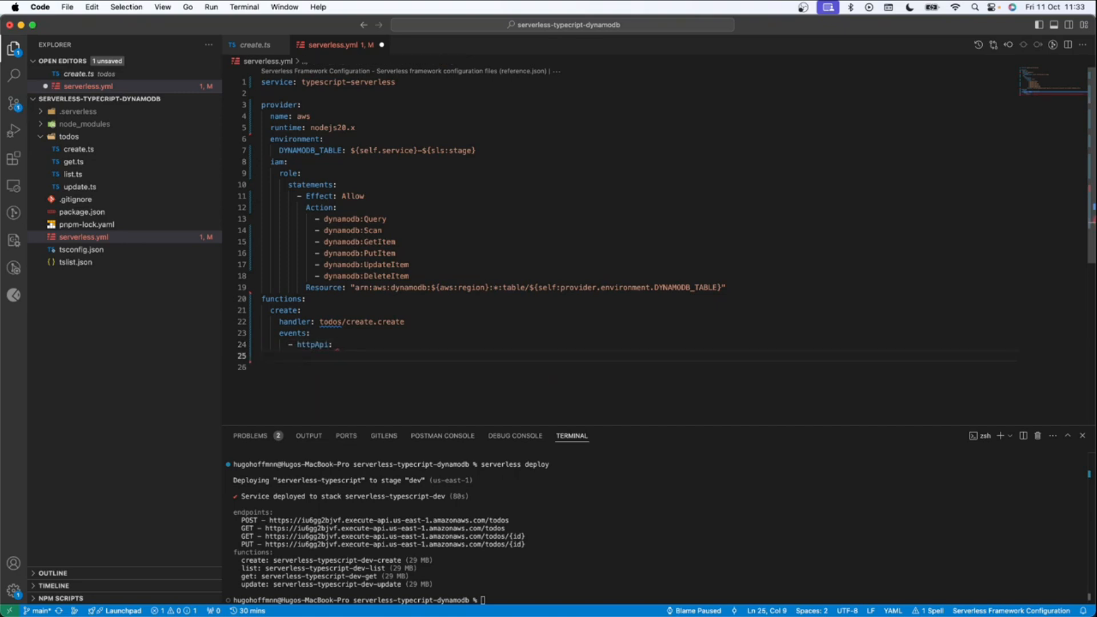
text(path: /todos)
text(method:)
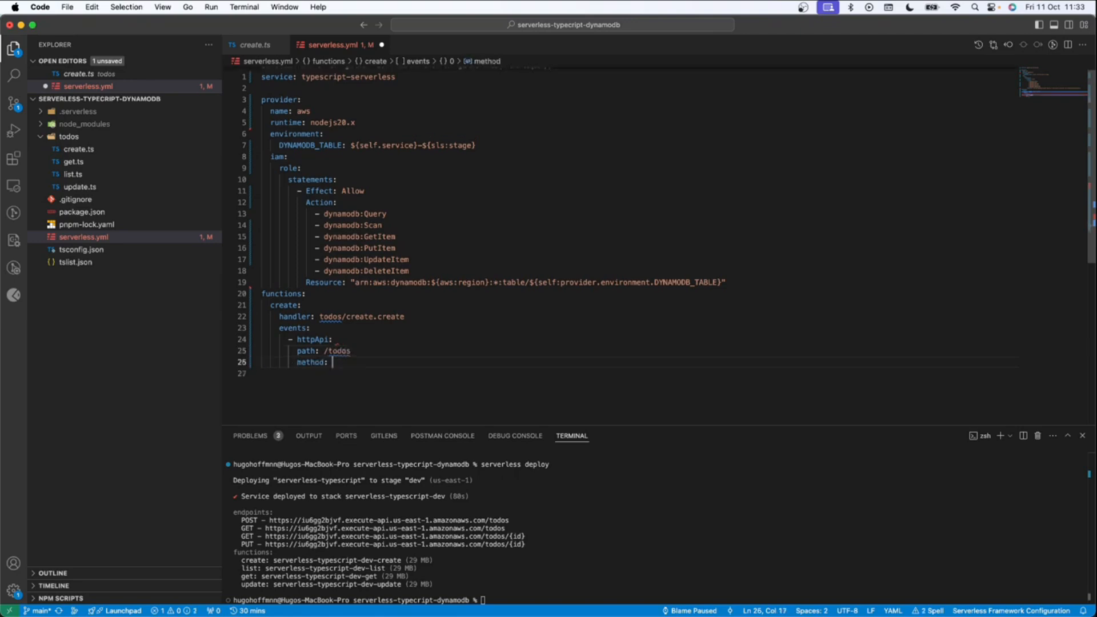
text(post)
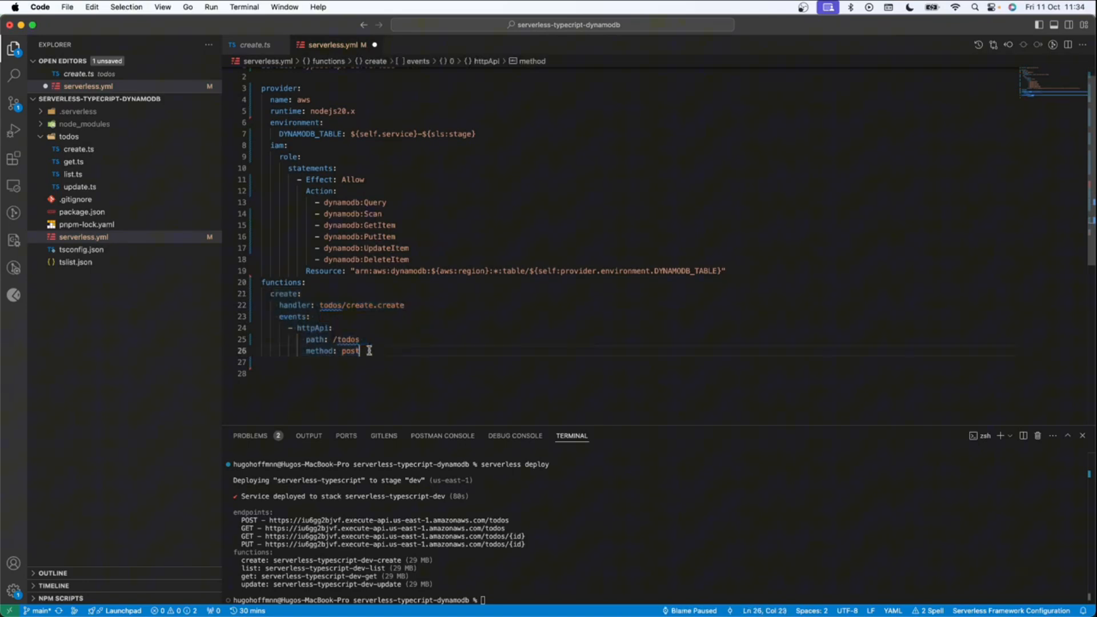
key(enter)
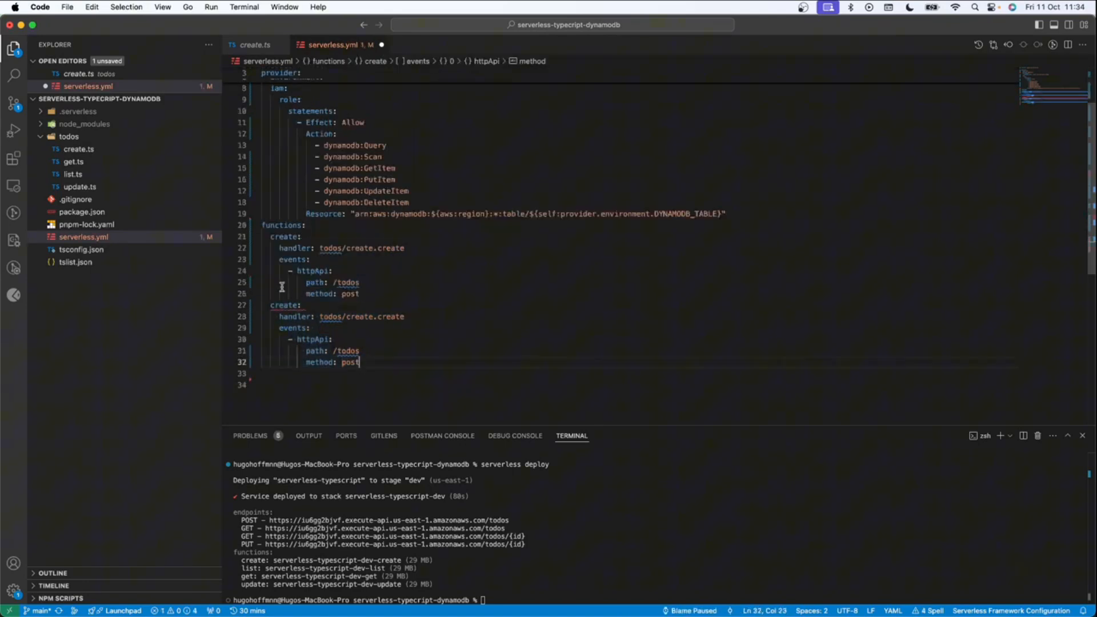
Step: Rename the copy to list with handler todos/list.list and method get
double_click(284, 305)
text(list:)
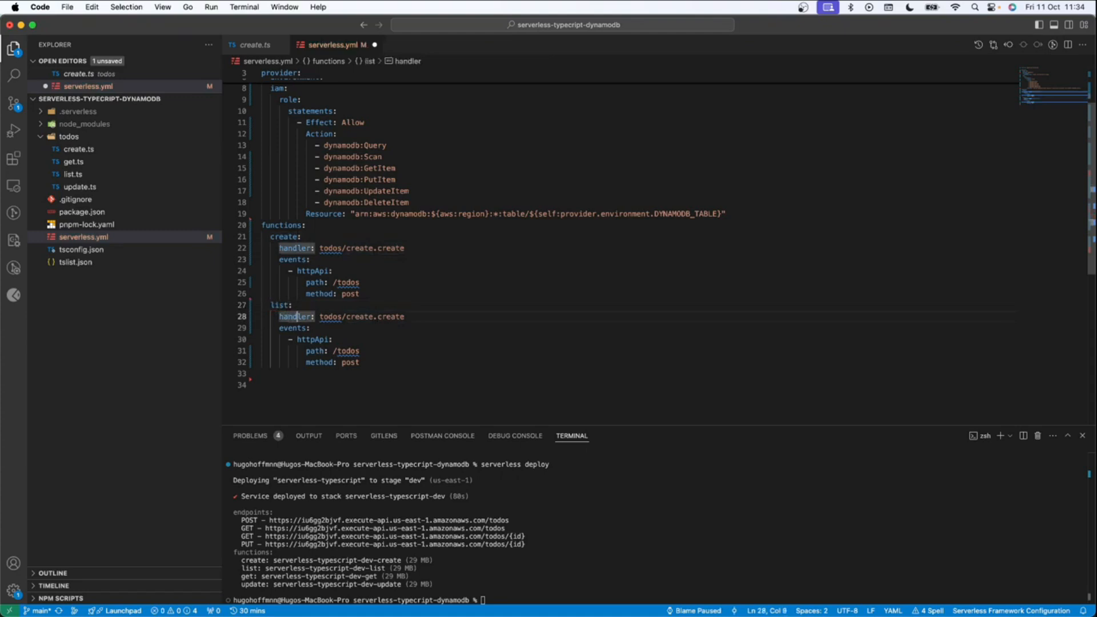
double_click(358, 316)
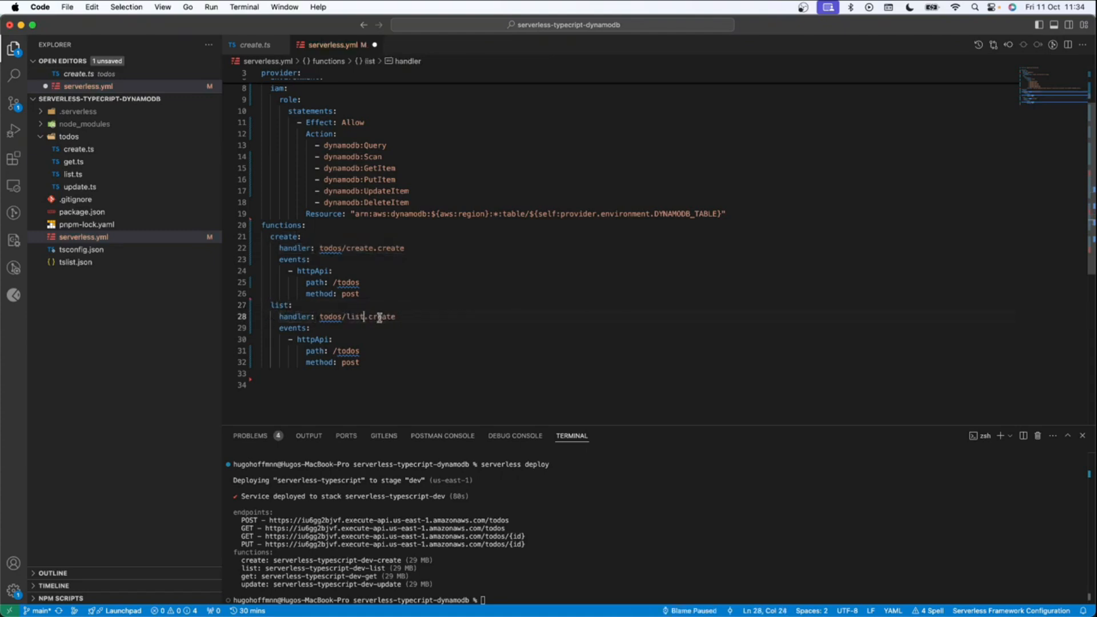
text(list)
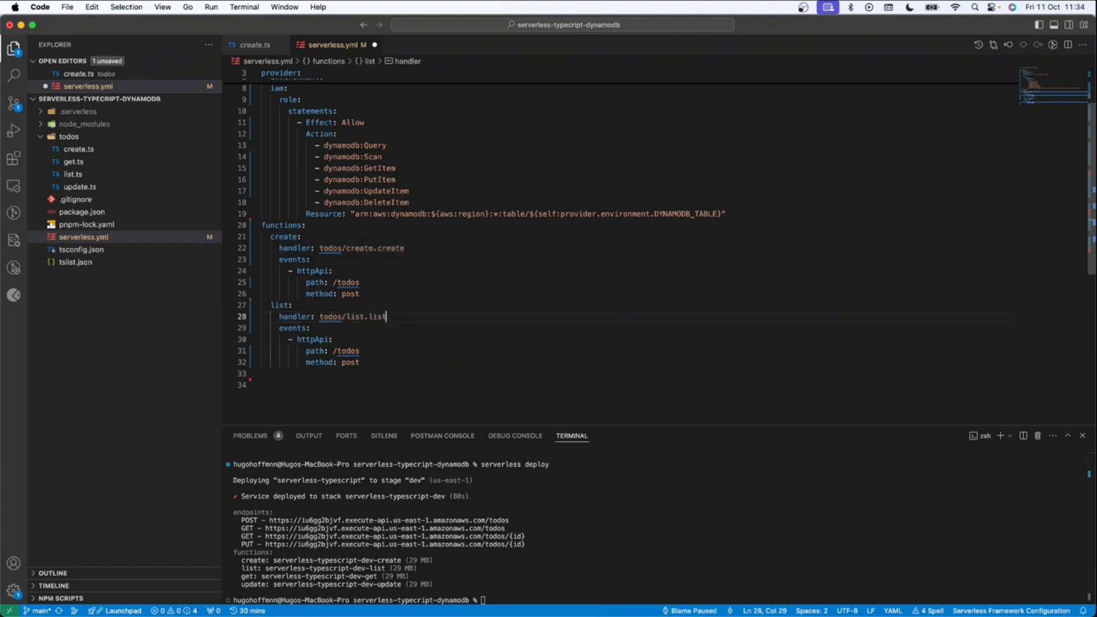
mouse_move(348, 350)
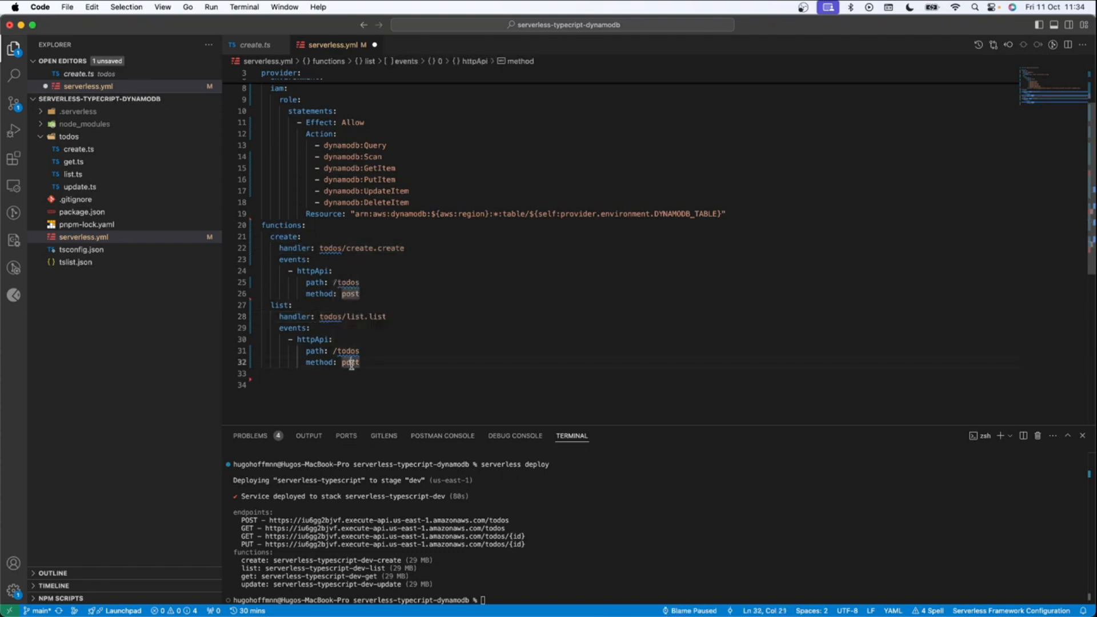
double_click(349, 362)
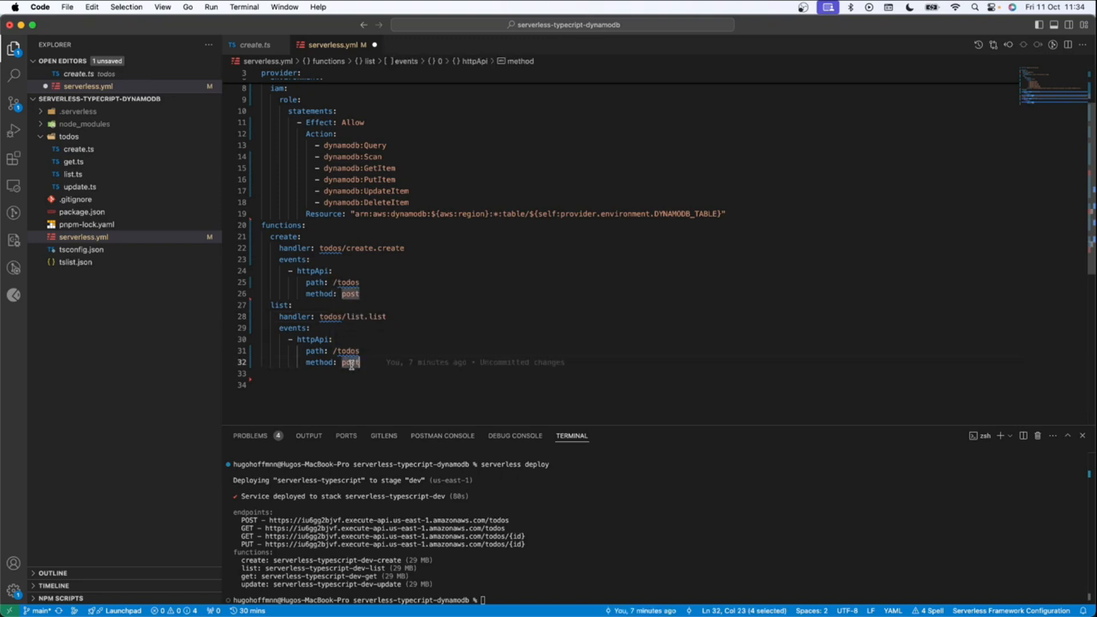
text(get)
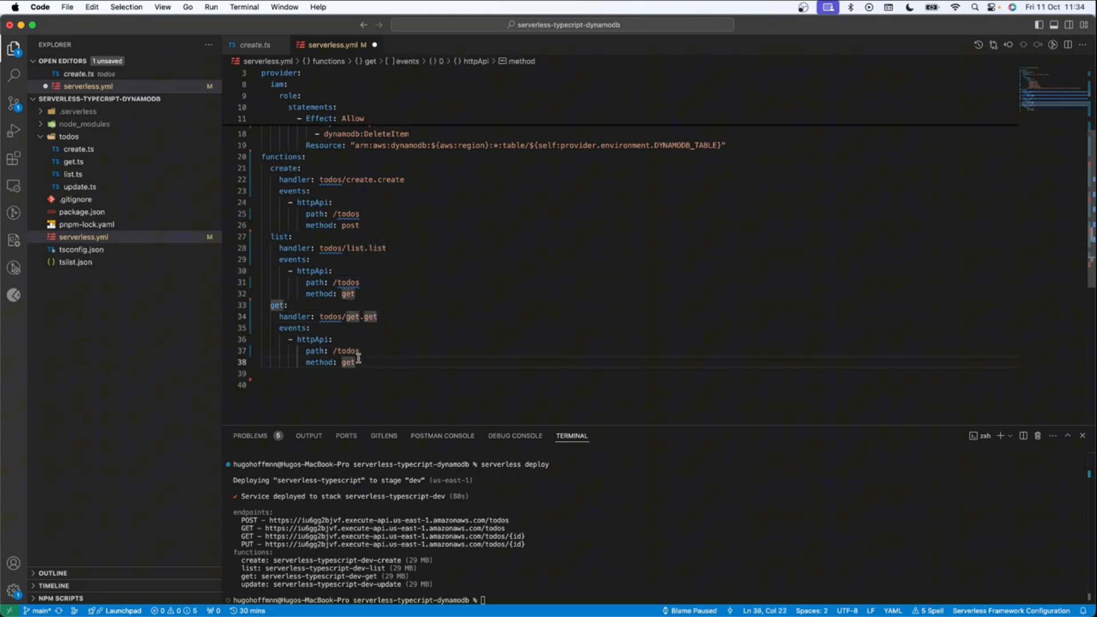
Step: Append /{id} to the get function's path, then select the get block to copy
click(364, 350)
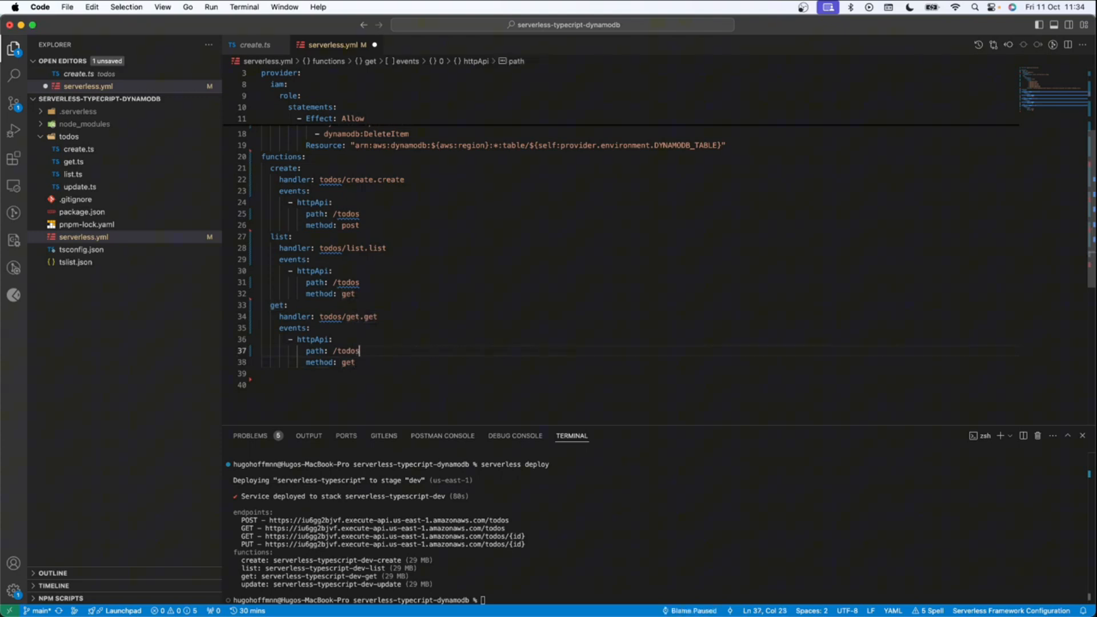
text(/{id)
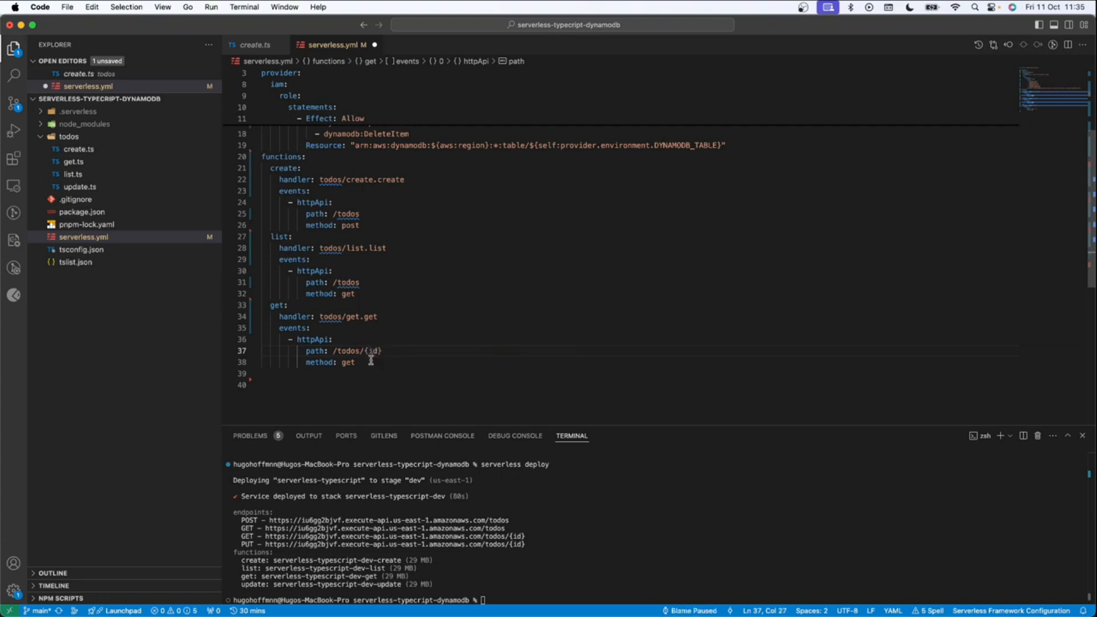
drag(269, 316, 356, 361)
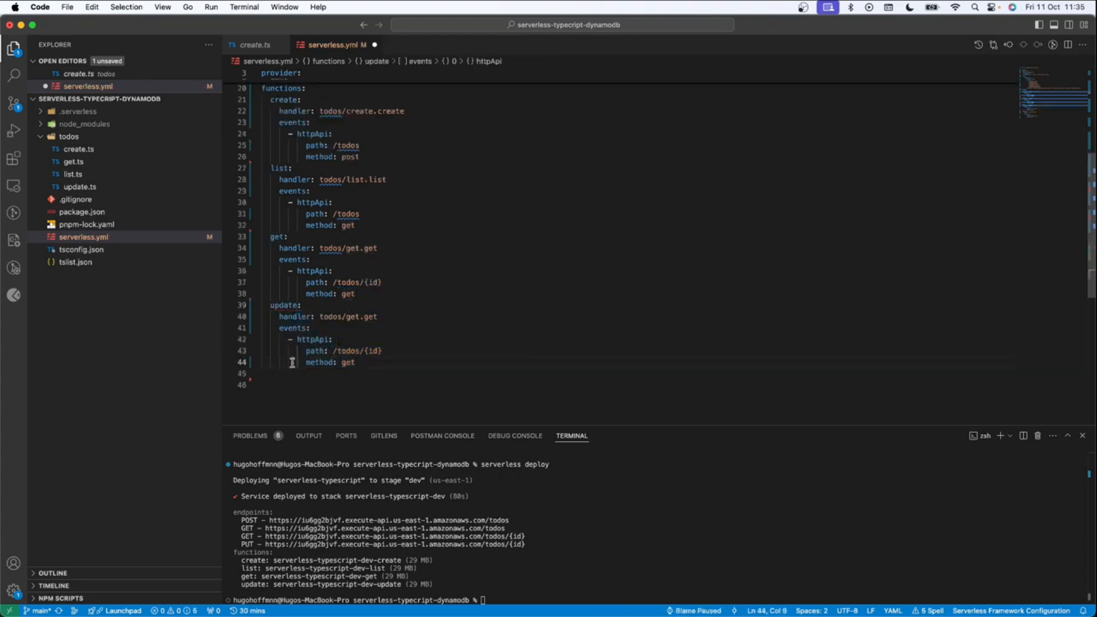
Step: Rename the copied block to update with handler todos/update.update and method put
text(update)
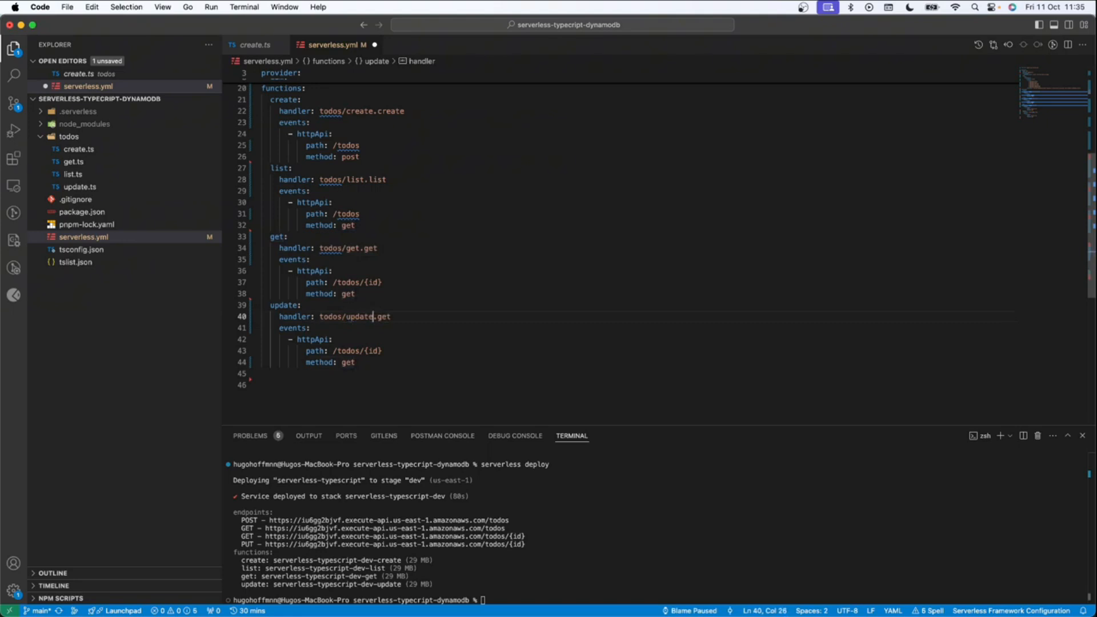
double_click(383, 315)
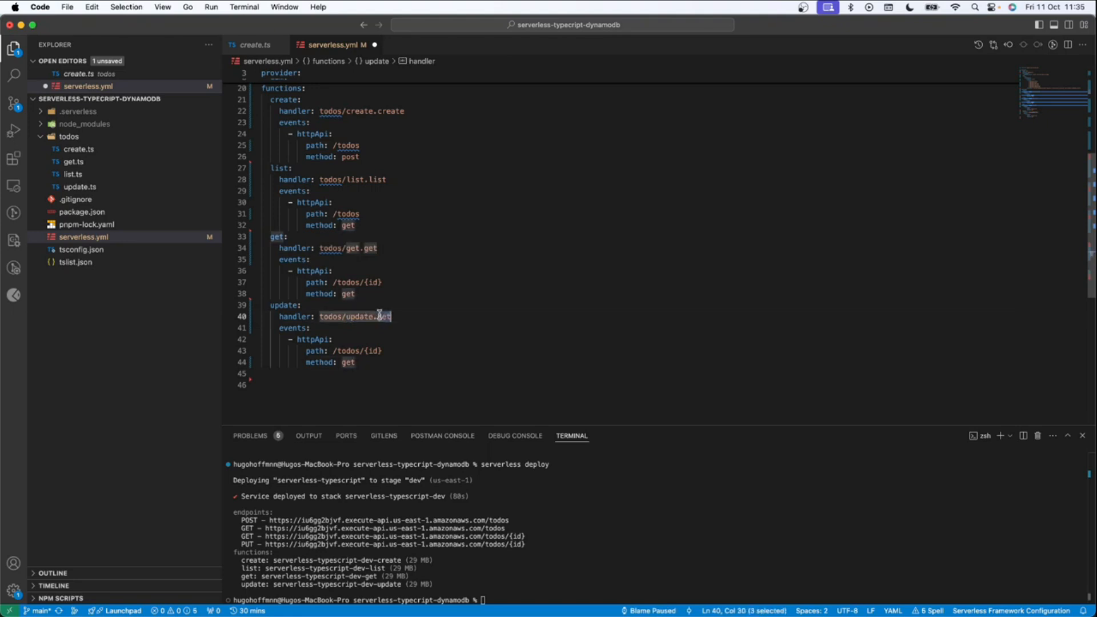
text(update)
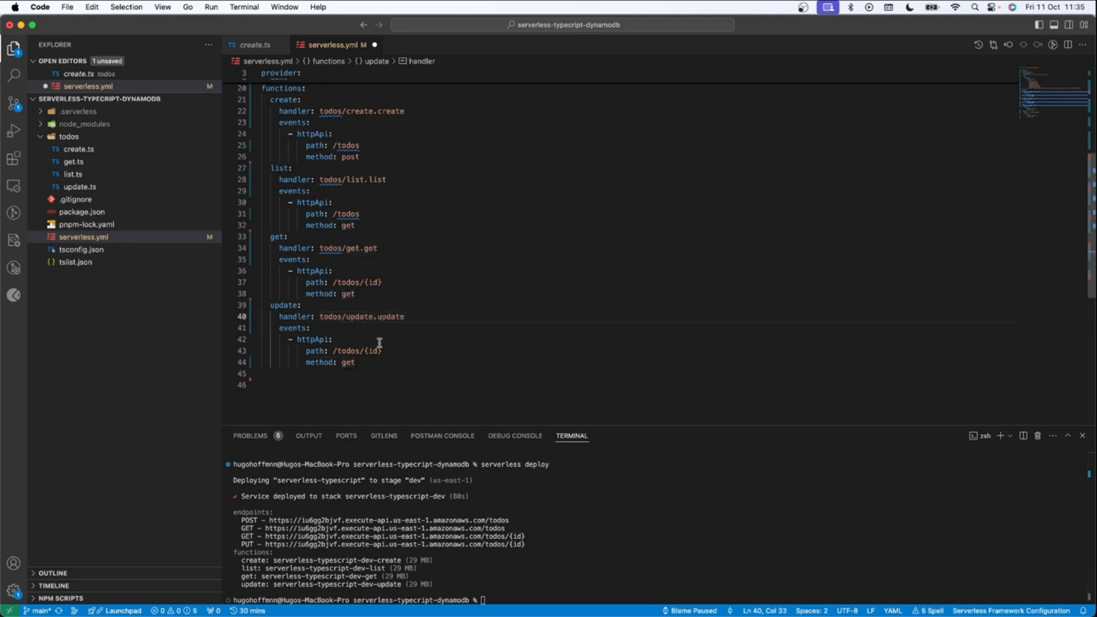
click(346, 350)
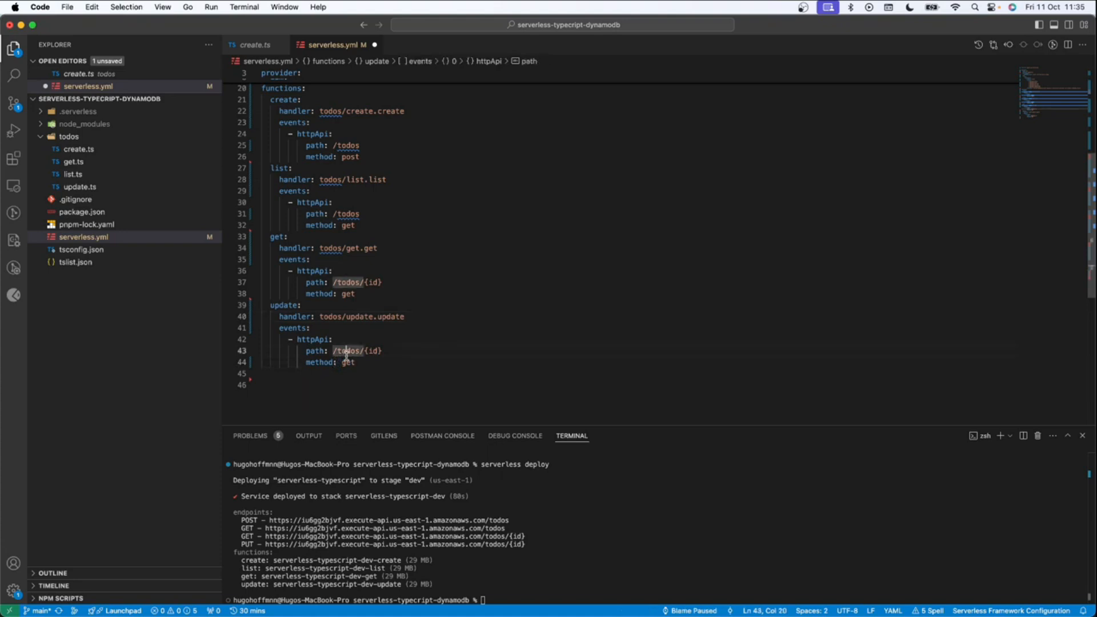
double_click(347, 362)
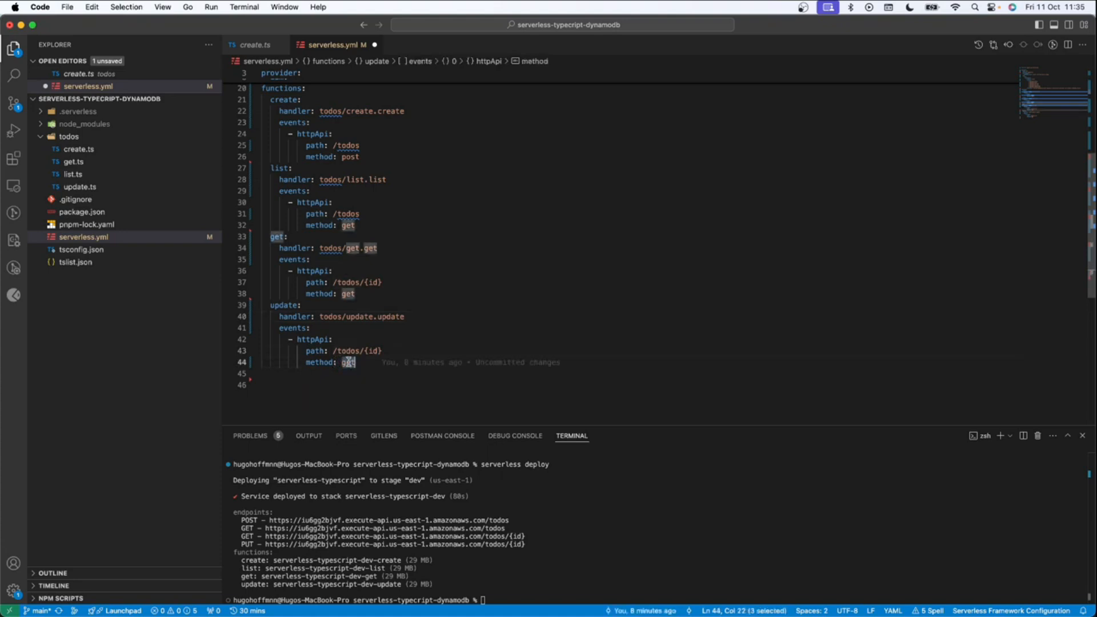
text(put)
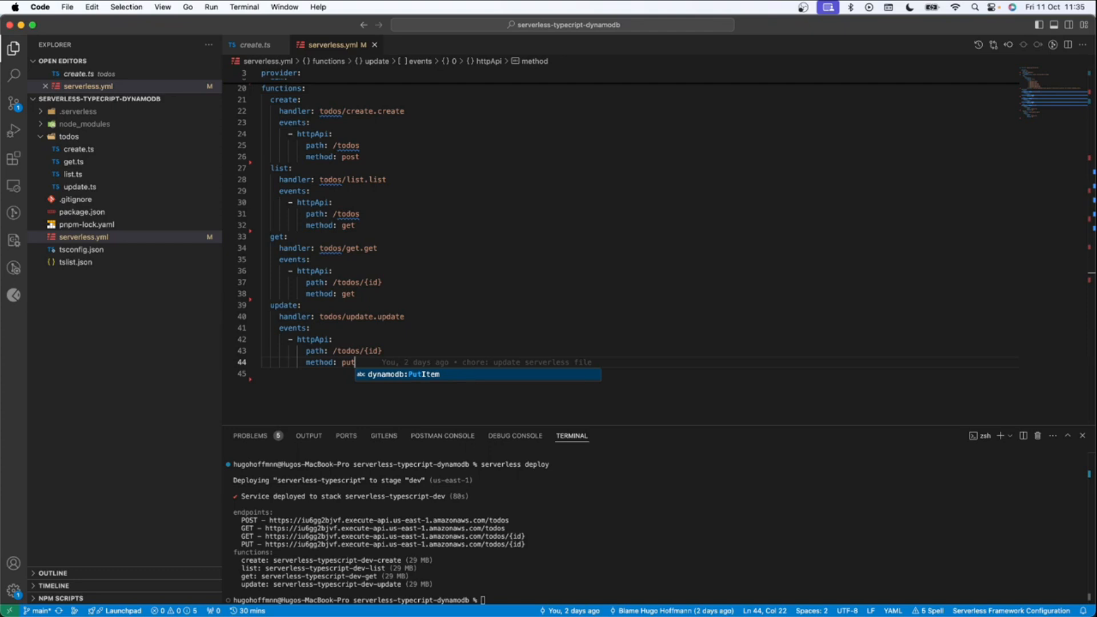
key(Escape)
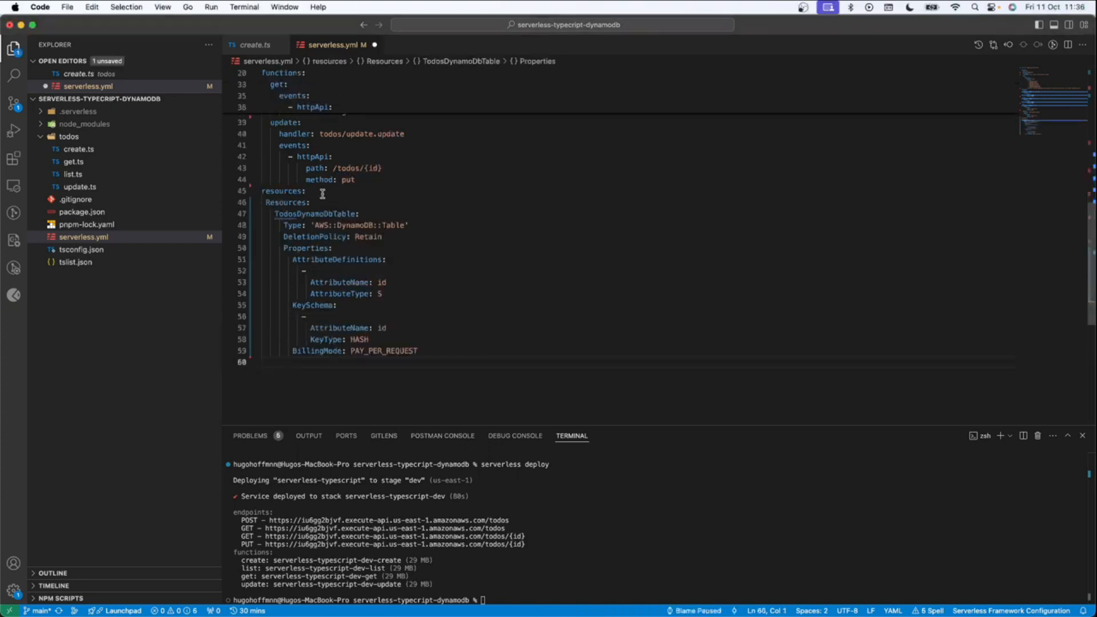
Step: Add 'TableName: ${self:provider.environment.DYNAMODB_TABLE}' below BillingMode in the TodosDynamoDbTable resource
double_click(286, 202)
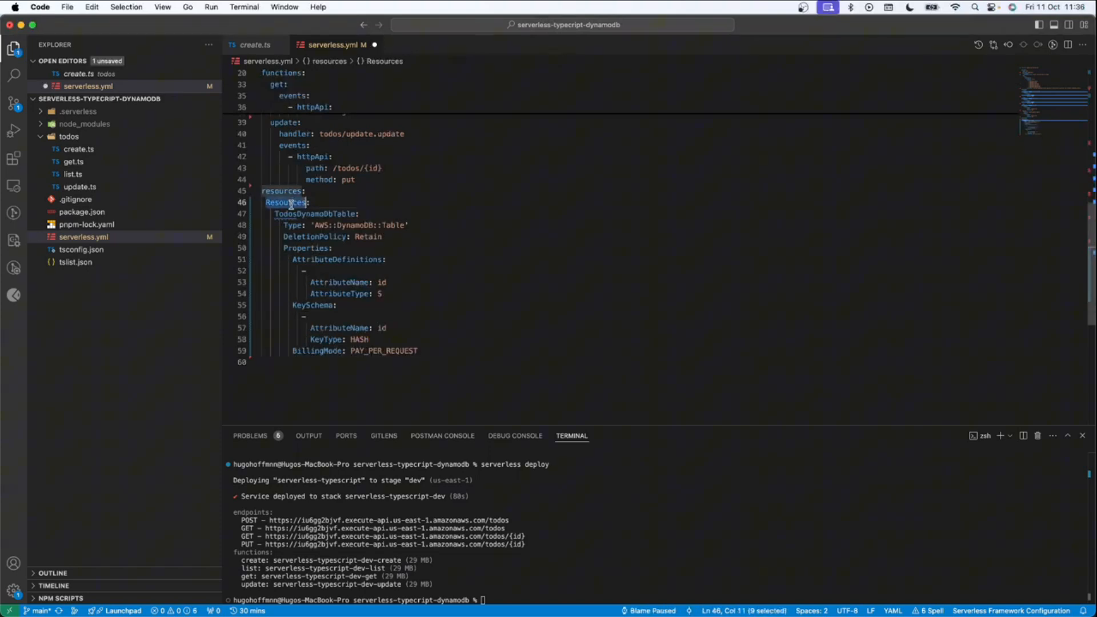
double_click(315, 213)
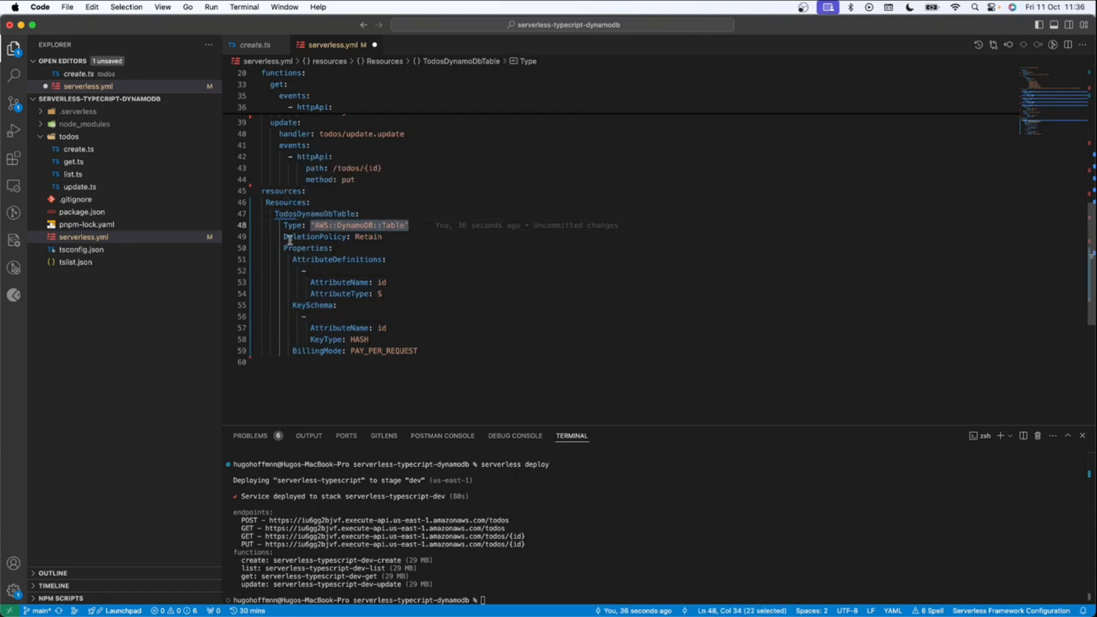
drag(283, 236, 386, 328)
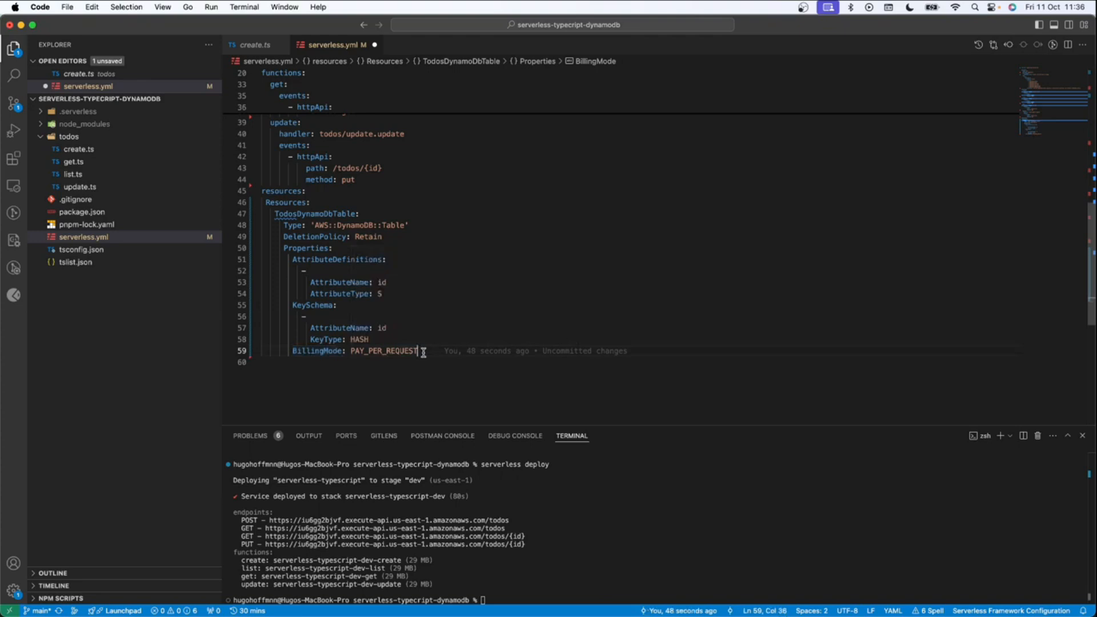
double_click(383, 314)
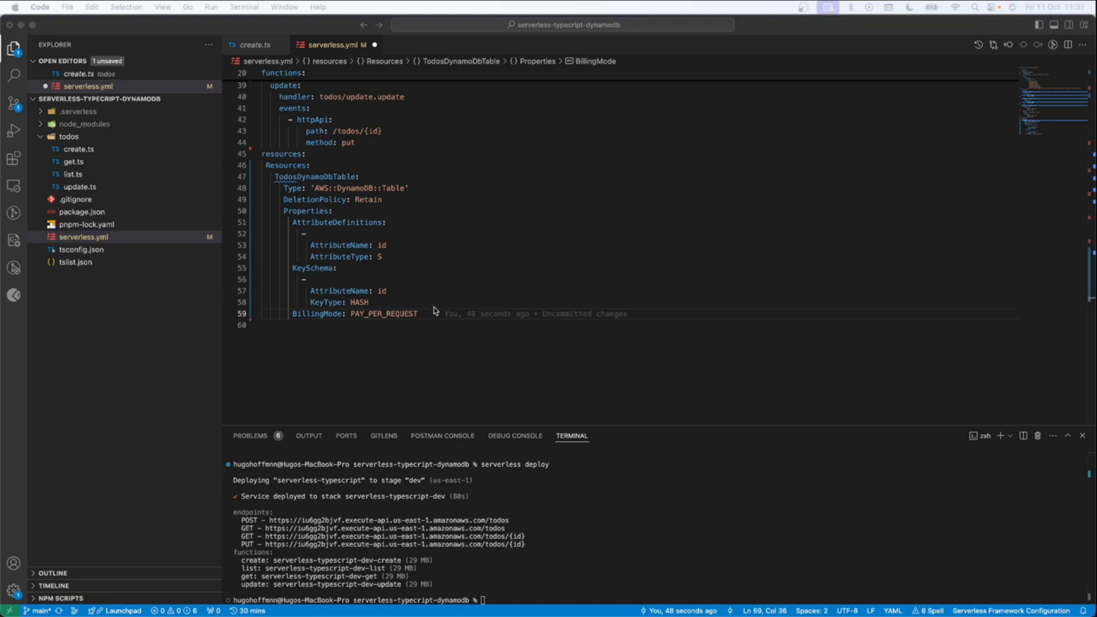
double_click(384, 312)
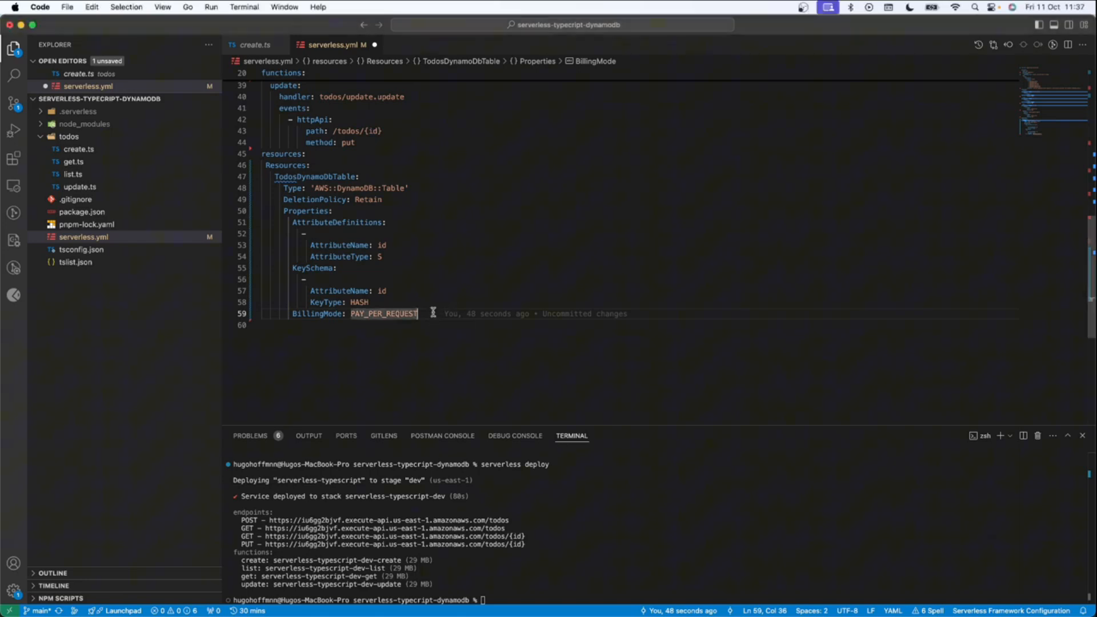
text(TableName: ${self:provider.environment.DYNAMODB_TABLE})
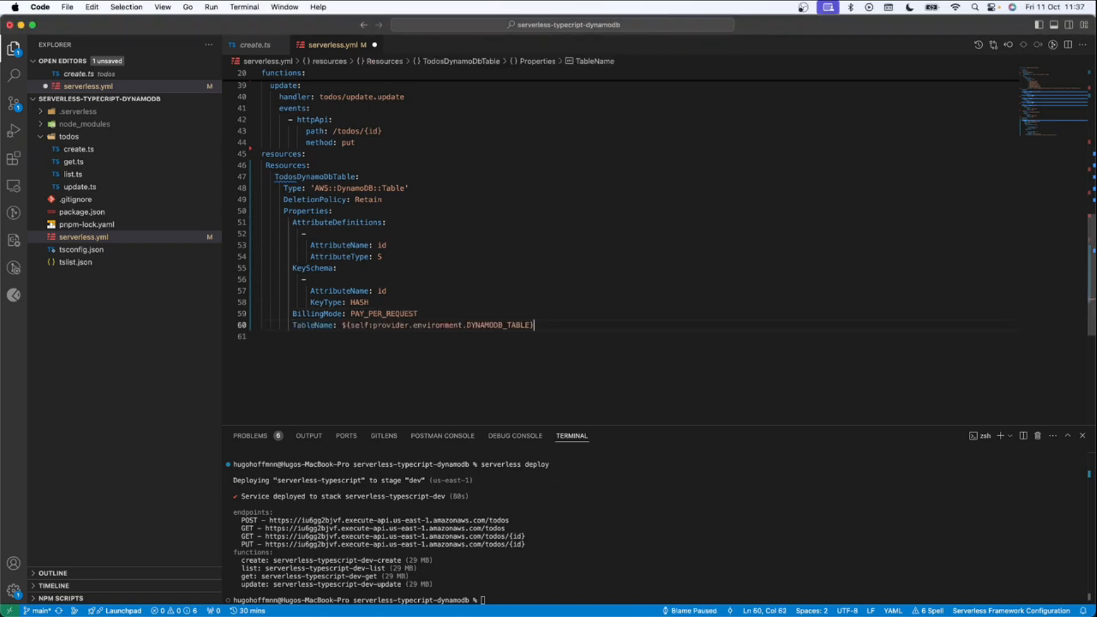
mouse_move(483, 321)
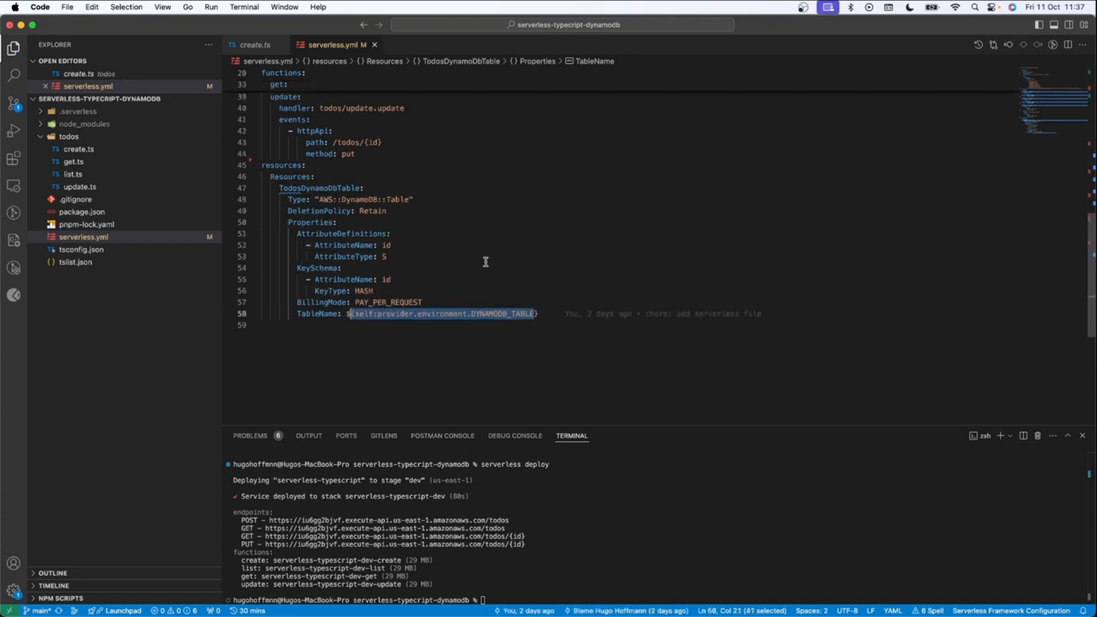
Step: Run 'serverless deploy' in the terminal to deploy the service to dev
scroll(down, 3)
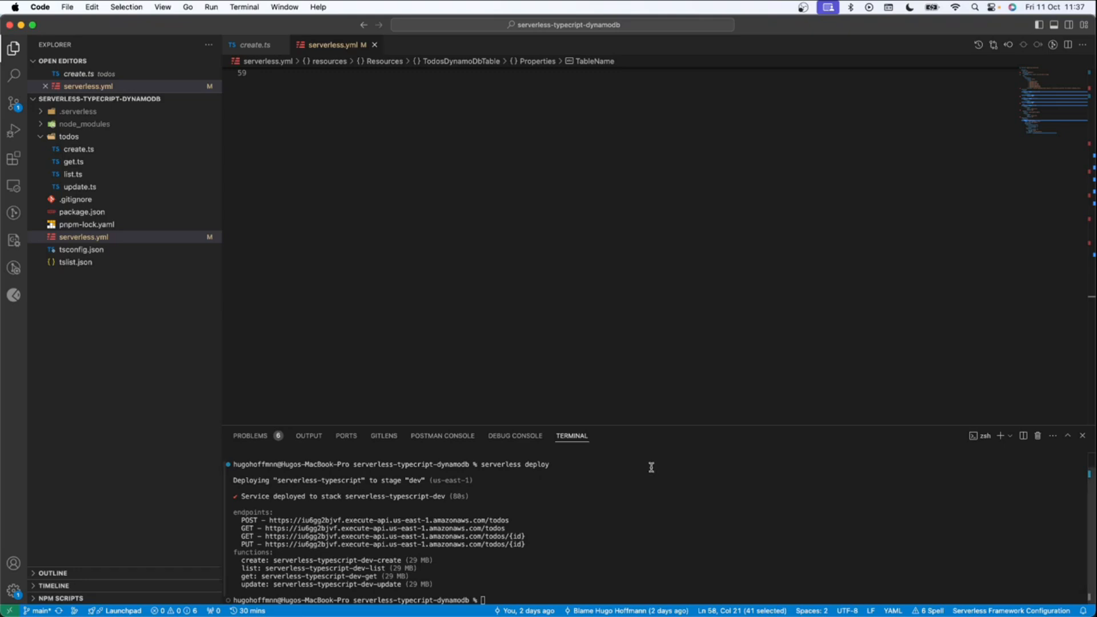
mouse_move(629, 523)
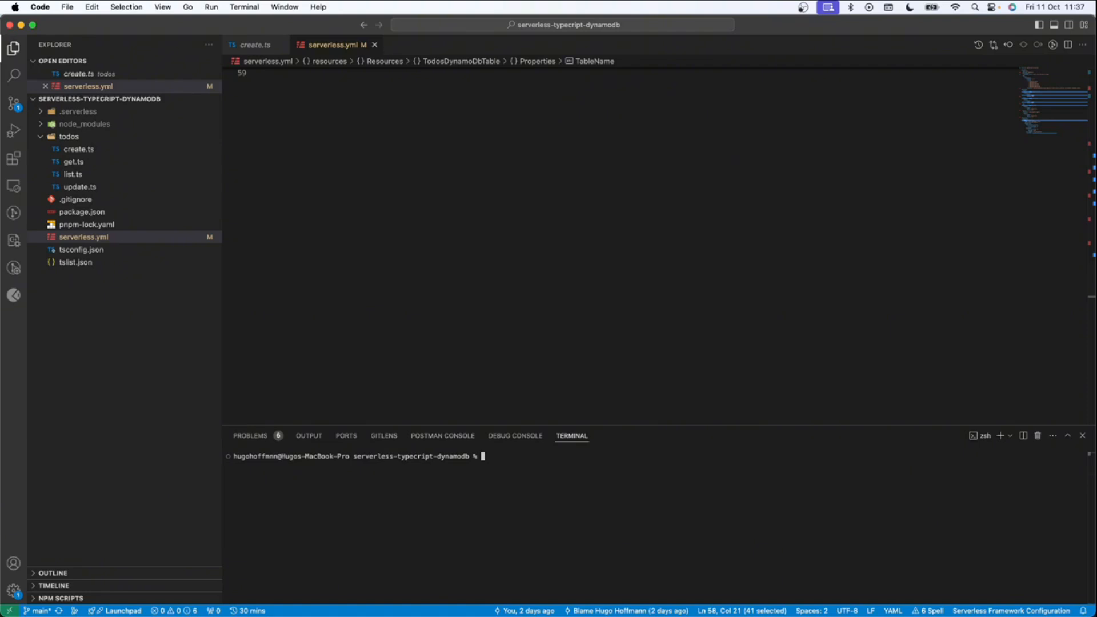
text(s)
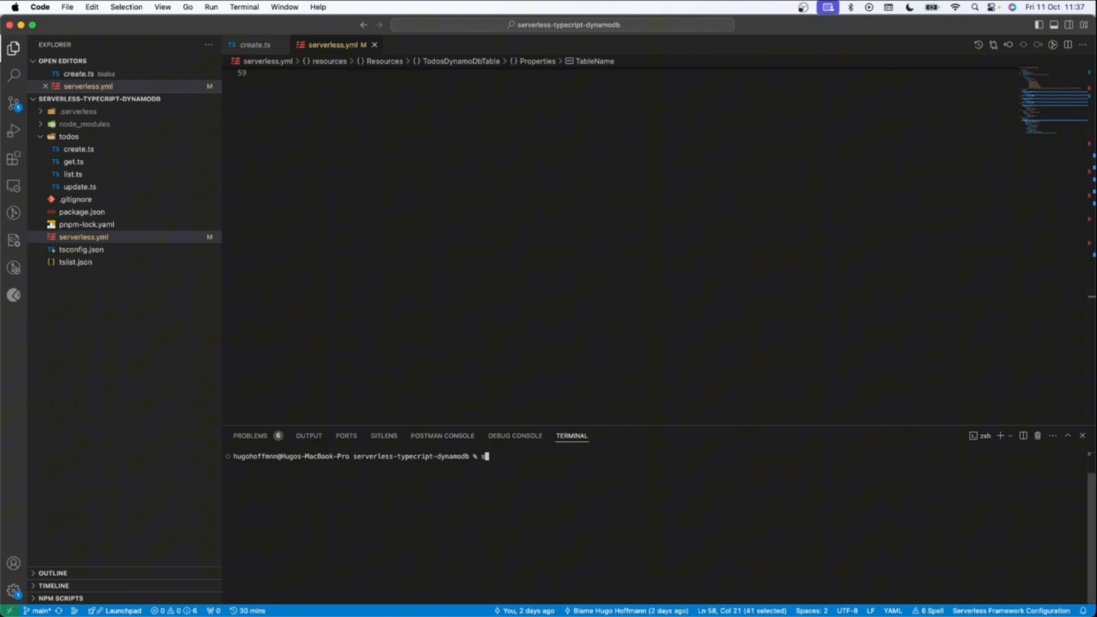
text(erverles)
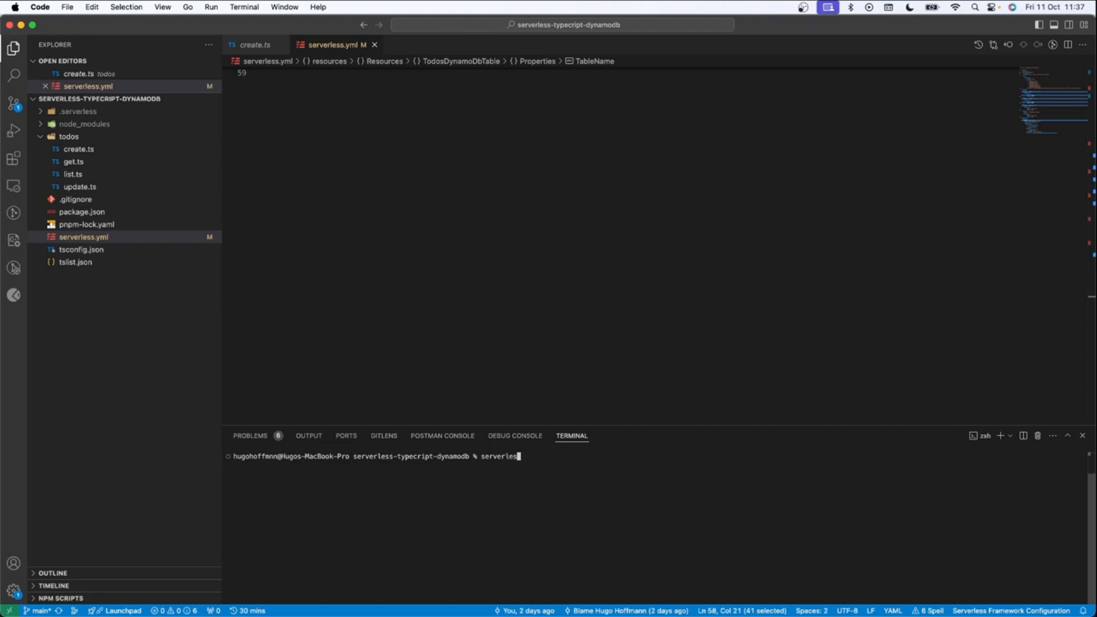
text(deploy)
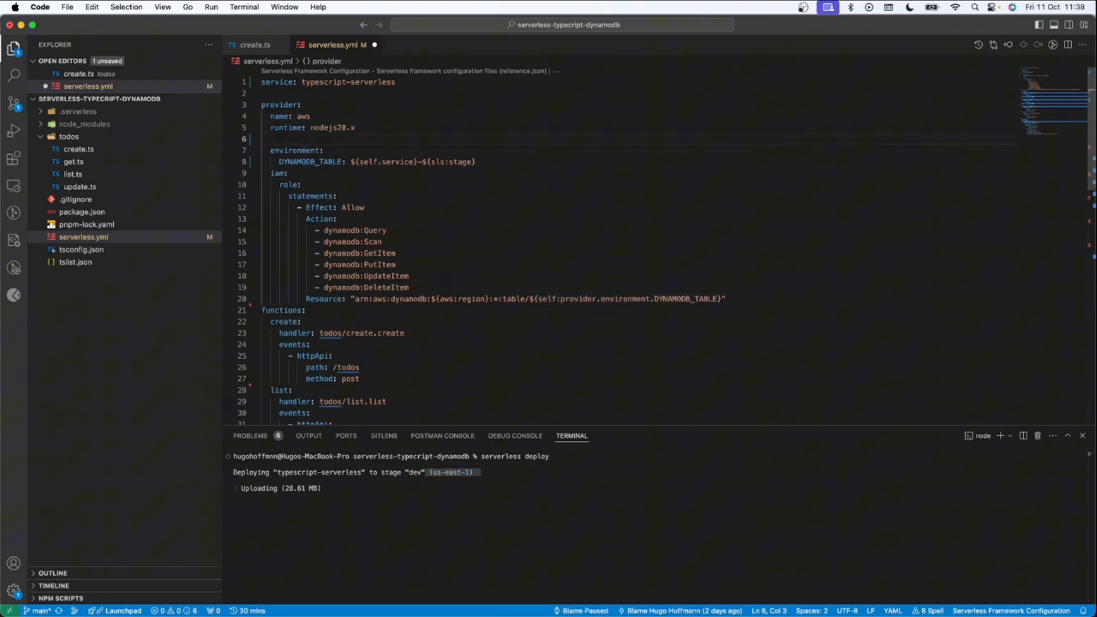
text(r)
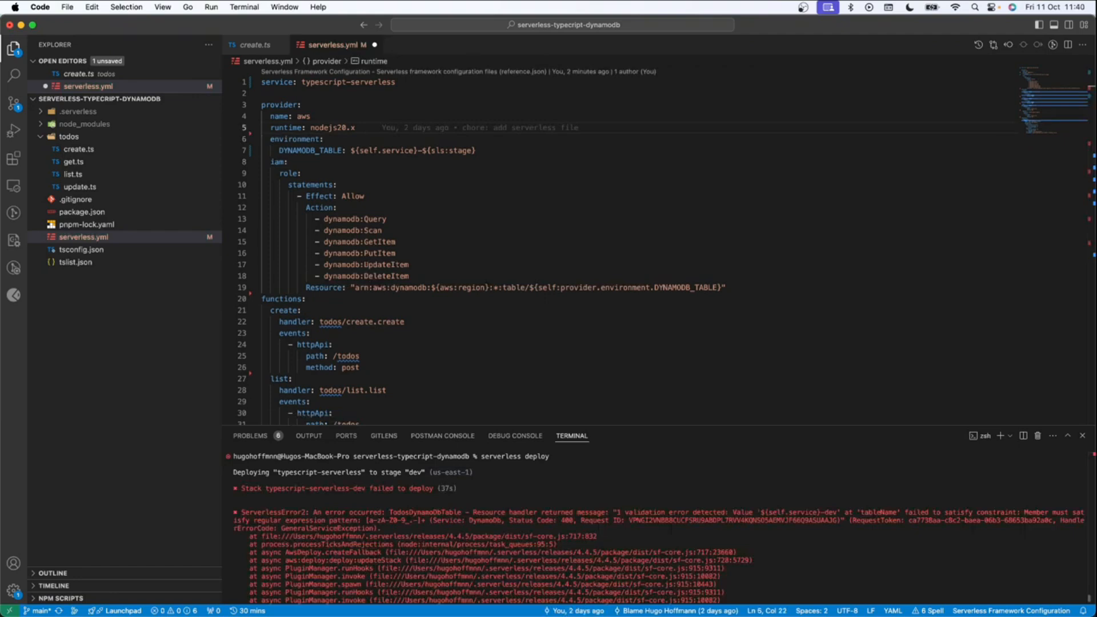
Step: Review the deploy error and select the malformed self.service reference on line 7
scroll(down, 3)
text(:)
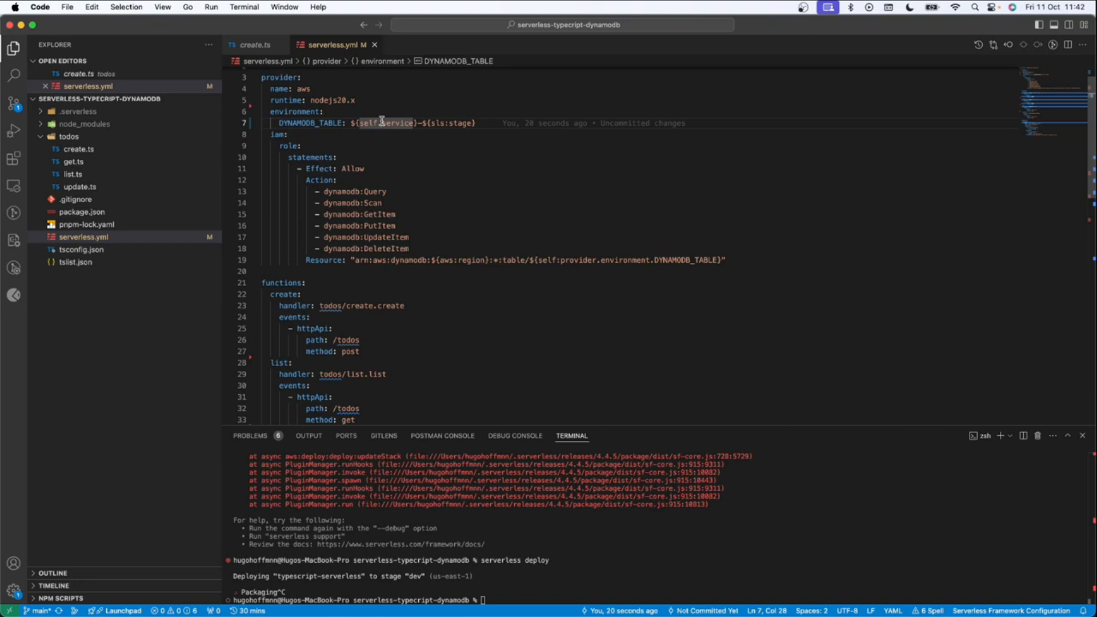
mouse_move(437, 128)
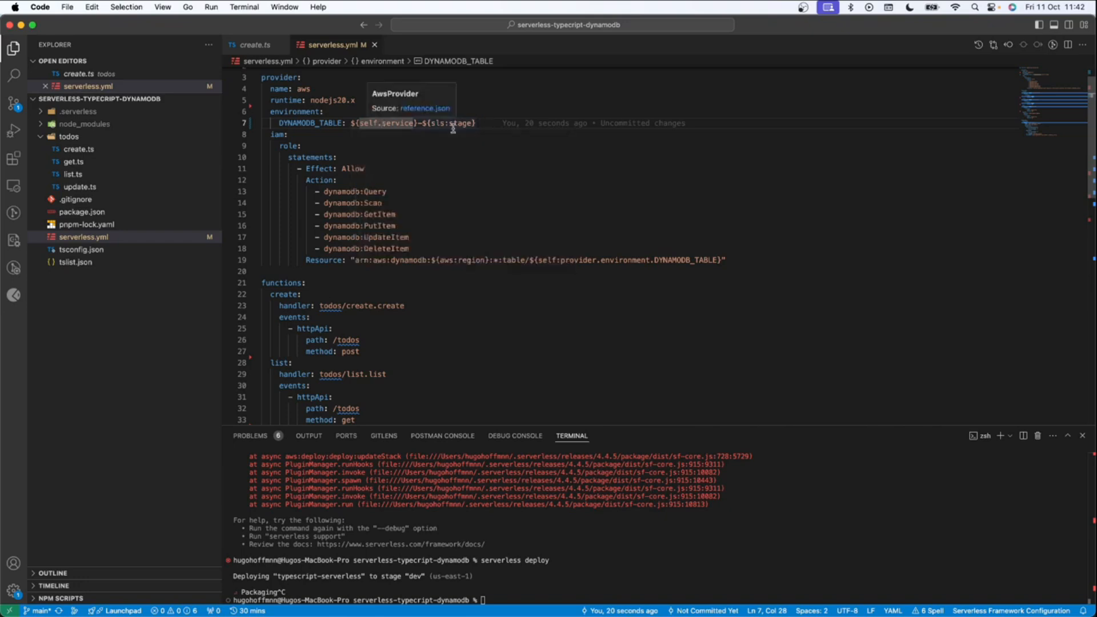
double_click(374, 122)
text(:)
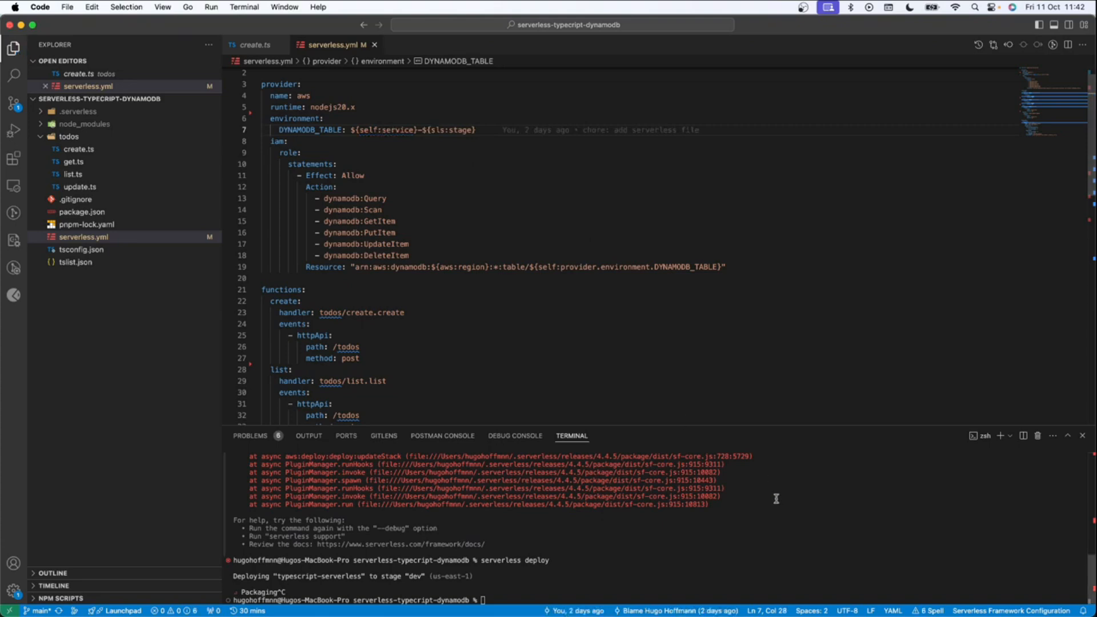
Step: Run 'clear' in the terminal to remove the old deploy output
text(cl)
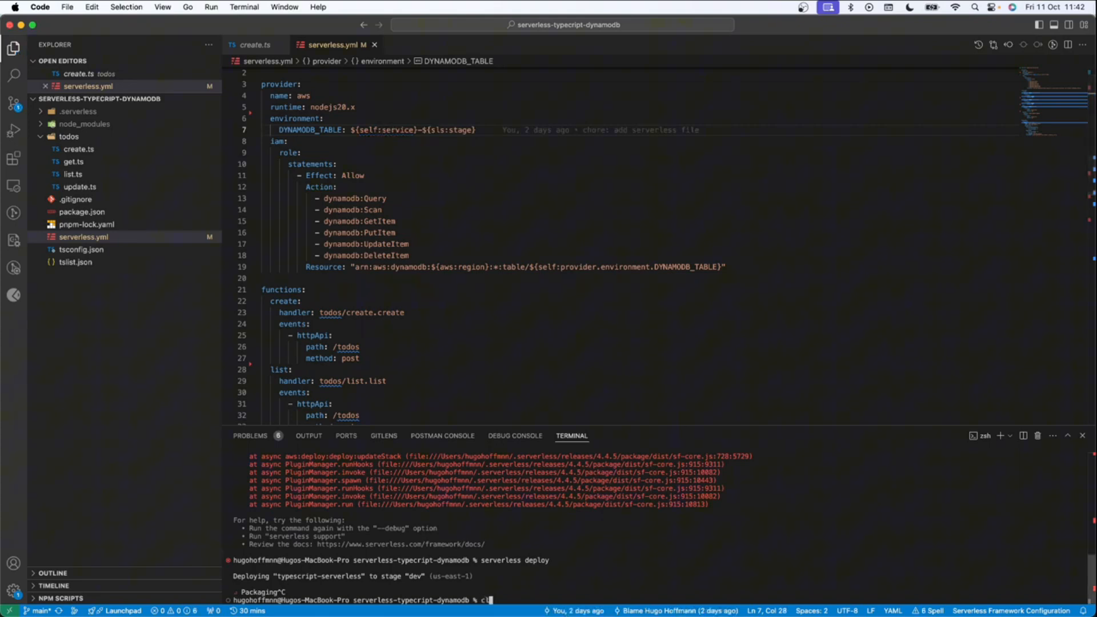
key(Enter)
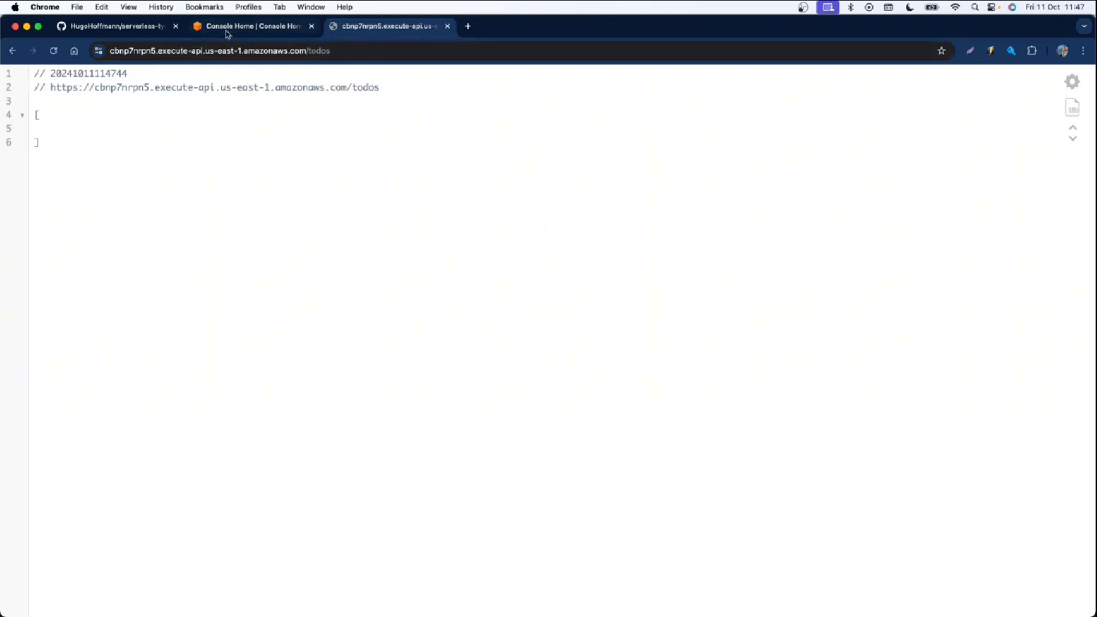
mouse_move(252, 26)
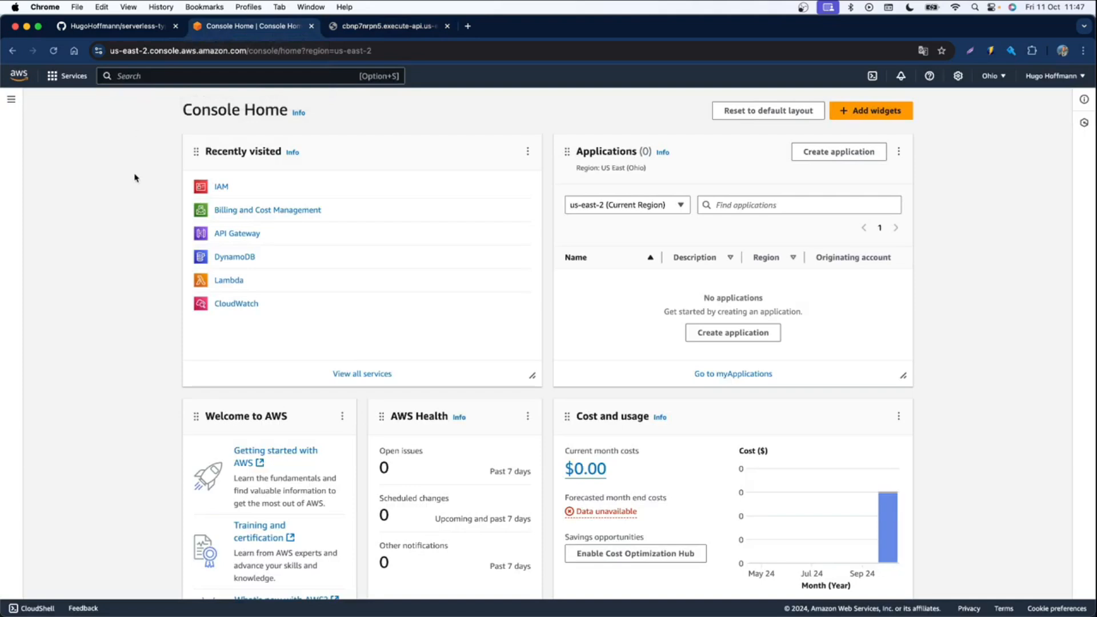
mouse_move(209, 224)
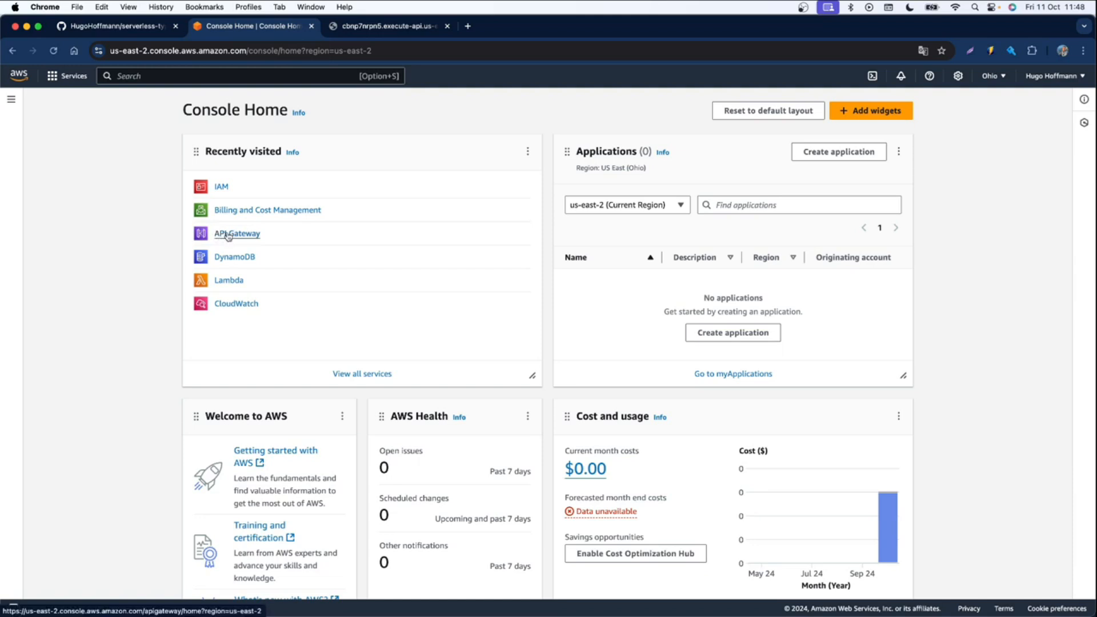
Step: Open API Gateway in US East (N. Virginia) and view the dev-typescript-serverless routes
click(236, 233)
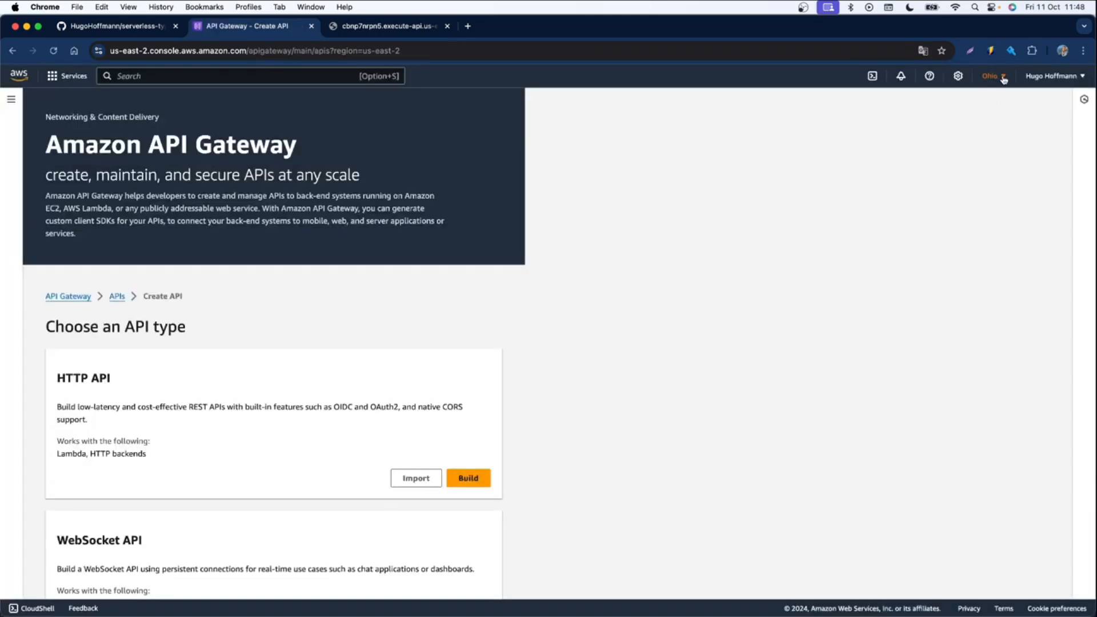
click(988, 76)
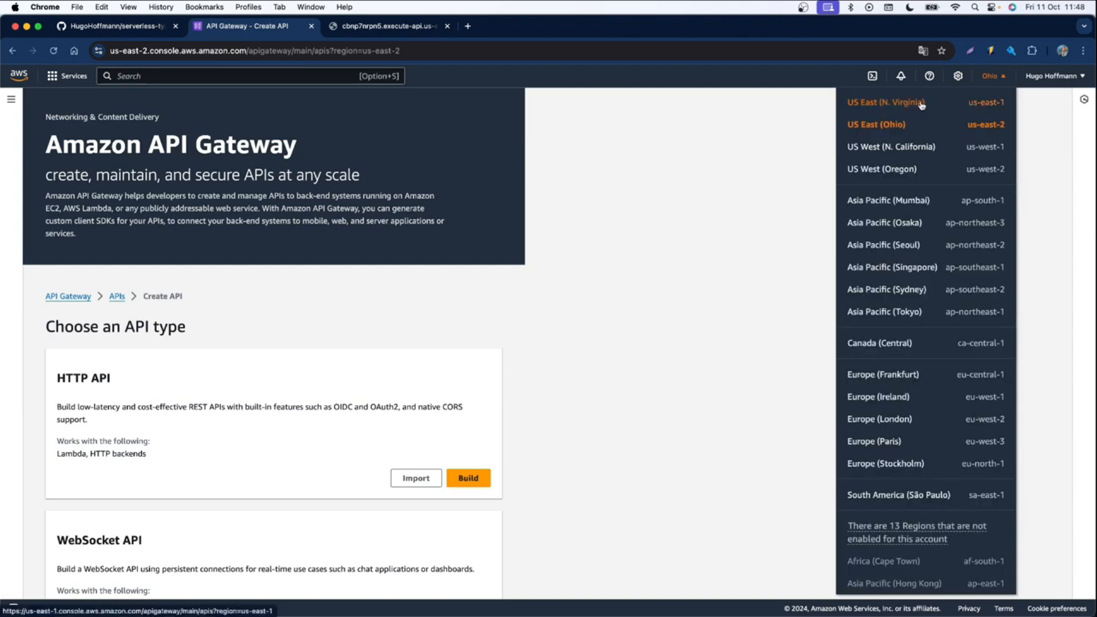
mouse_move(932, 105)
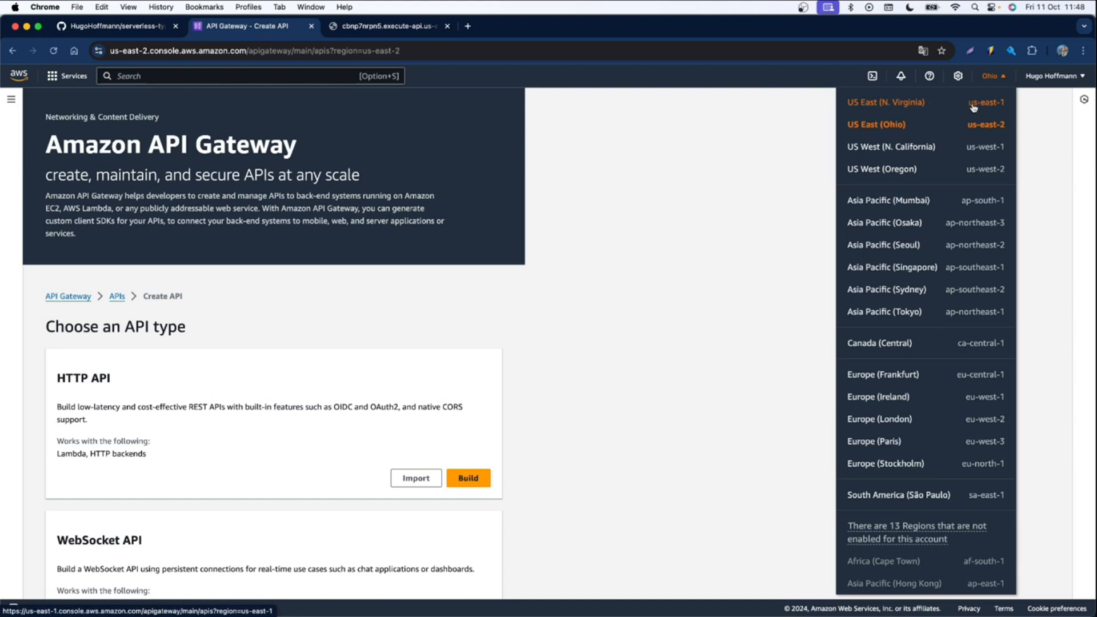
click(885, 103)
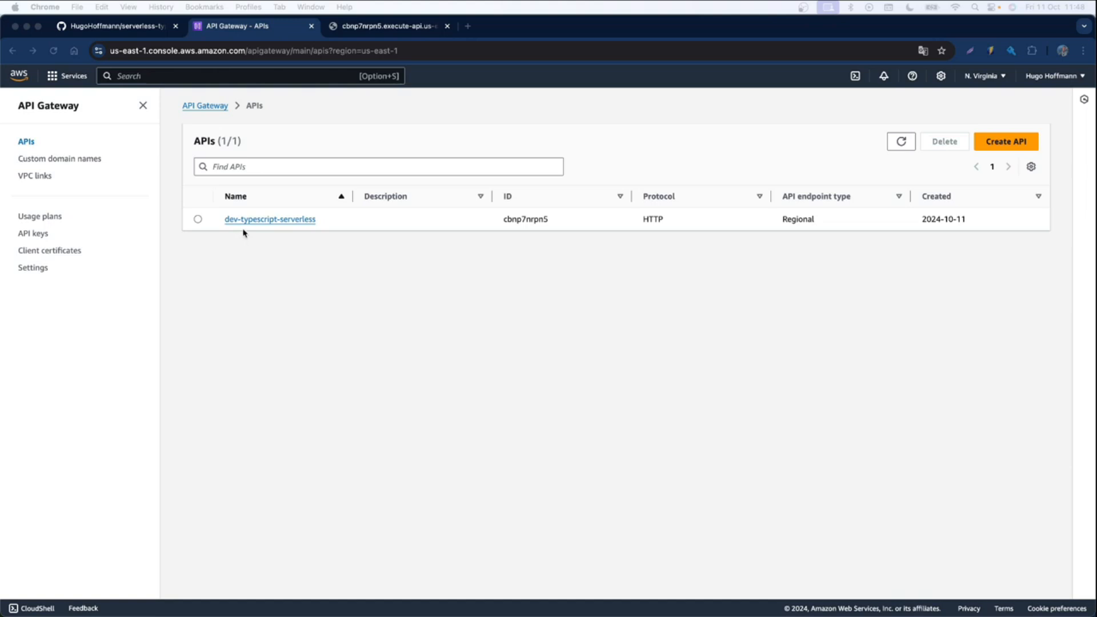
mouse_move(239, 230)
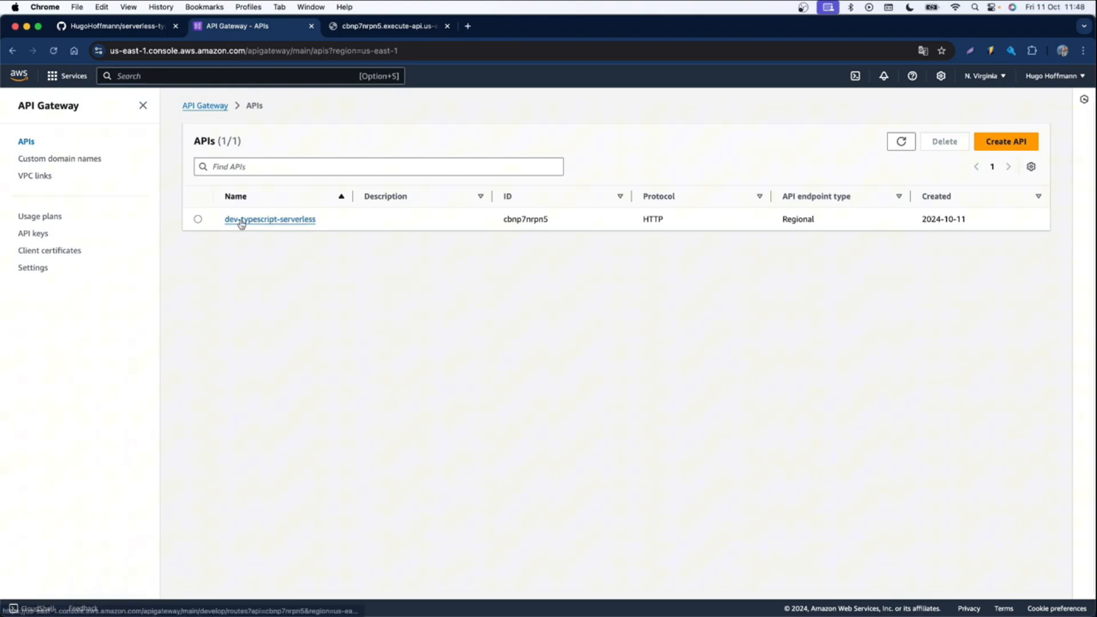
click(268, 219)
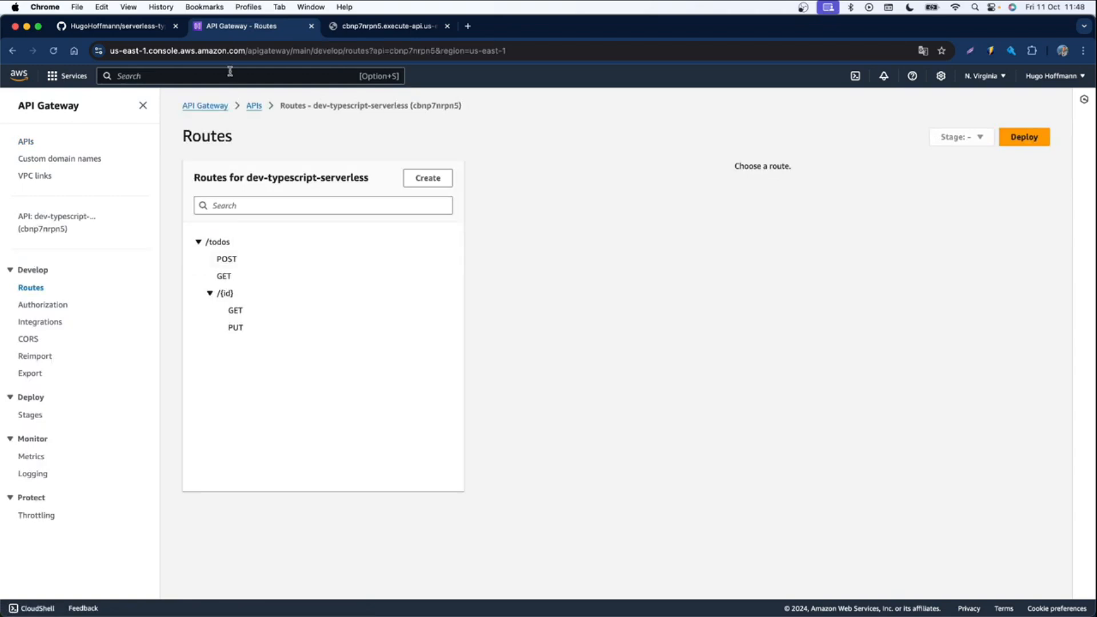
text(lab)
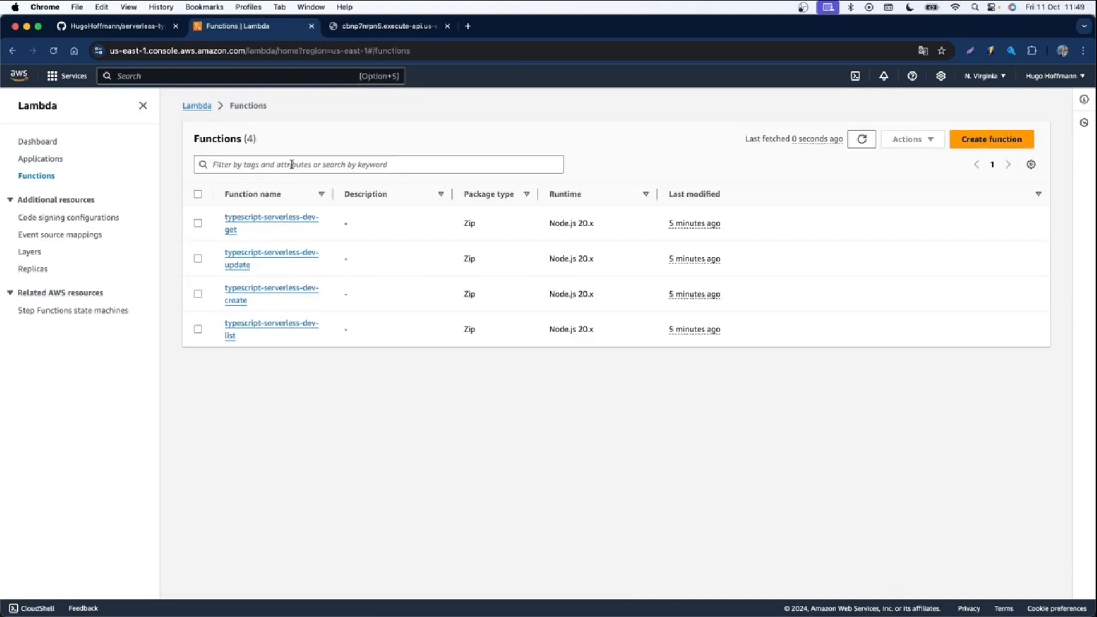
mouse_move(180, 230)
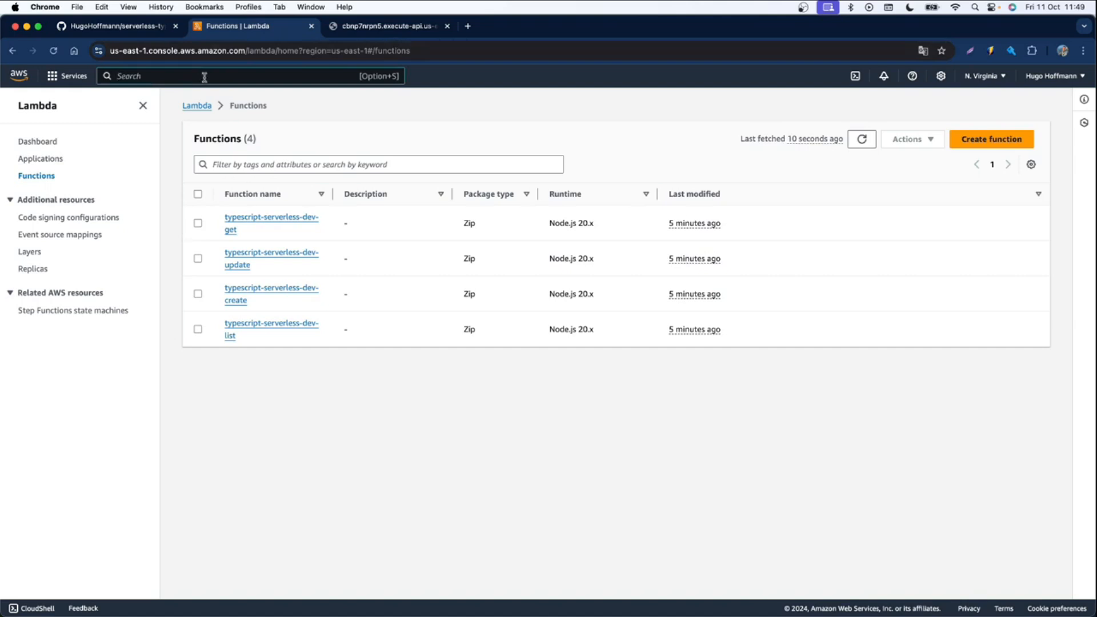
Step: Search 'dyn' to open DynamoDB and show its Tables list
text(dyn)
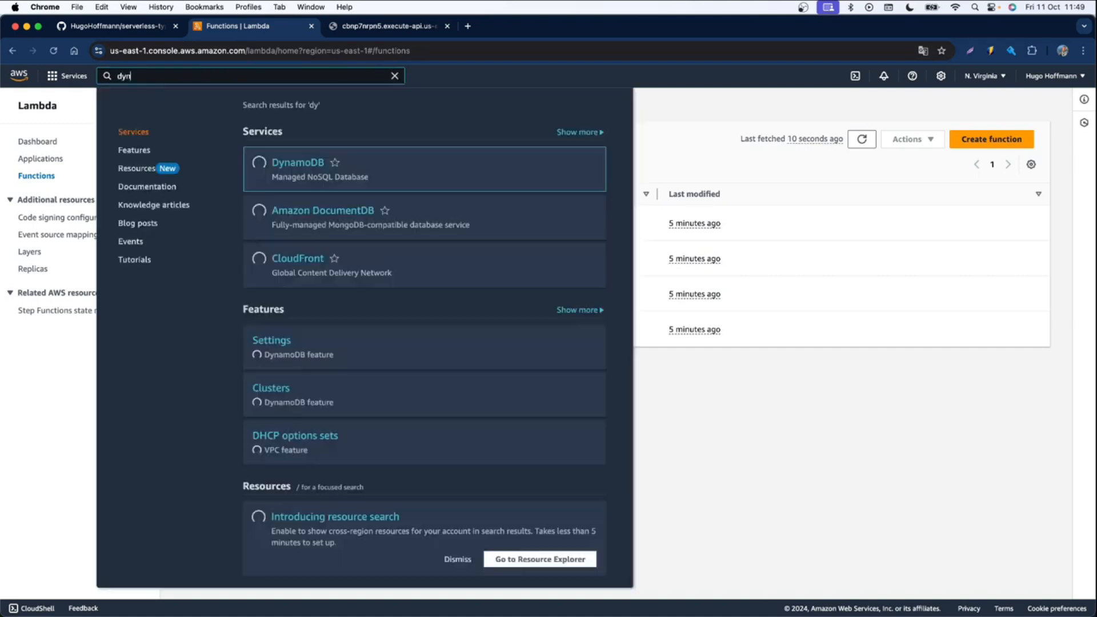
click(296, 162)
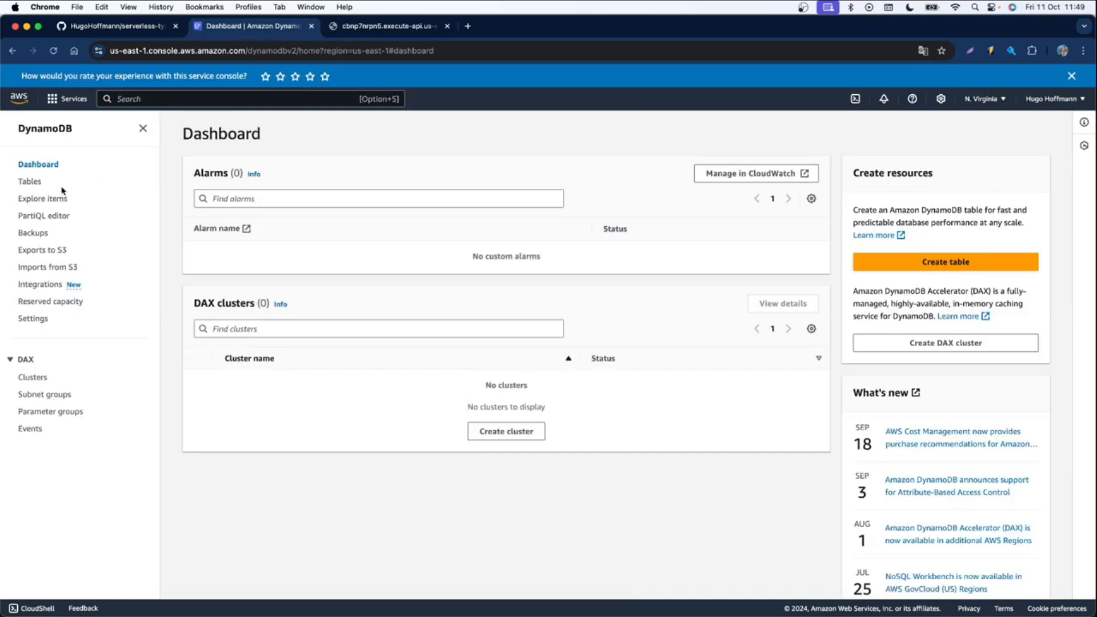
click(29, 181)
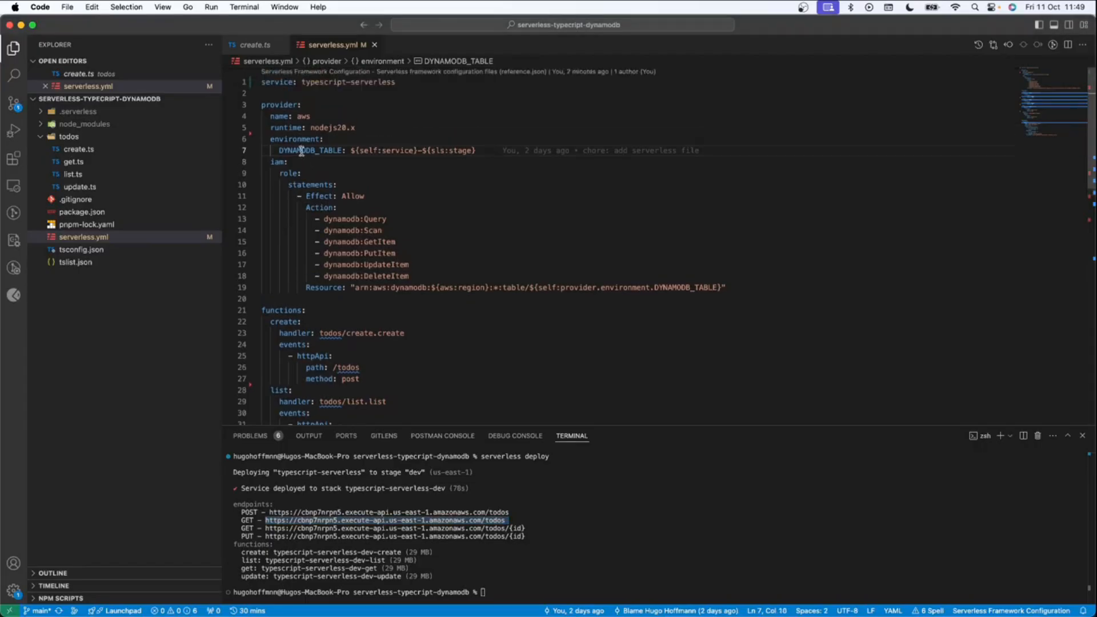
Step: Highlight the DYNAMODB_TABLE line ${self:service}-${sls:stage} in serverless.yml
drag(279, 150, 474, 150)
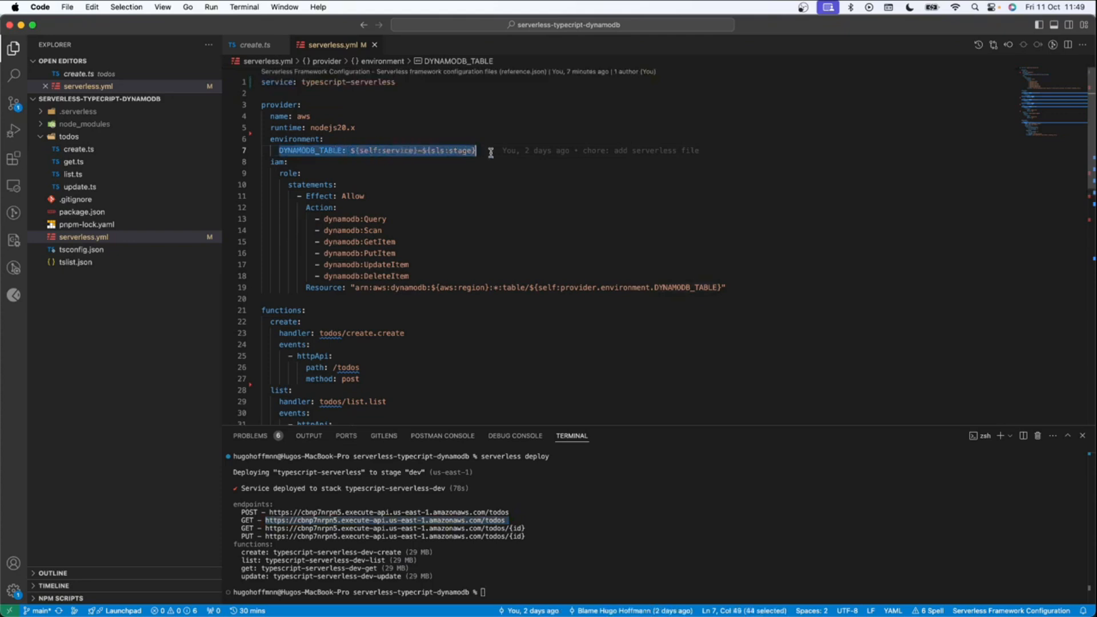
mouse_move(374, 153)
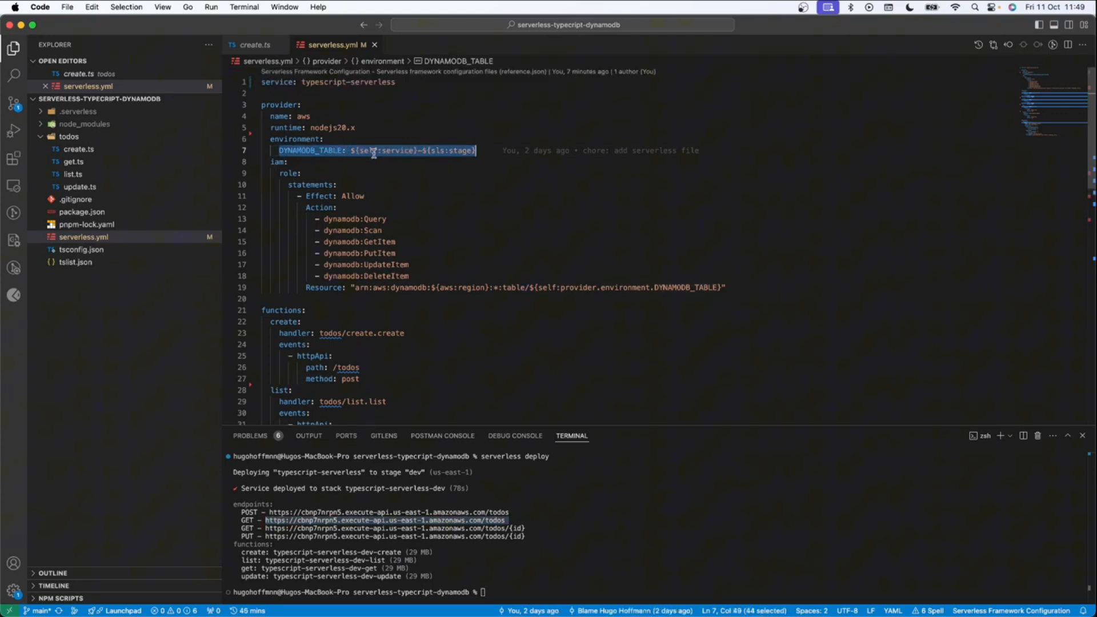
mouse_move(436, 149)
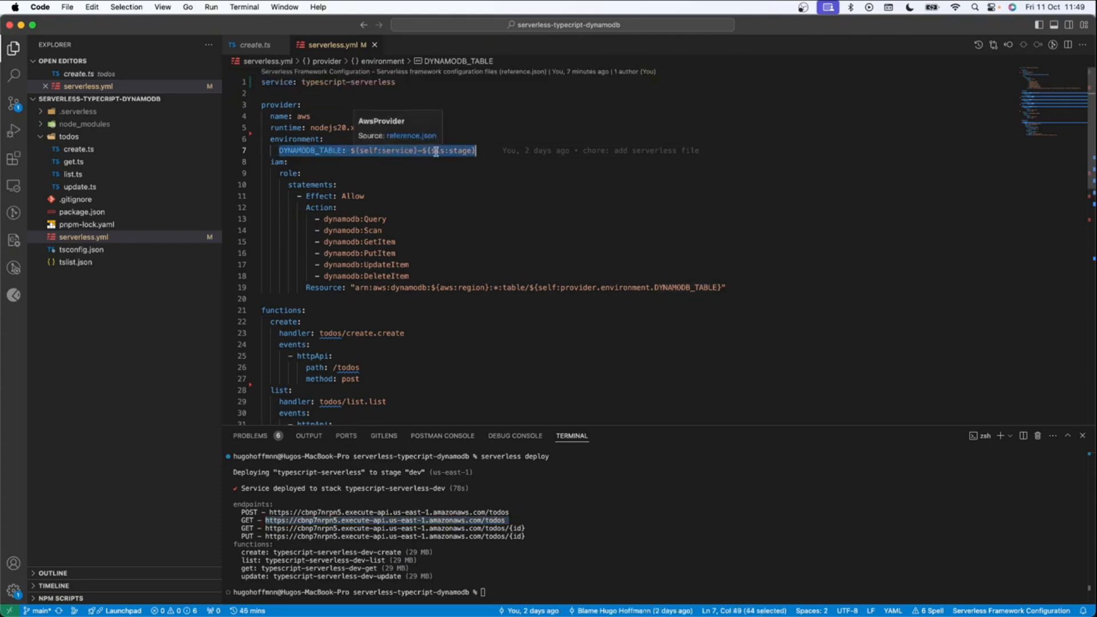